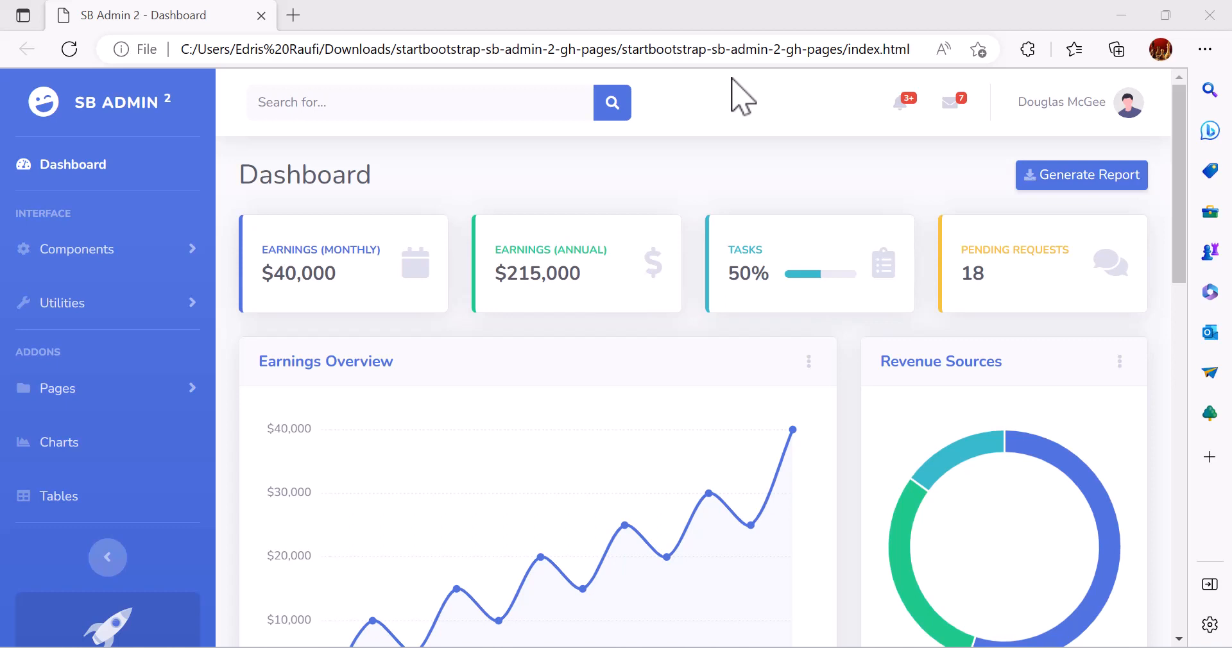
mouse_move(747, 170)
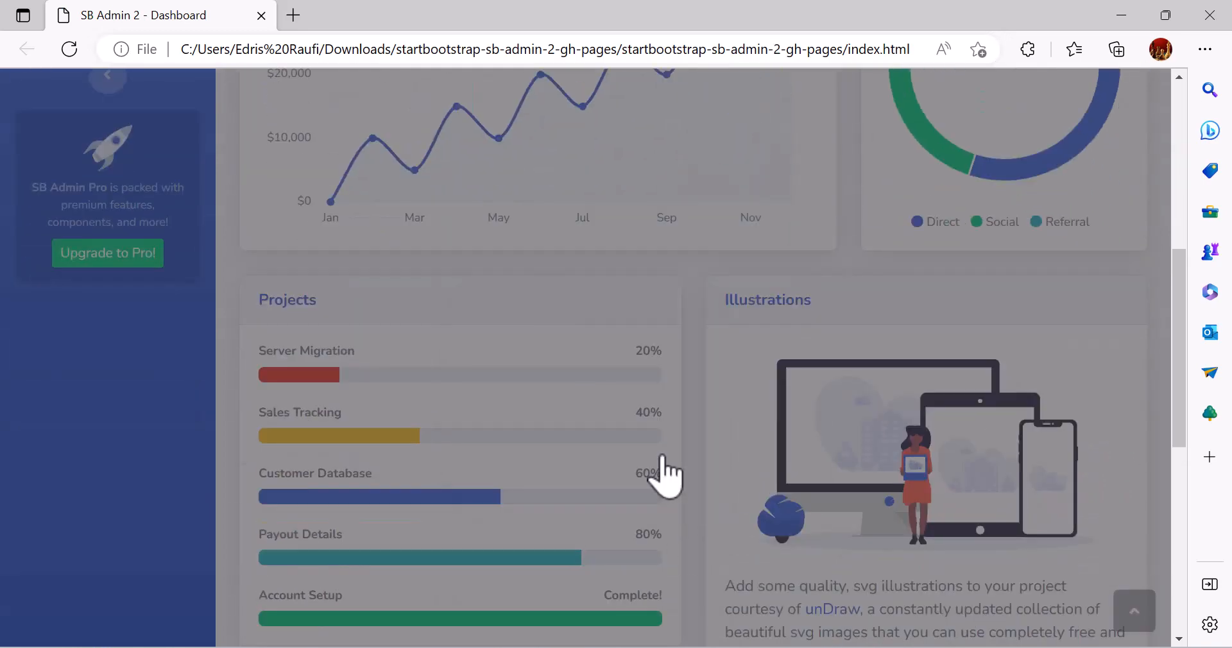
- Advance the existing dashboard walkthrough through its remaining cards and close it
left_click(426, 518)
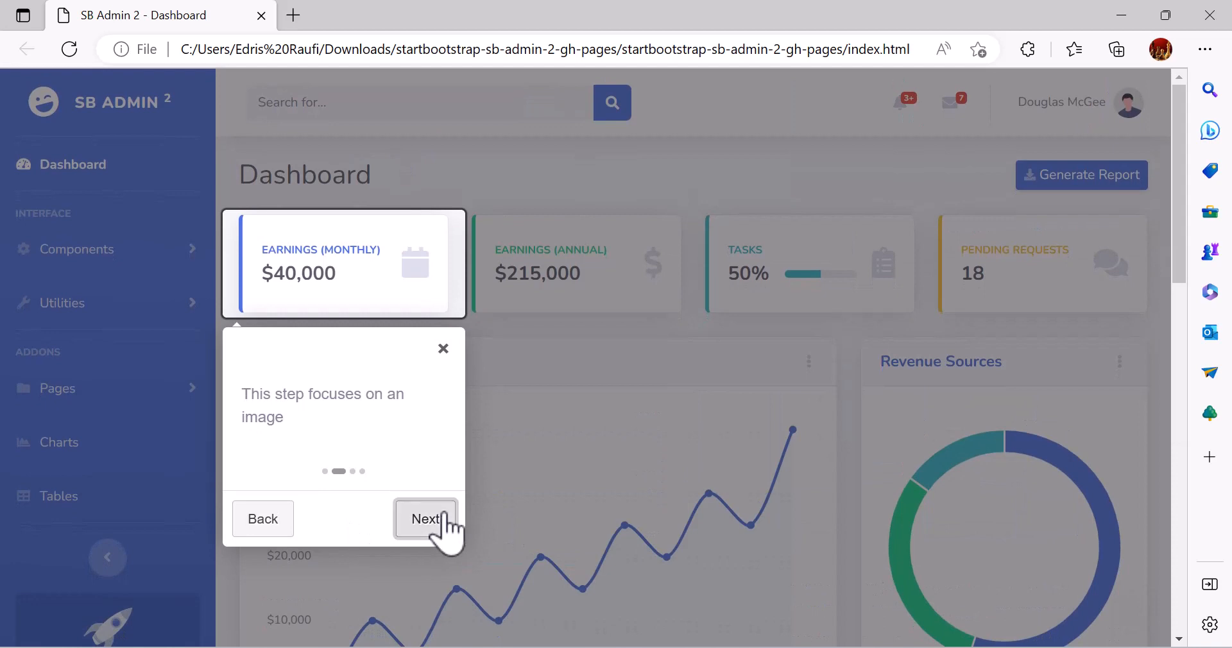
left_click(426, 519)
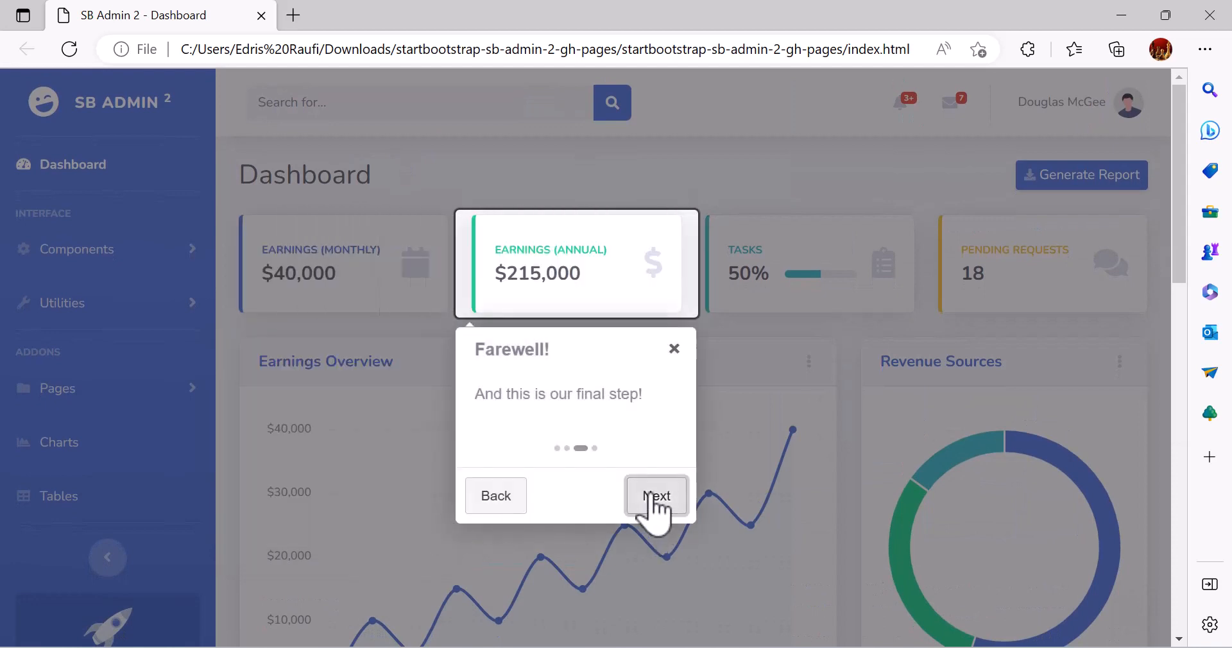
left_click(656, 496)
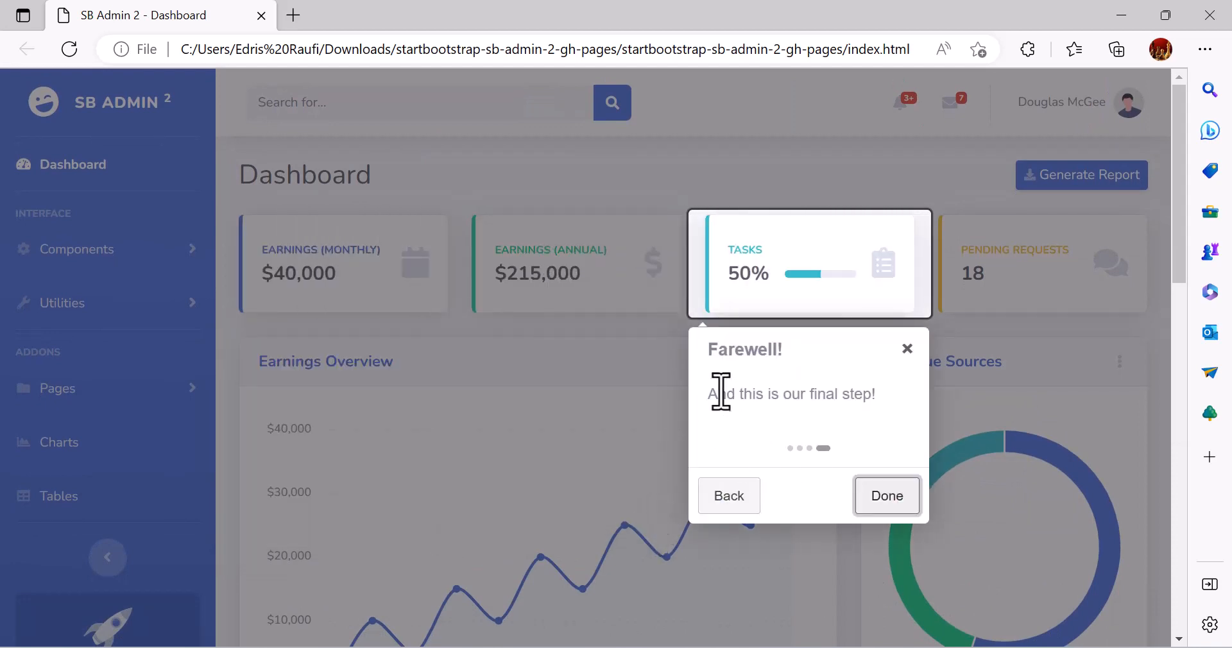
mouse_move(751, 400)
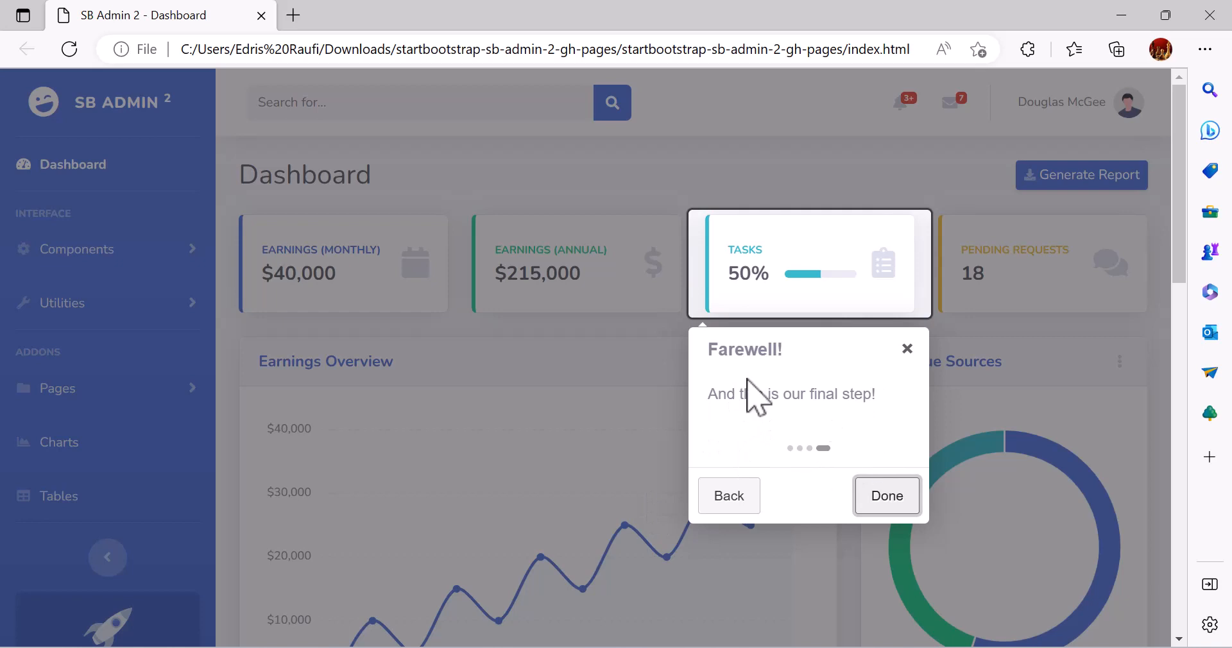
left_click(887, 495)
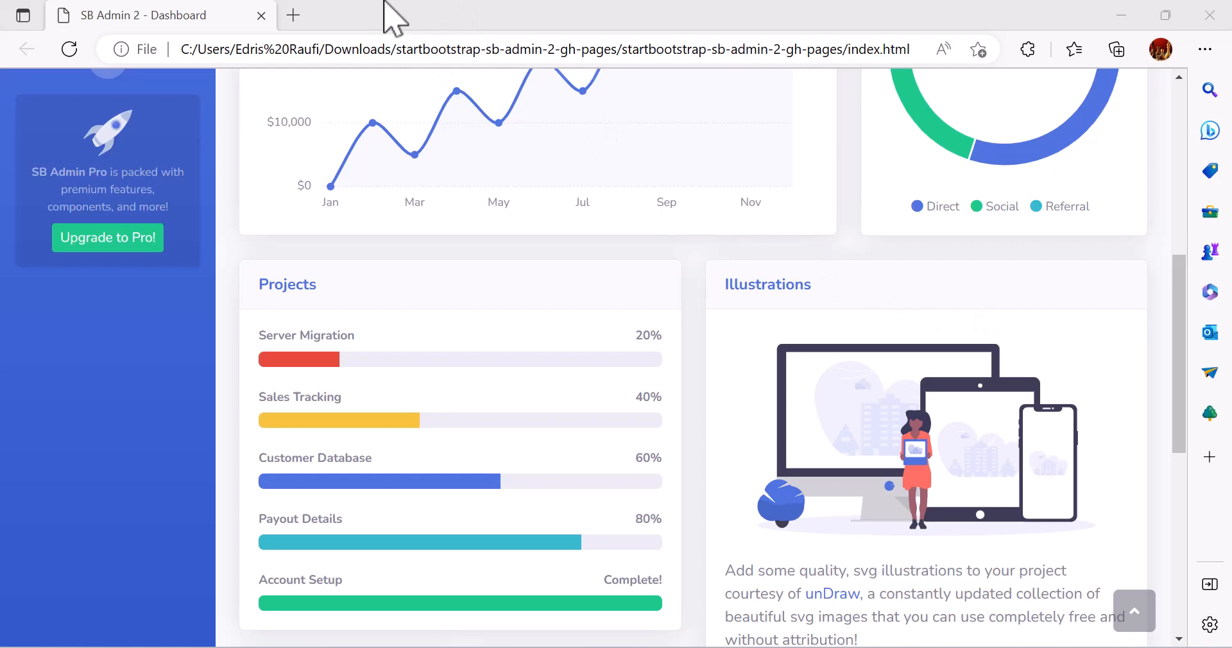
- Search Google for 'intro js', open introjs.com, and reach the docs via Get Started and the Free Plan
left_click(293, 16)
type("in")
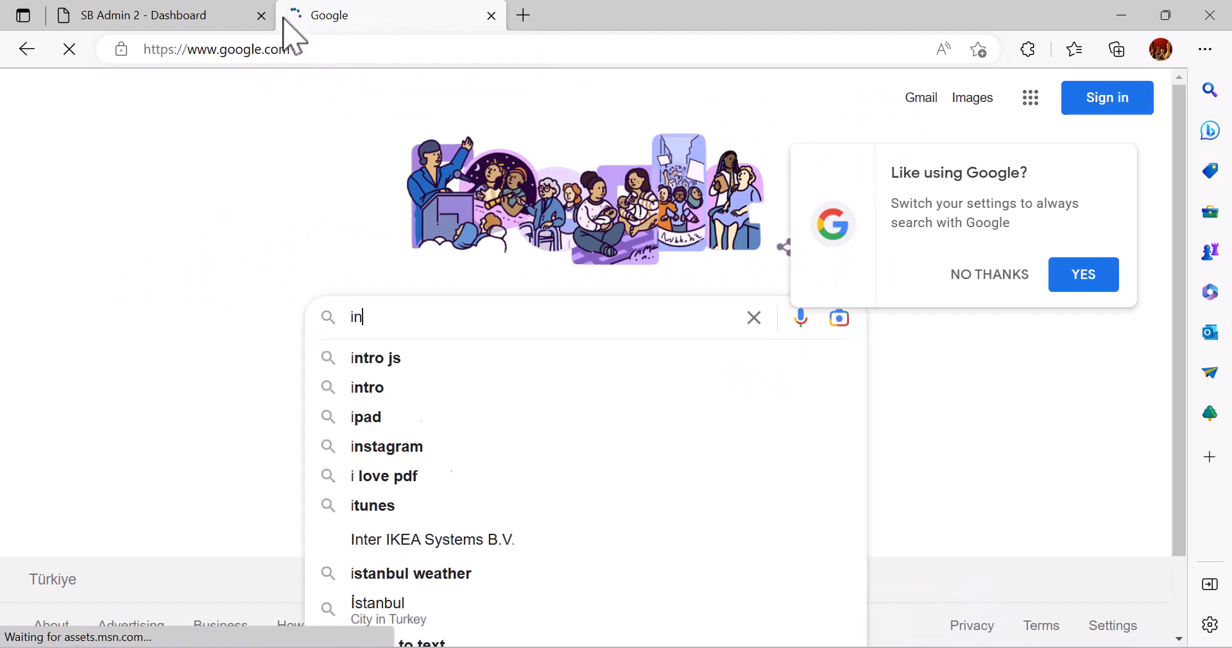
left_click(376, 358)
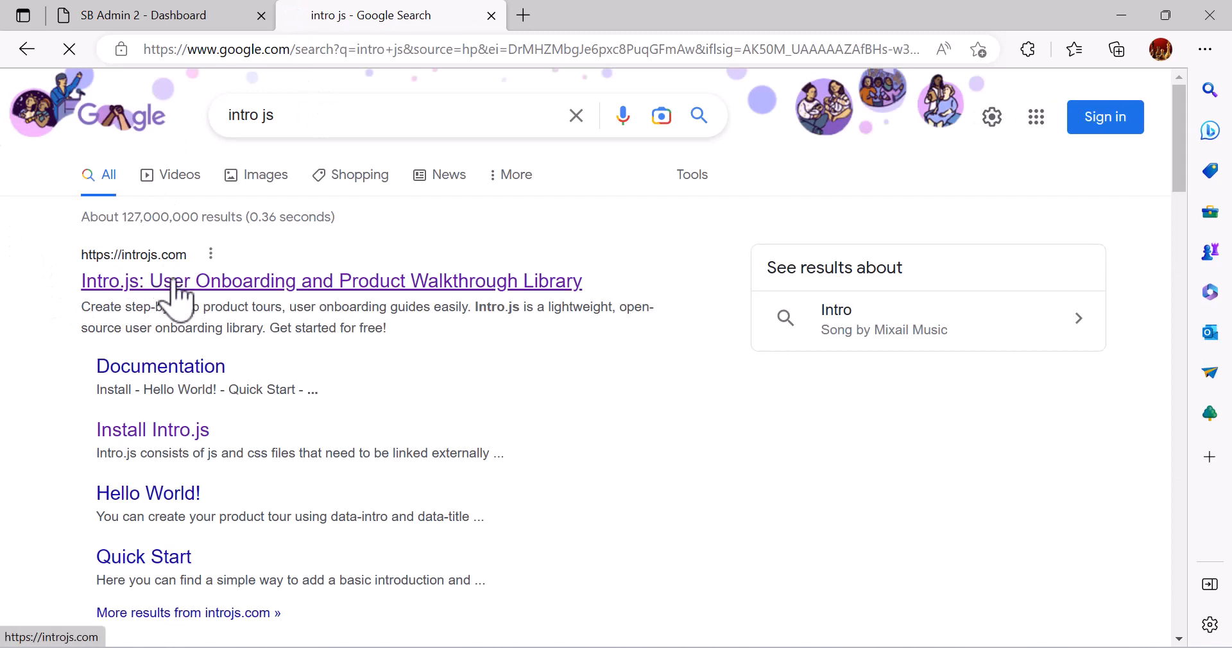
left_click(332, 281)
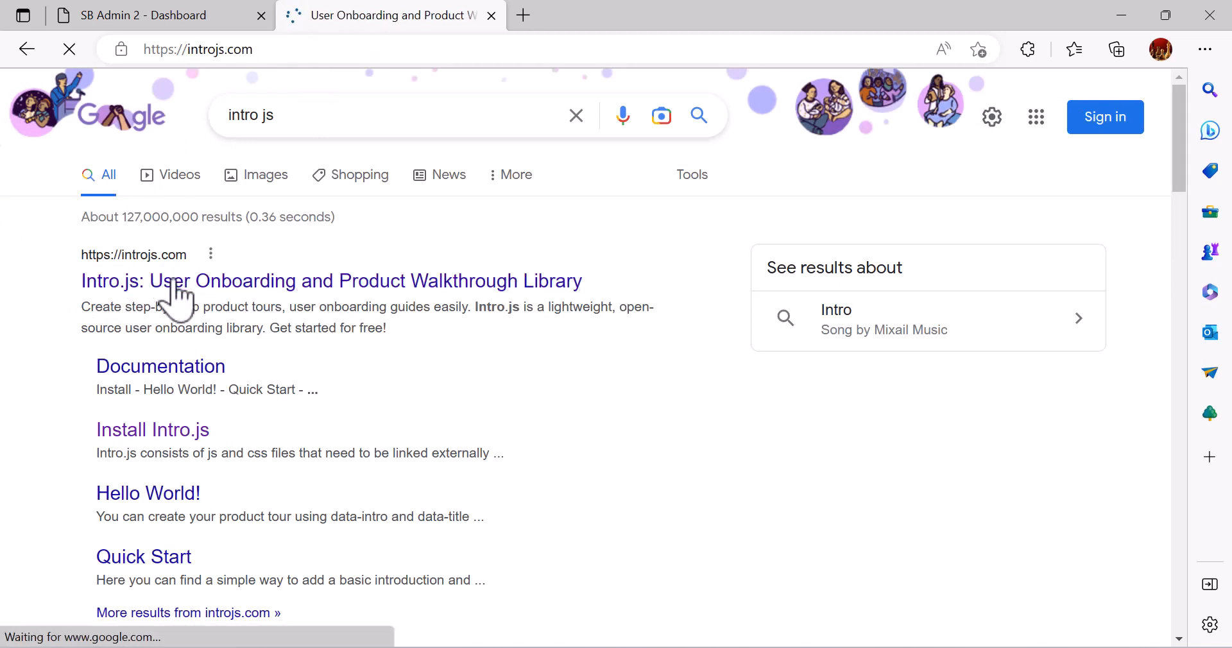
left_click(331, 281)
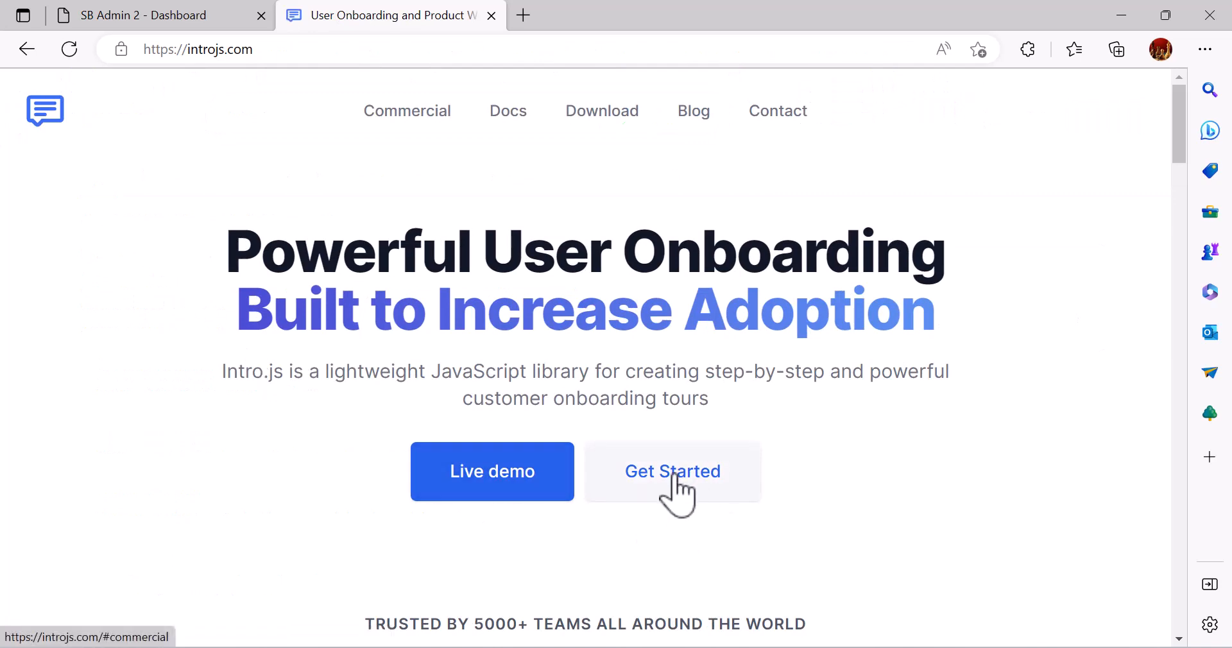
left_click(671, 471)
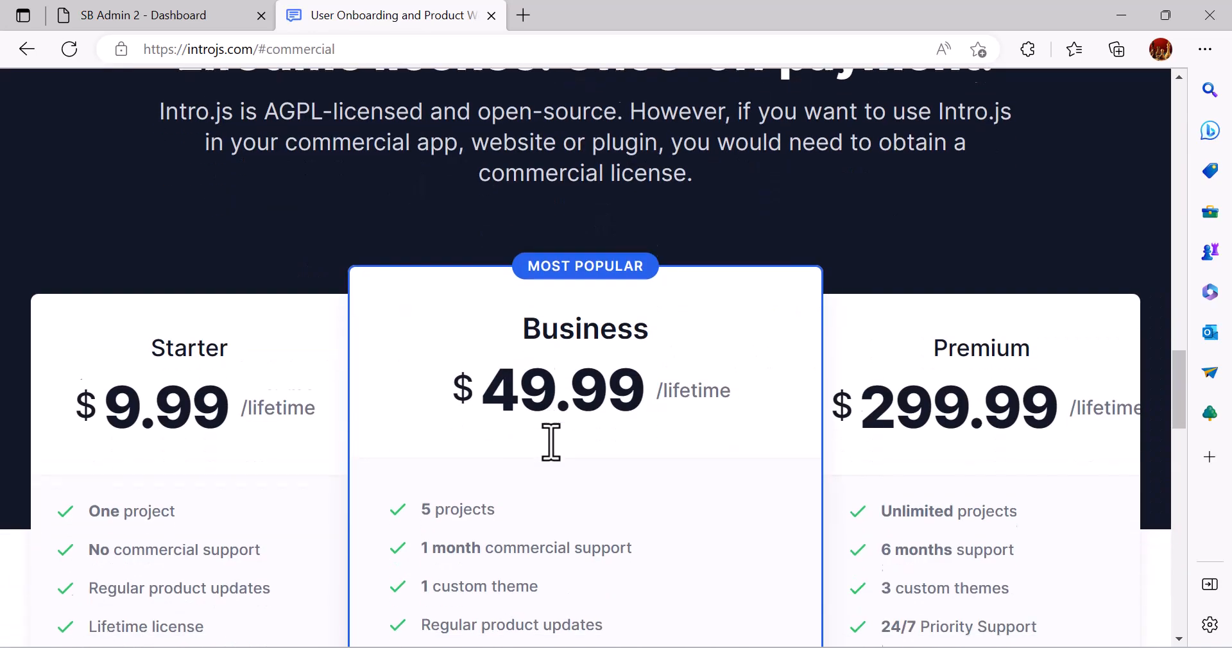
scroll("down", 3)
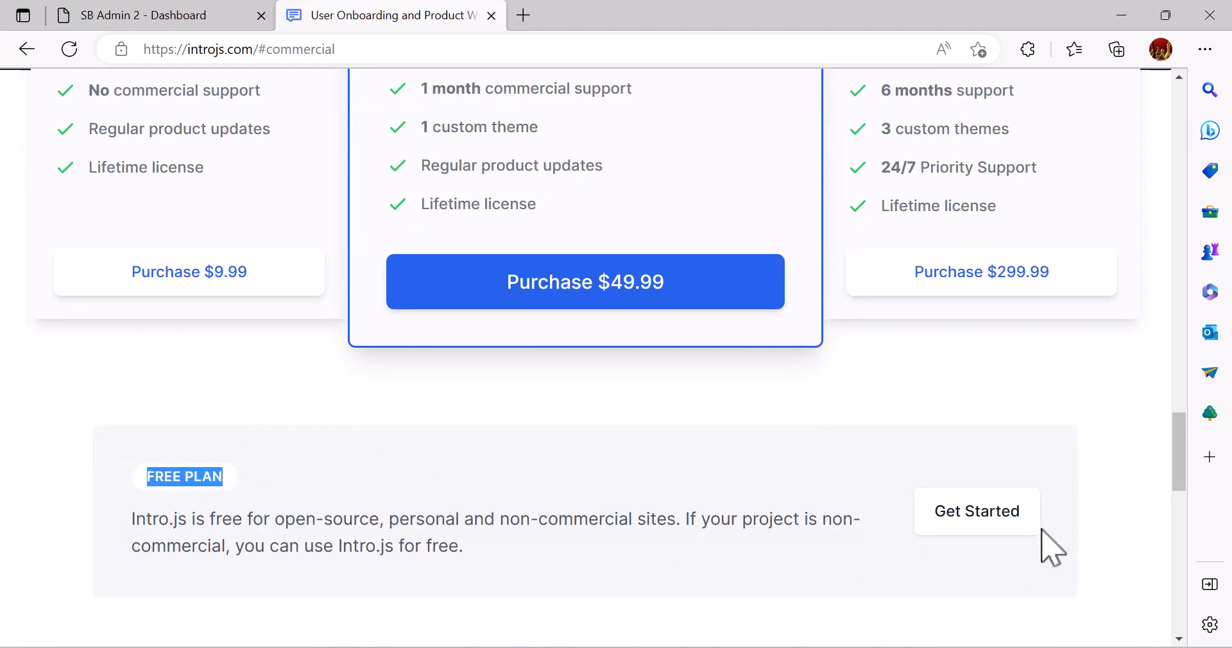
left_click(976, 511)
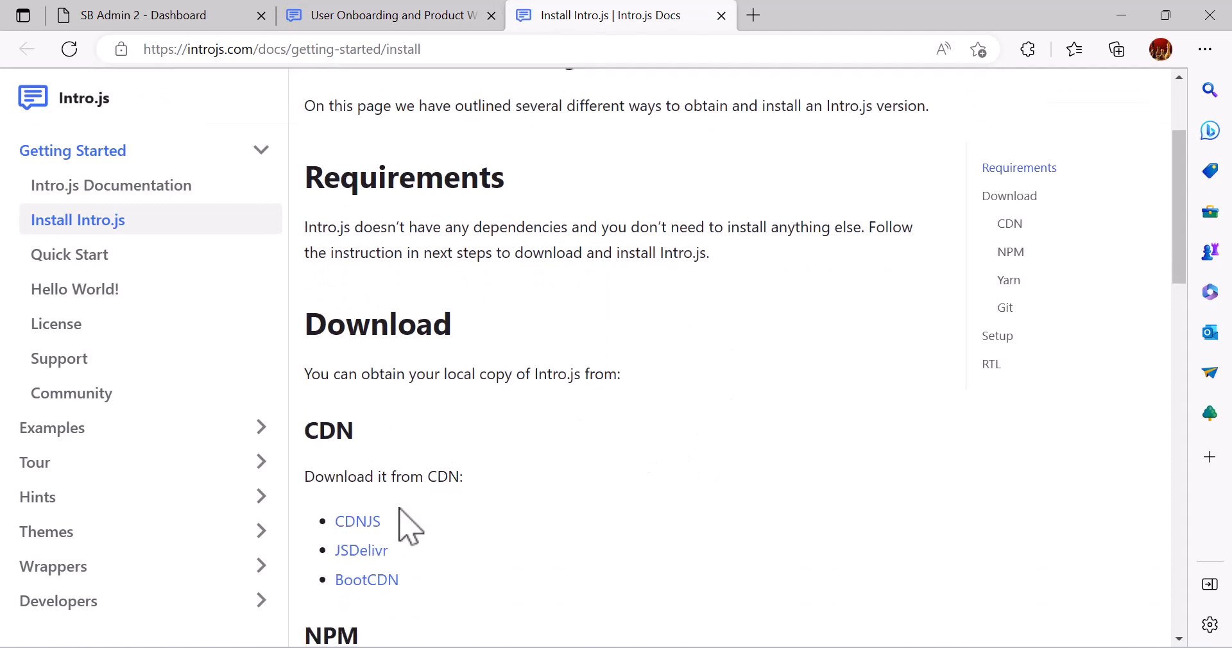
- Open the CDNJS download source for Intro.js from the docs
left_click(359, 522)
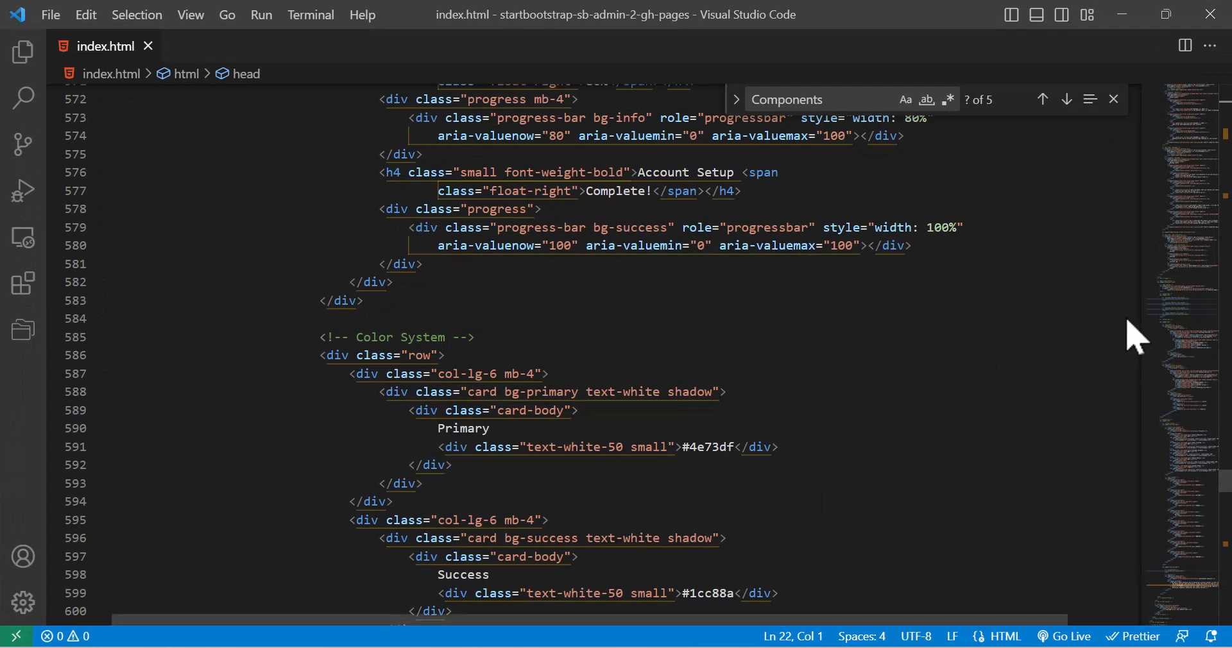
- Add a script tag after the body and grab the Intro.js 6.0.0 CDN address from cdnjs for its src
scroll("down", 3)
type("<sc")
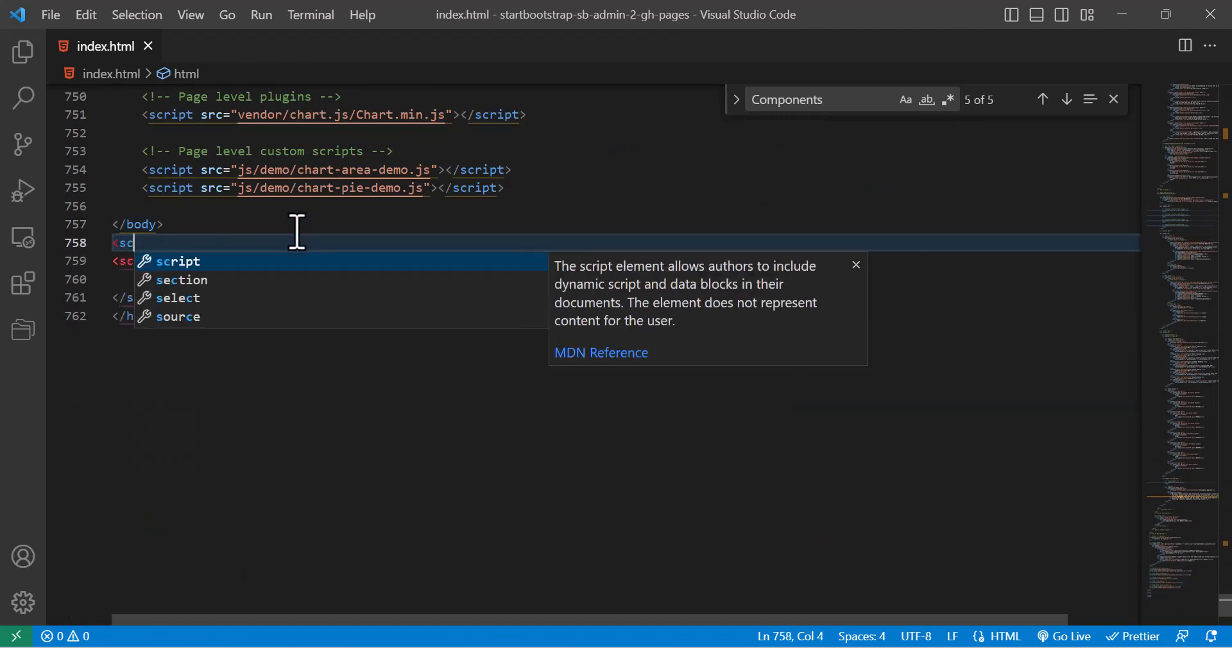
type("ript")
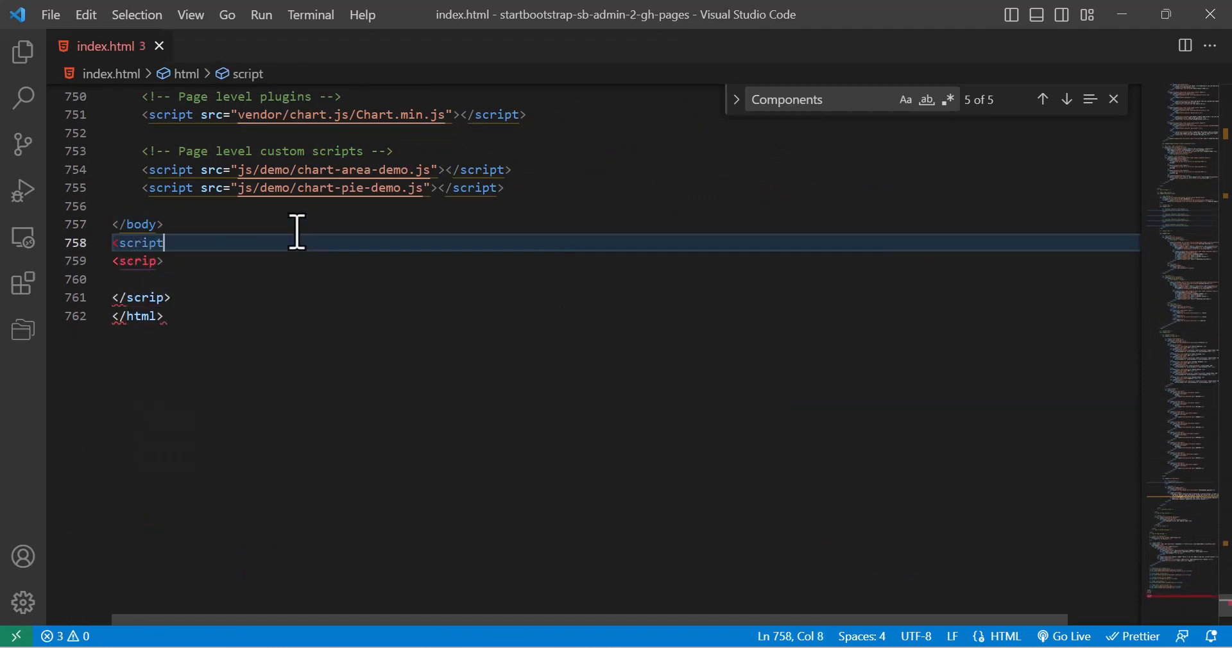
type("s")
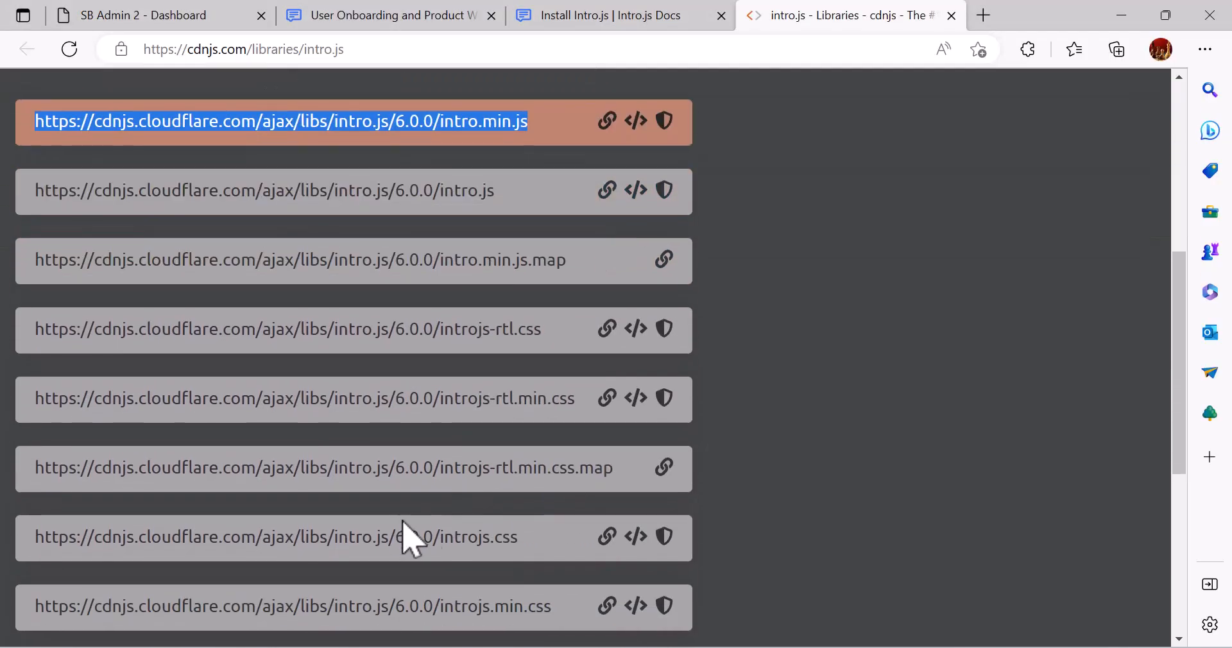
scroll("down", 3)
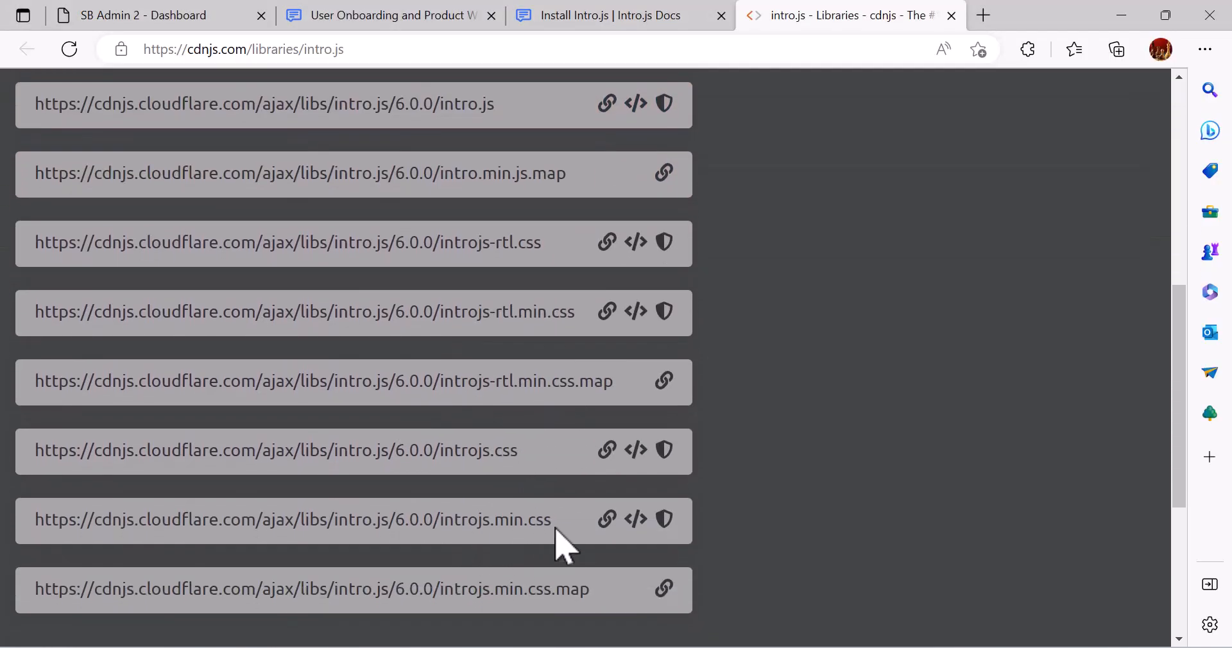
double_click(293, 520)
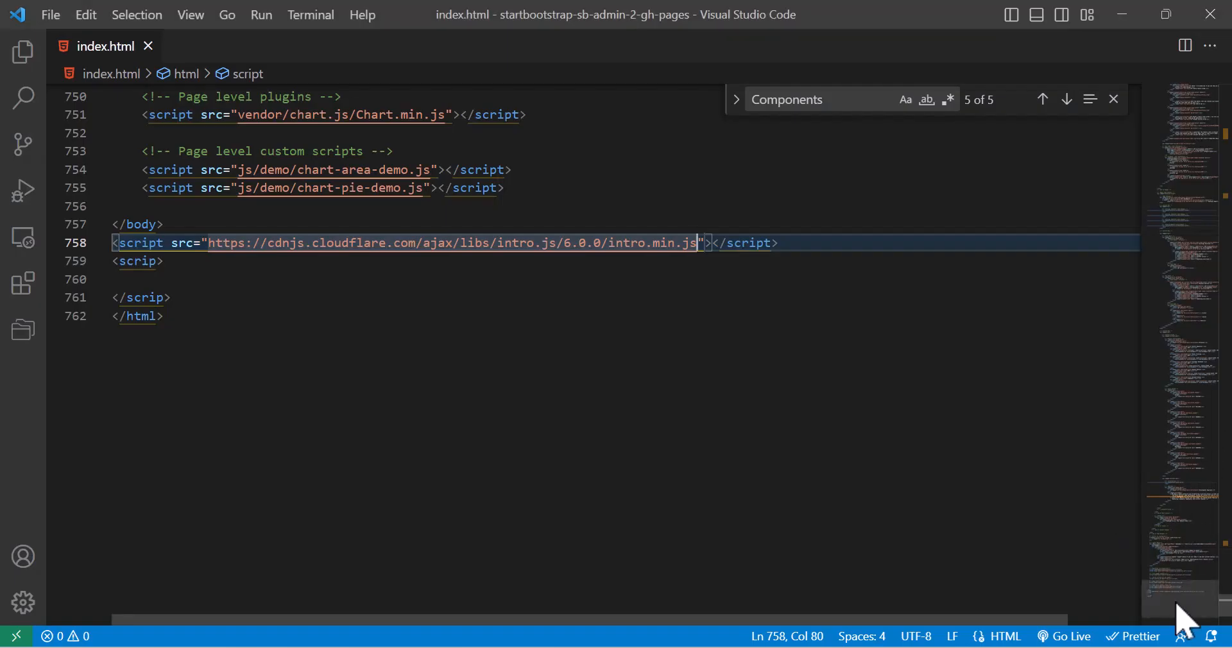
- Add a <link rel="stylesheet"> in the head pointing to introjs.min.css 6.0.0 on cdnjs
scroll("up", 3)
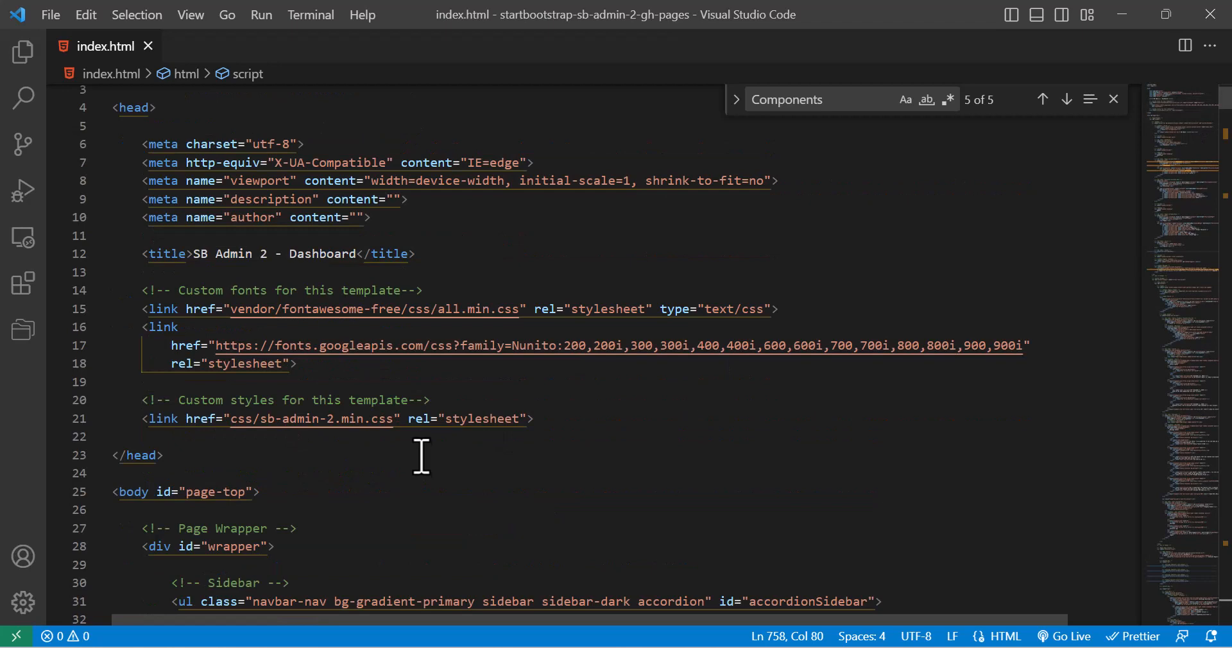
key("Enter")
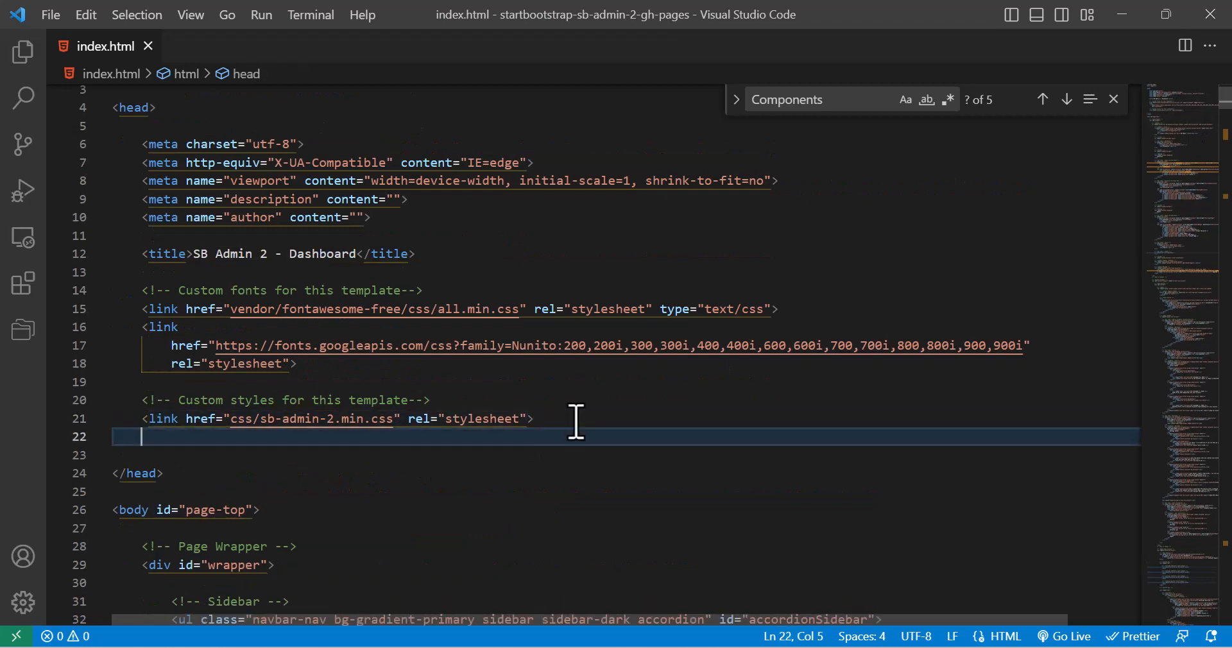
type("<lin")
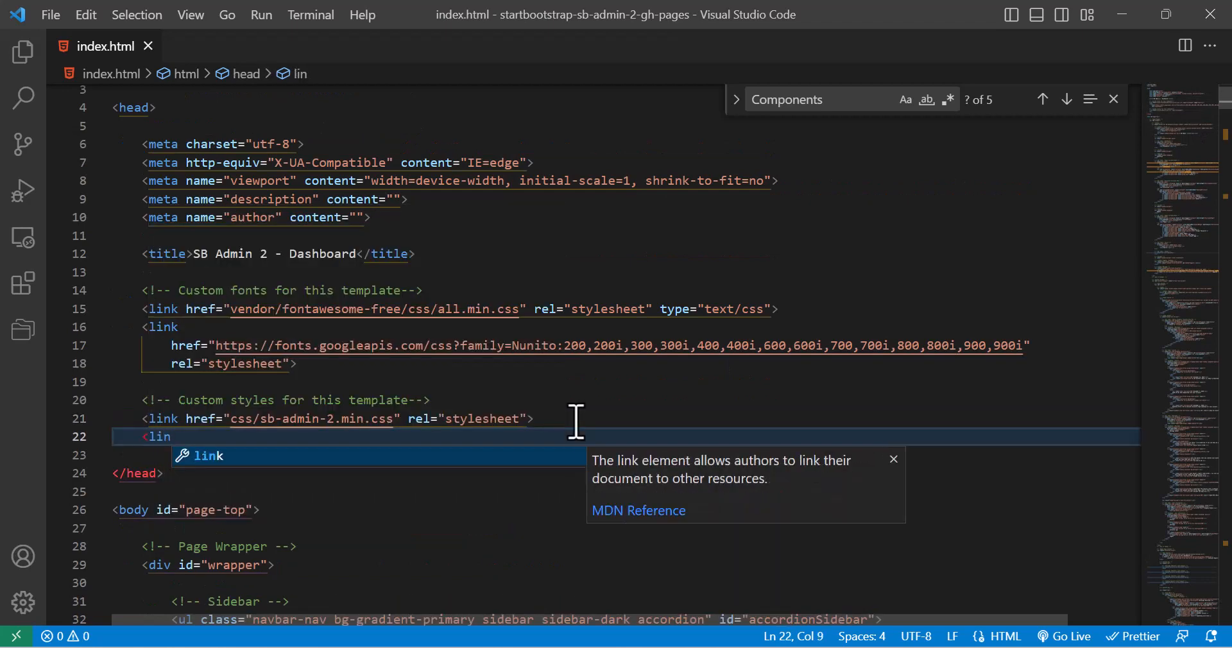
type("k href=\"https://cdnjs.cloudflare.com/ajax/libs/intro.js/6.0.0/introjs.min.css\" rel=\"")
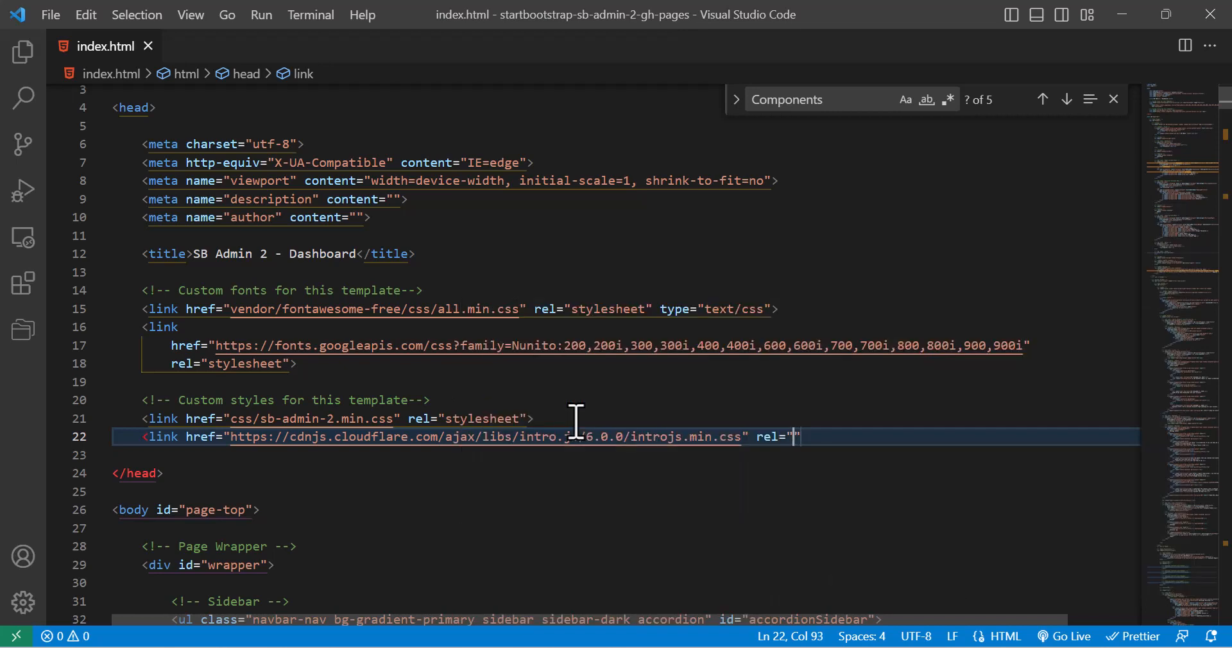
type("style")
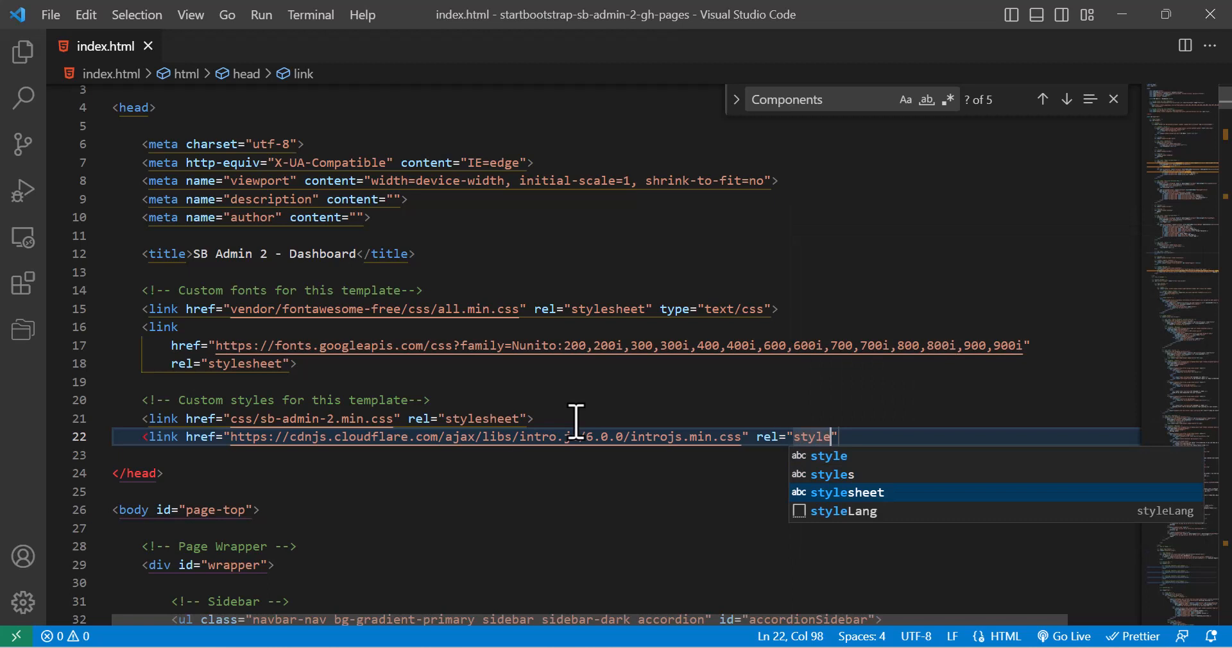
key("Tab")
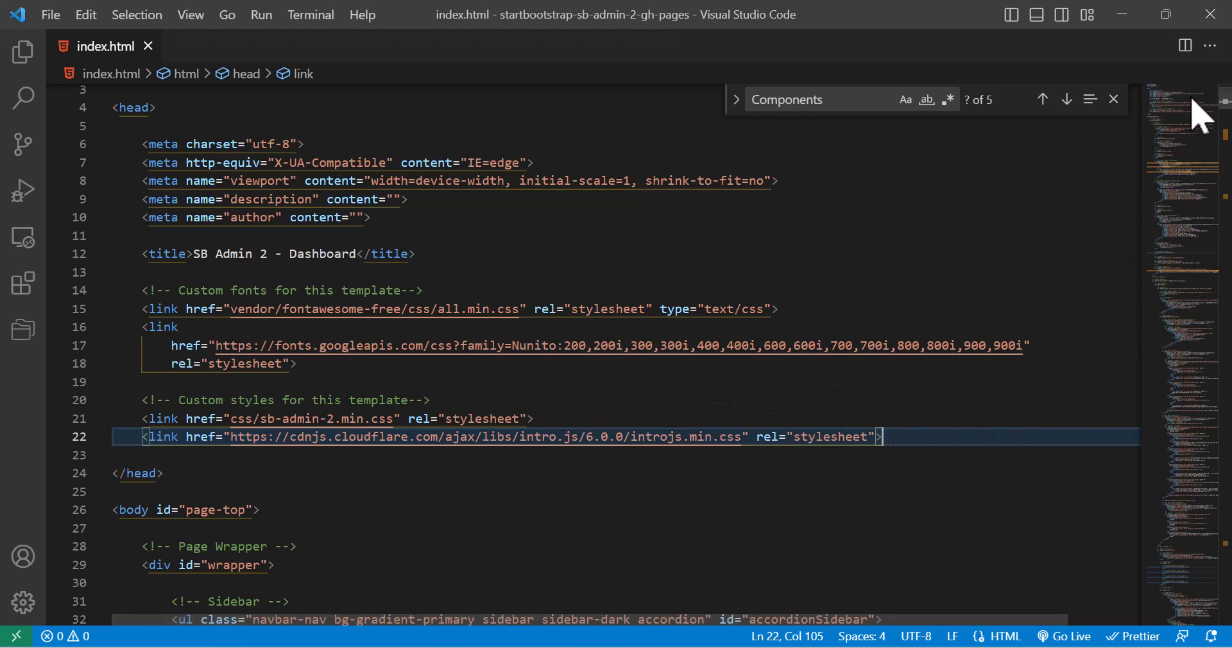
mouse_move(1126, 374)
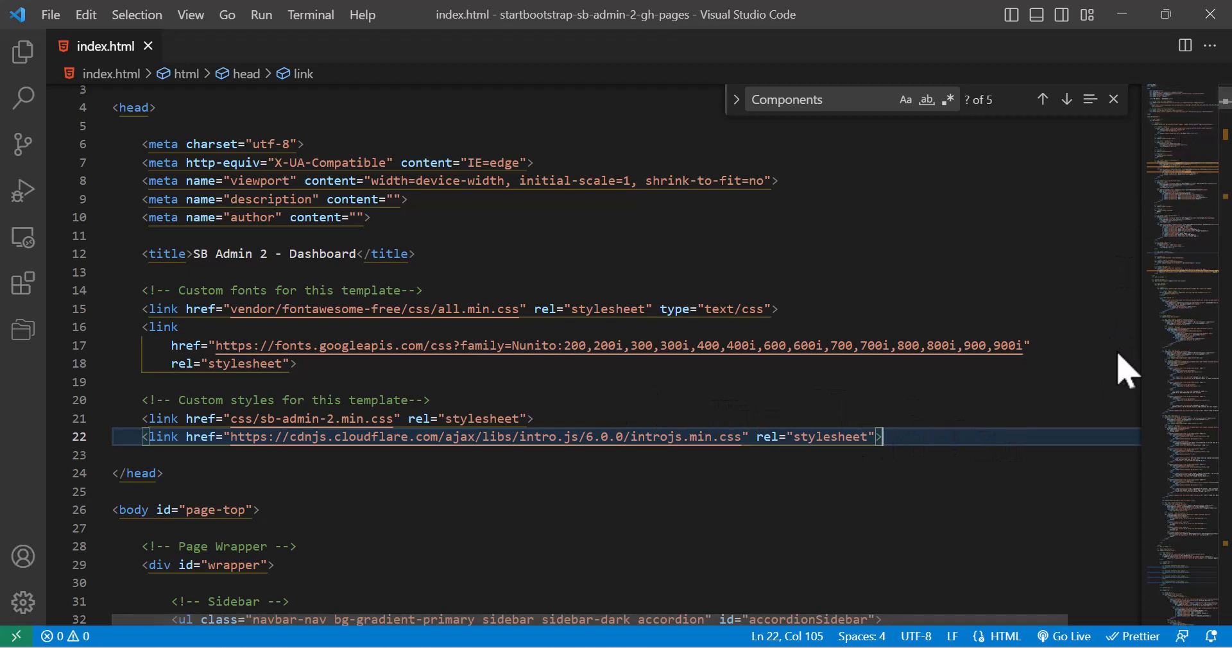
left_click(1067, 99)
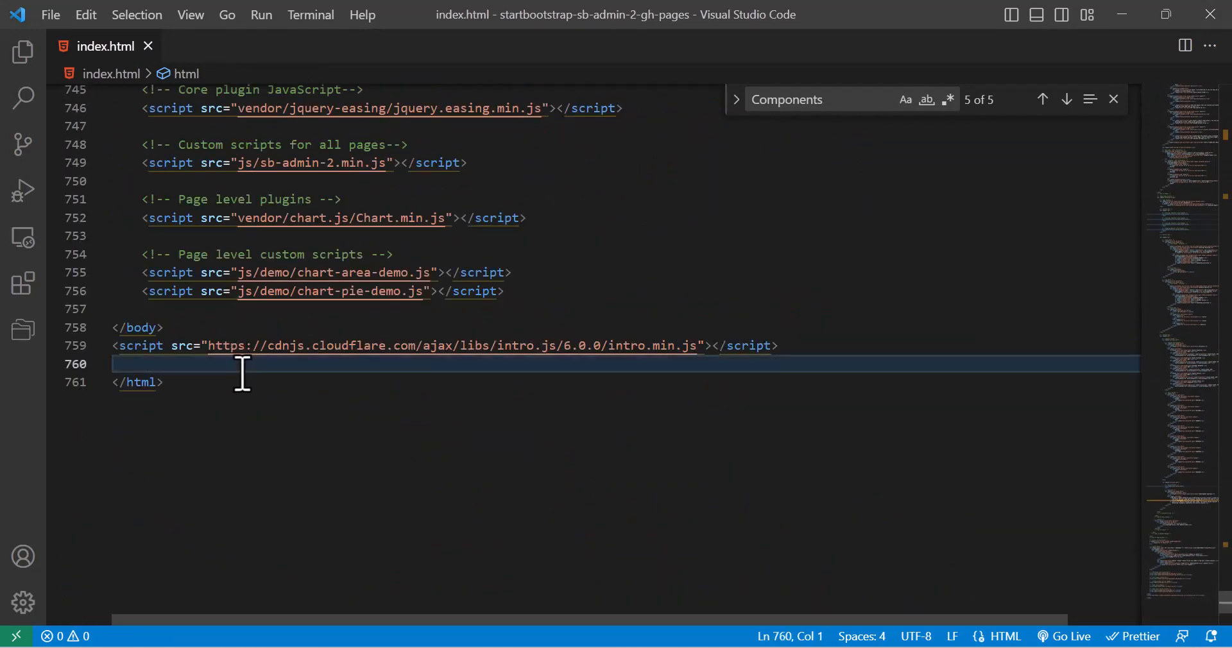
- Start an inline script calling introJs().setOptions with an empty steps array
type("<script>")
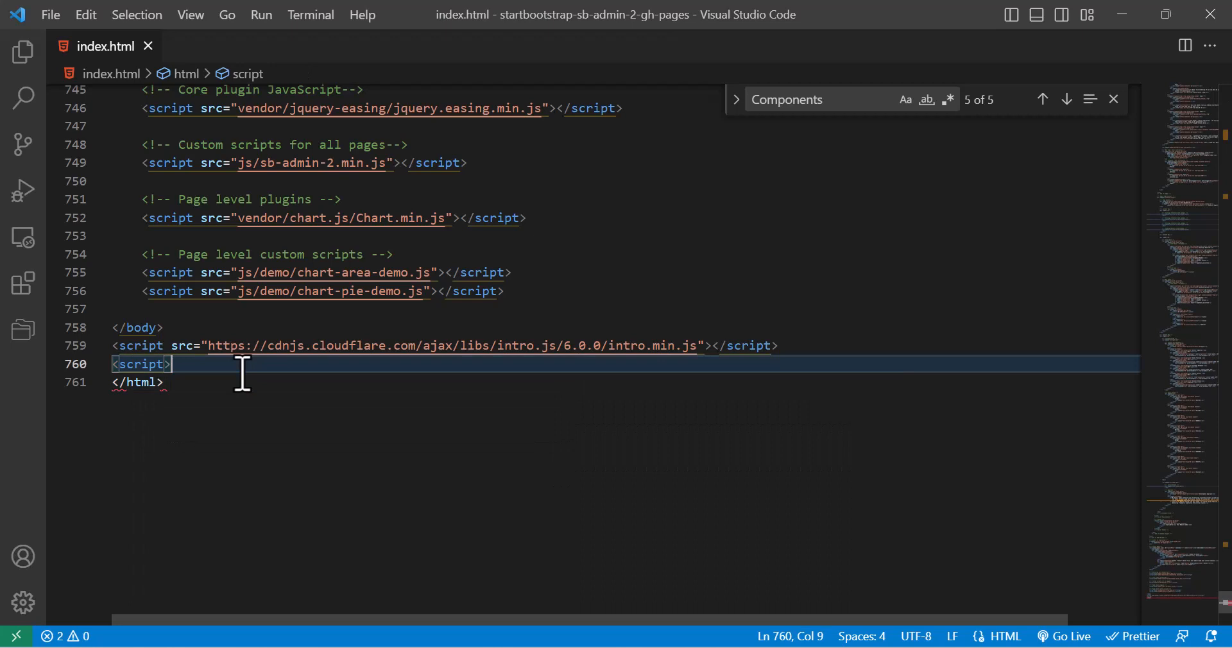
key("Enter")
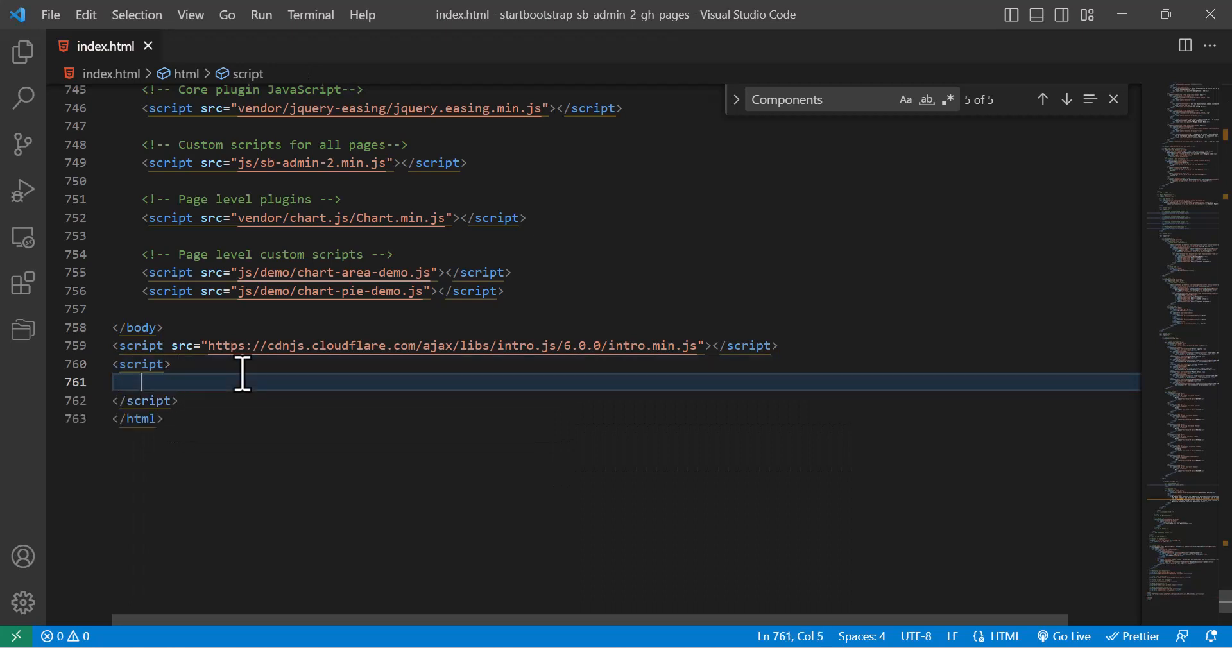
type("introJs().")
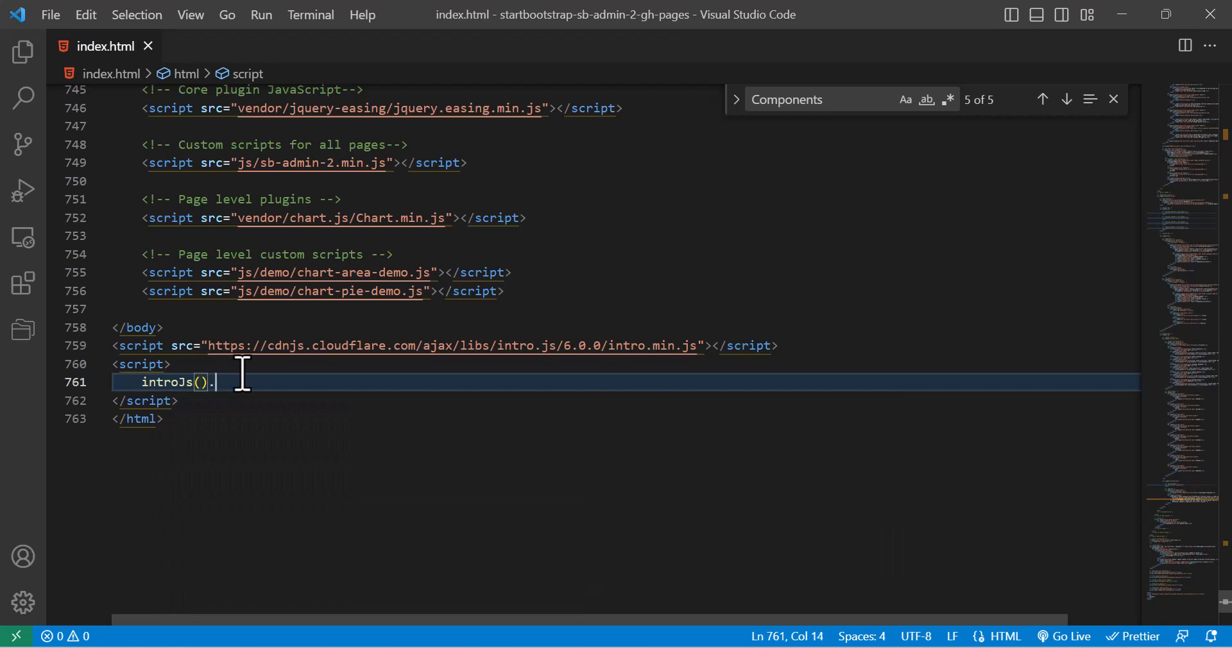
type("setOptions")
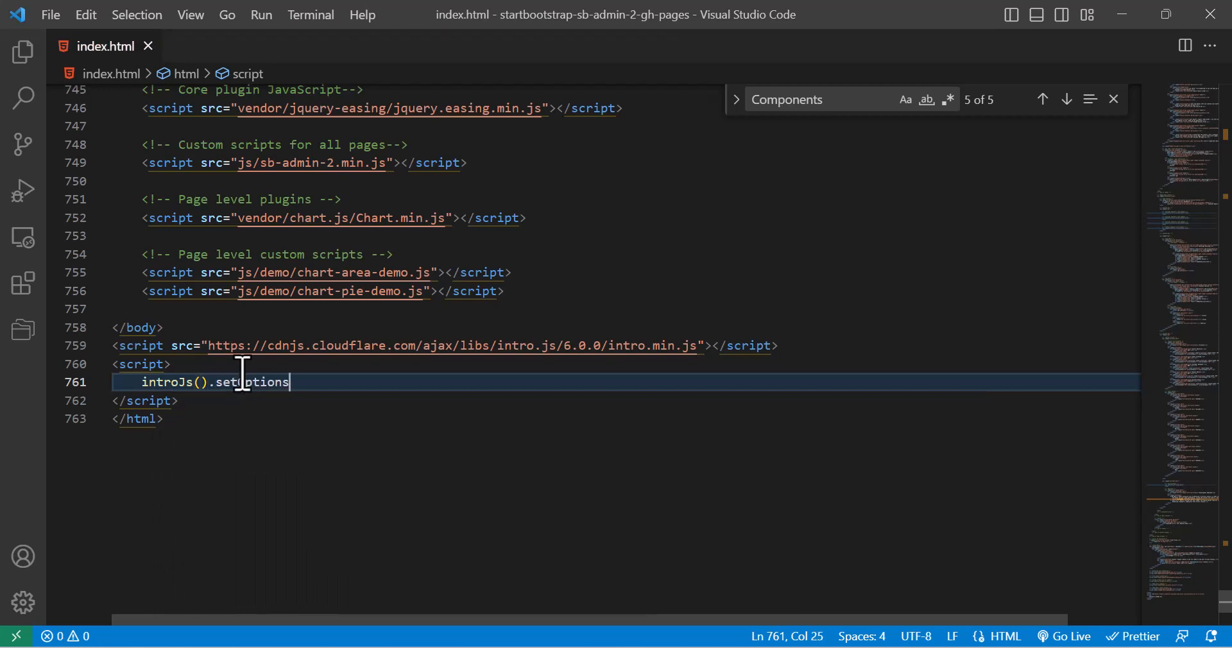
type("({})")
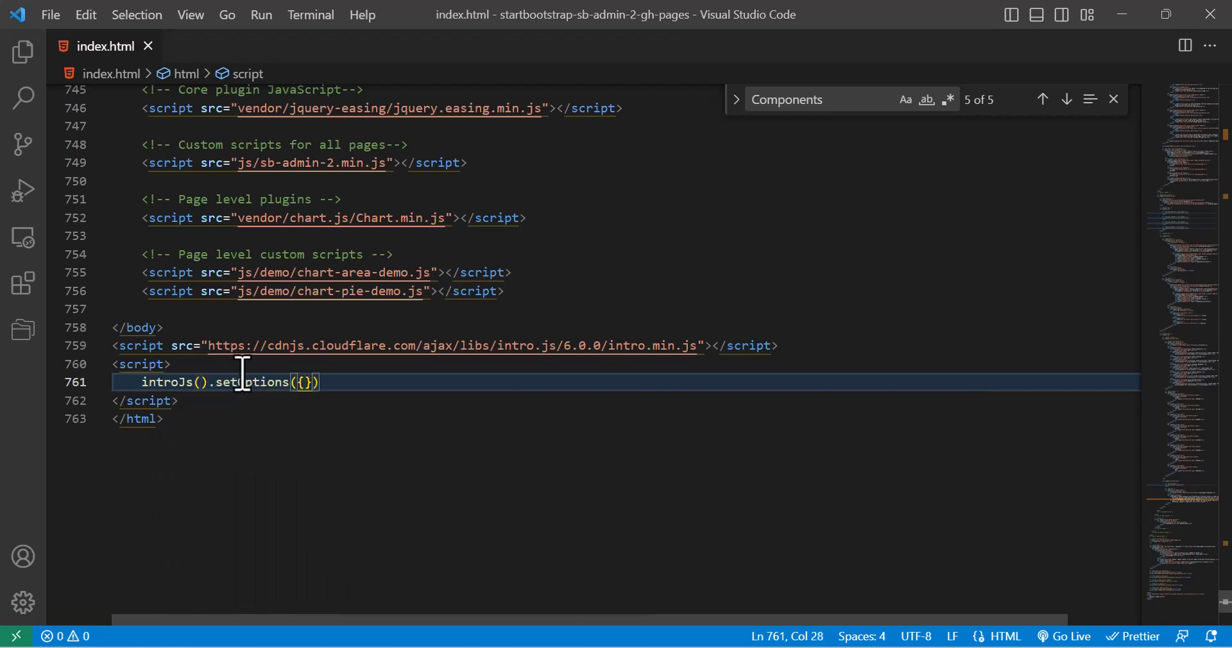
key("Enter")
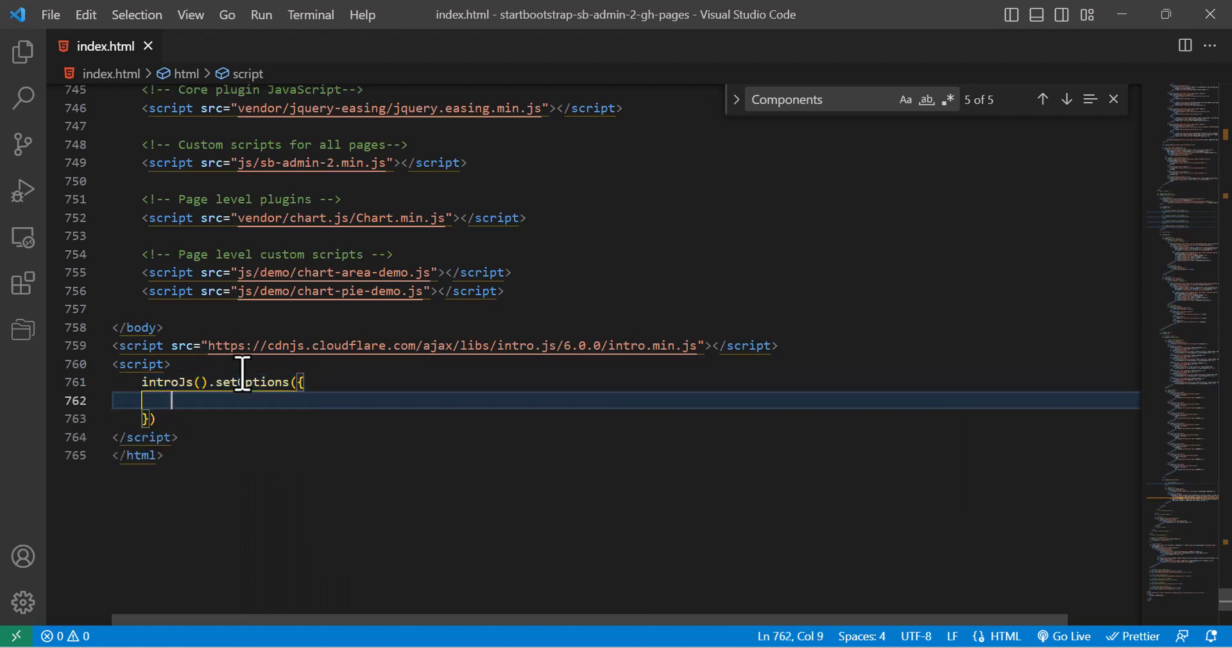
type("steps:")
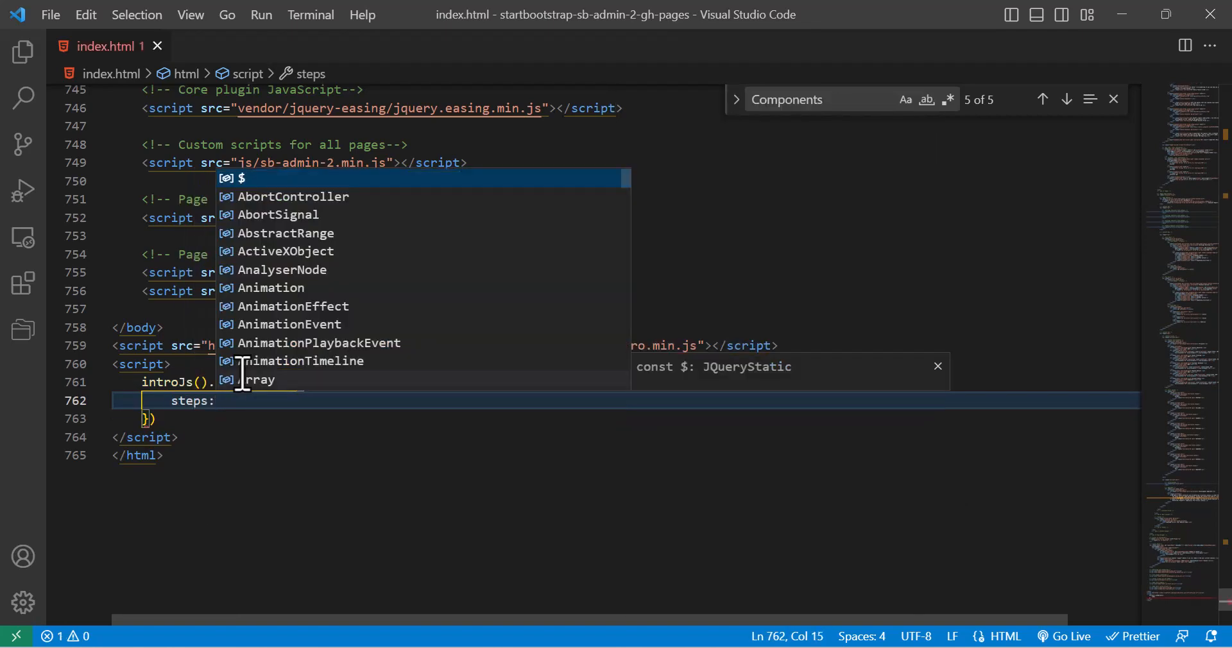
type("[{}]")
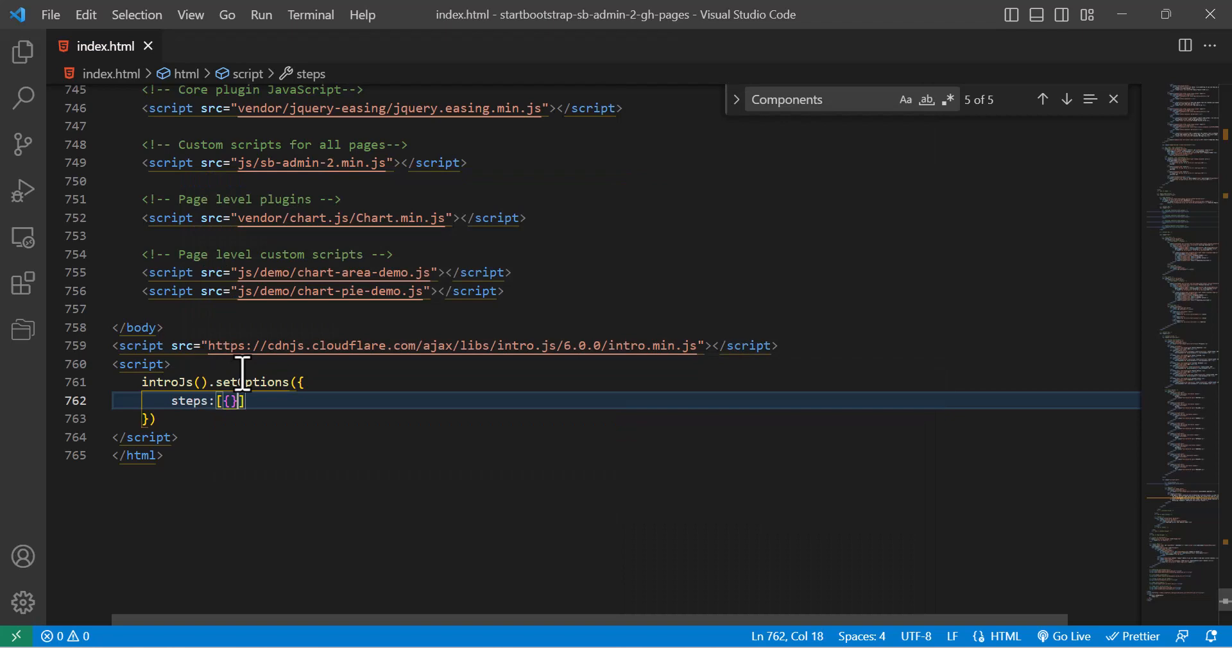
- Fill the first step with title 'Welcome' and intro 'Hello World', then chain .start();
key("Enter")
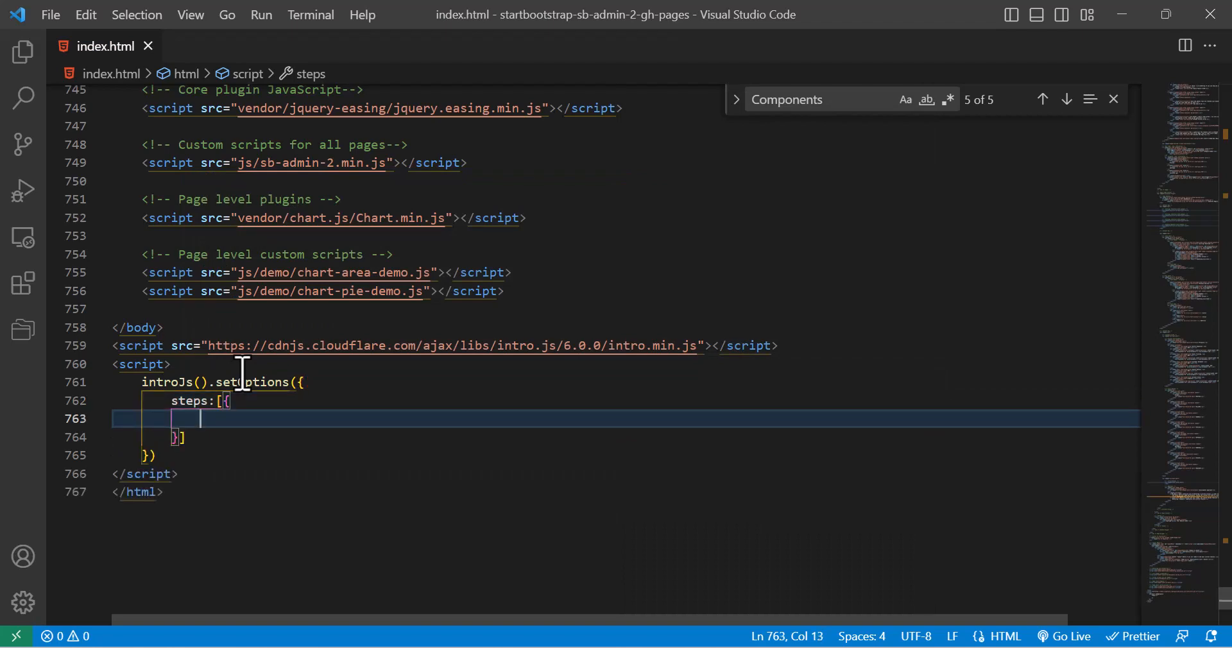
type("title:'")
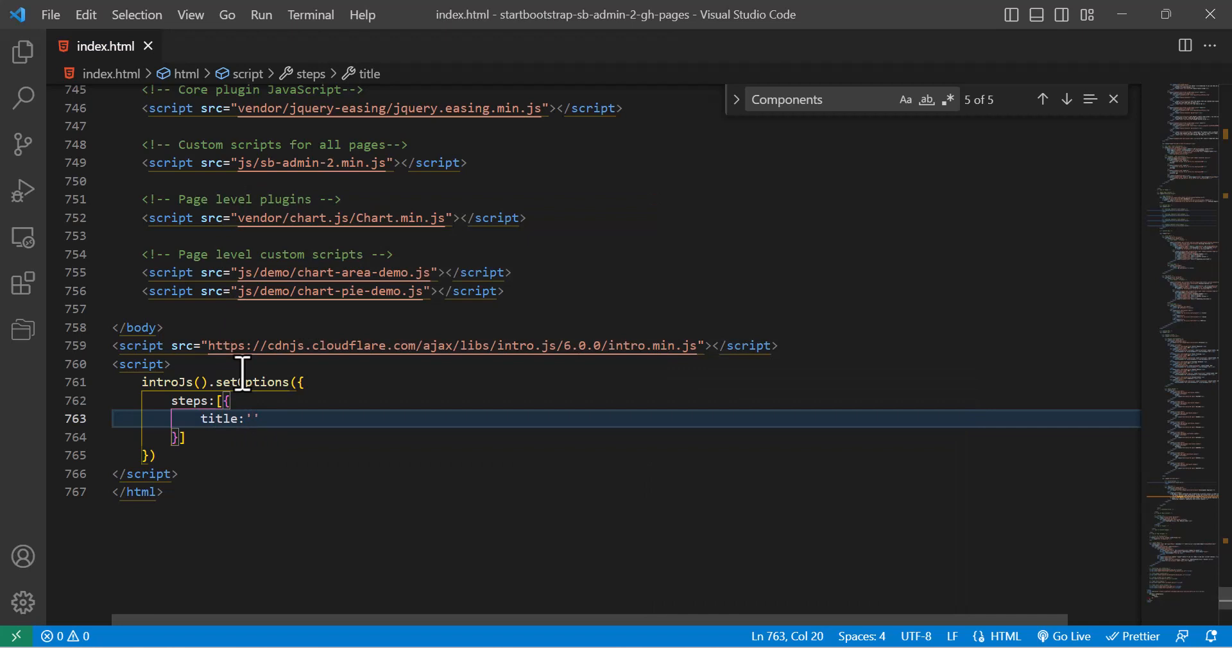
type("Wlcom")
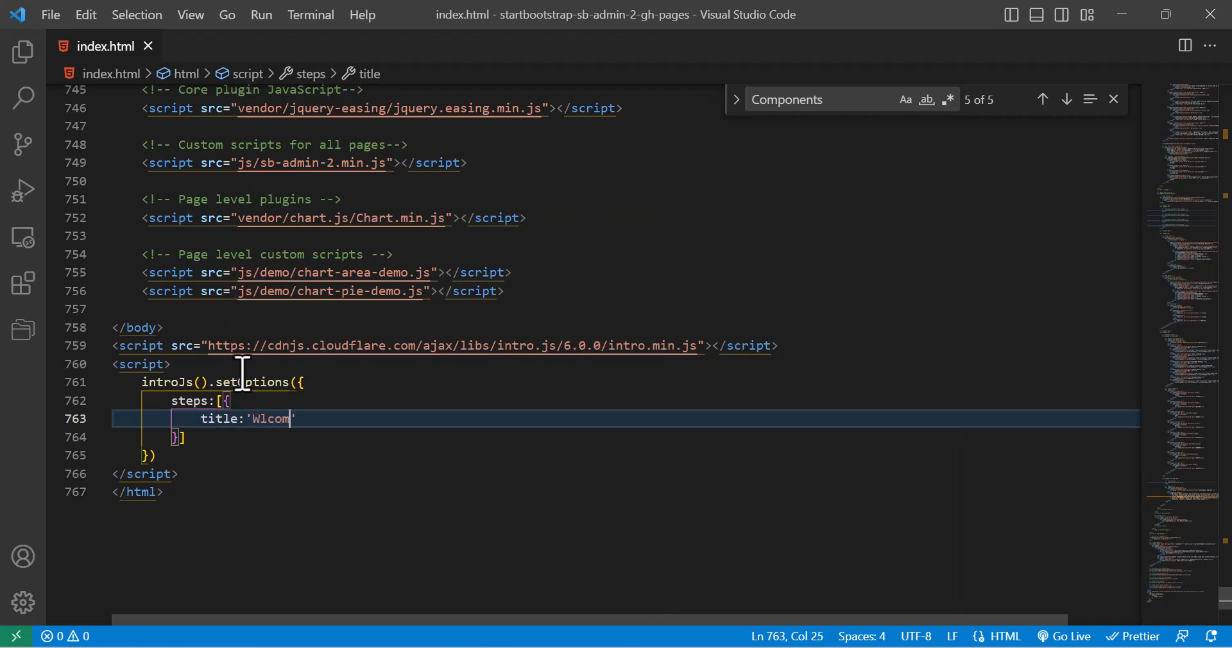
type("e")
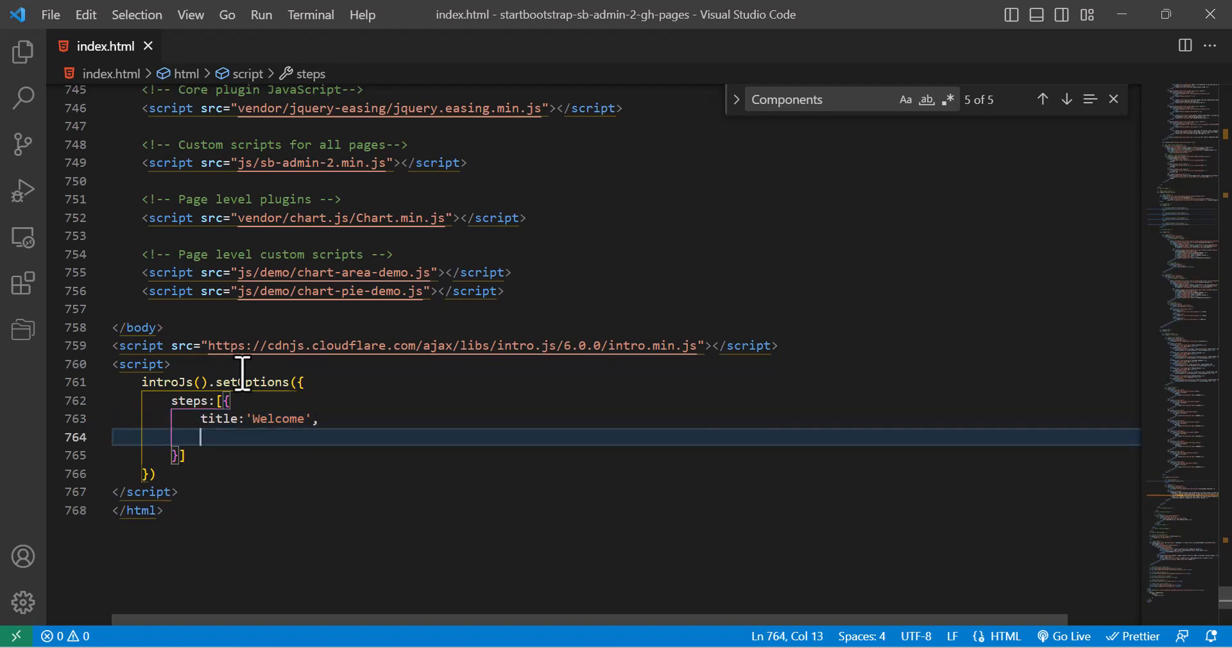
type("intro")
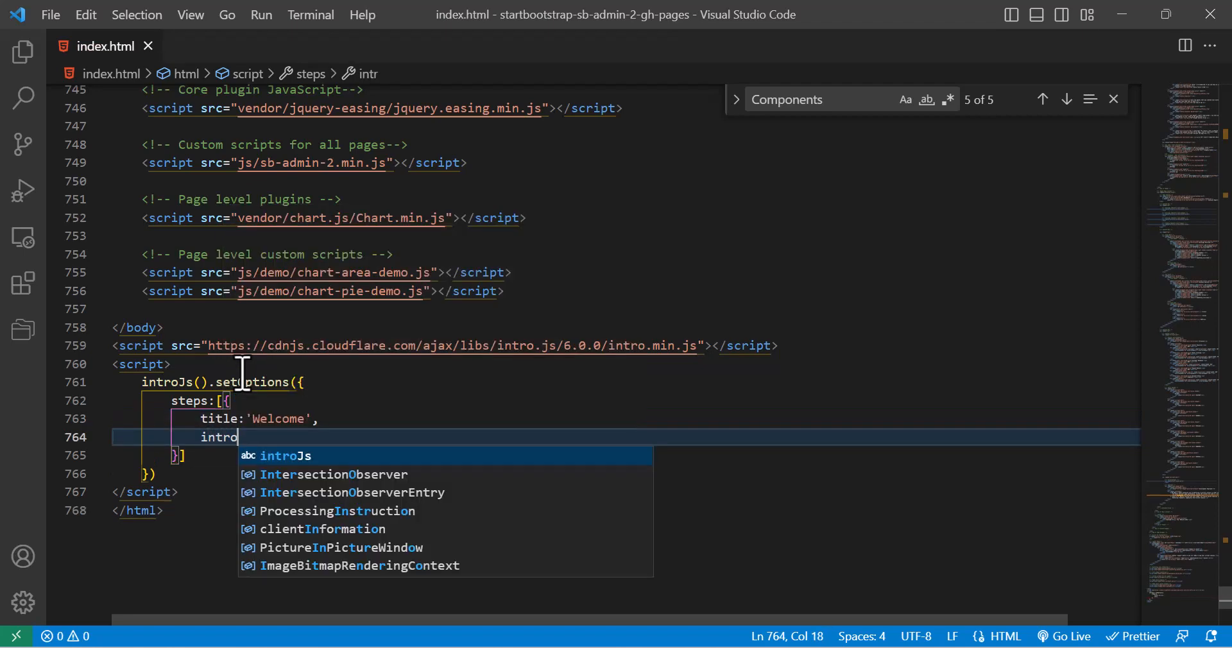
type(":''")
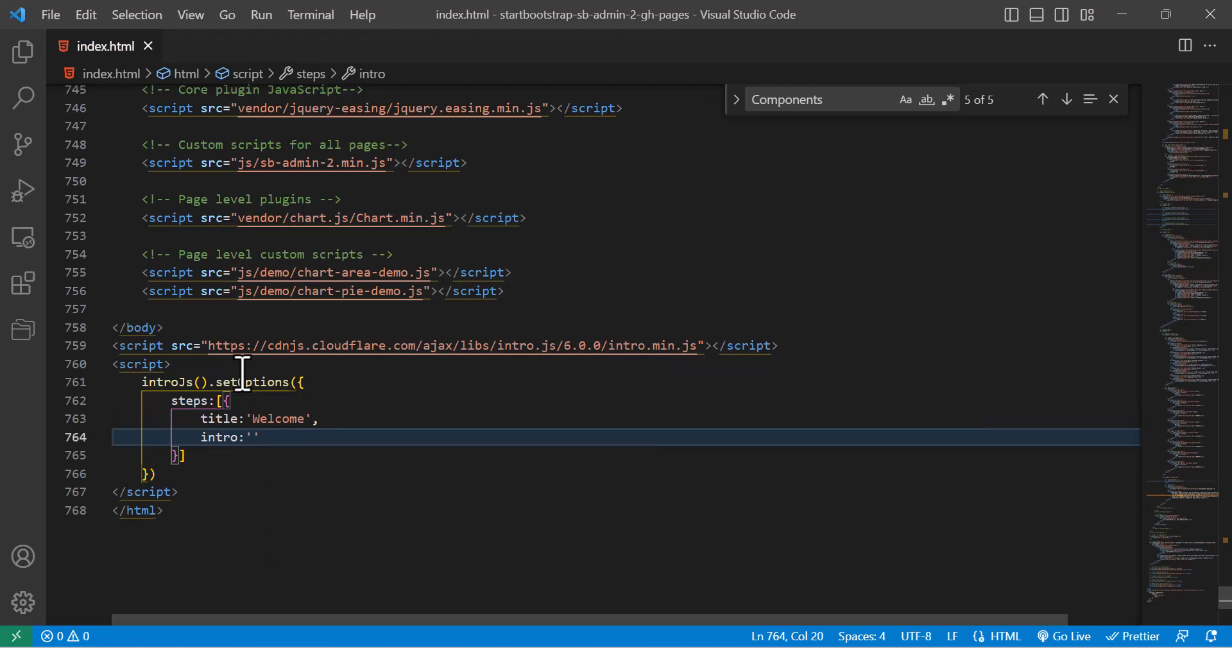
type("Hellow")
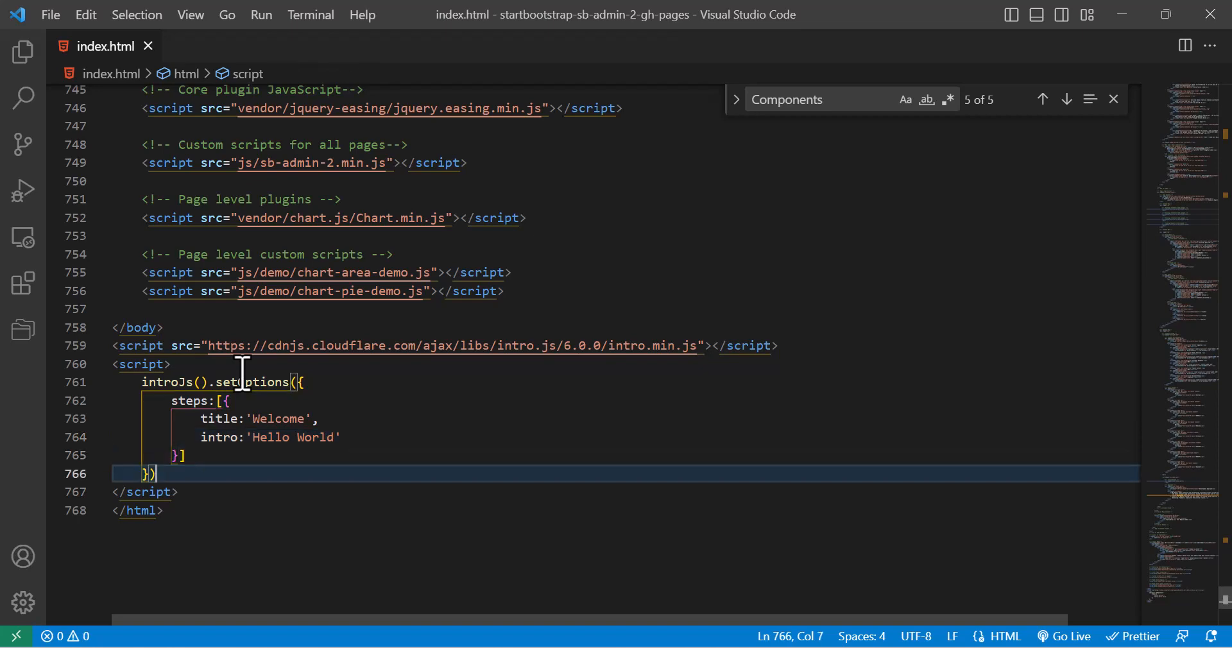
type(".start()")
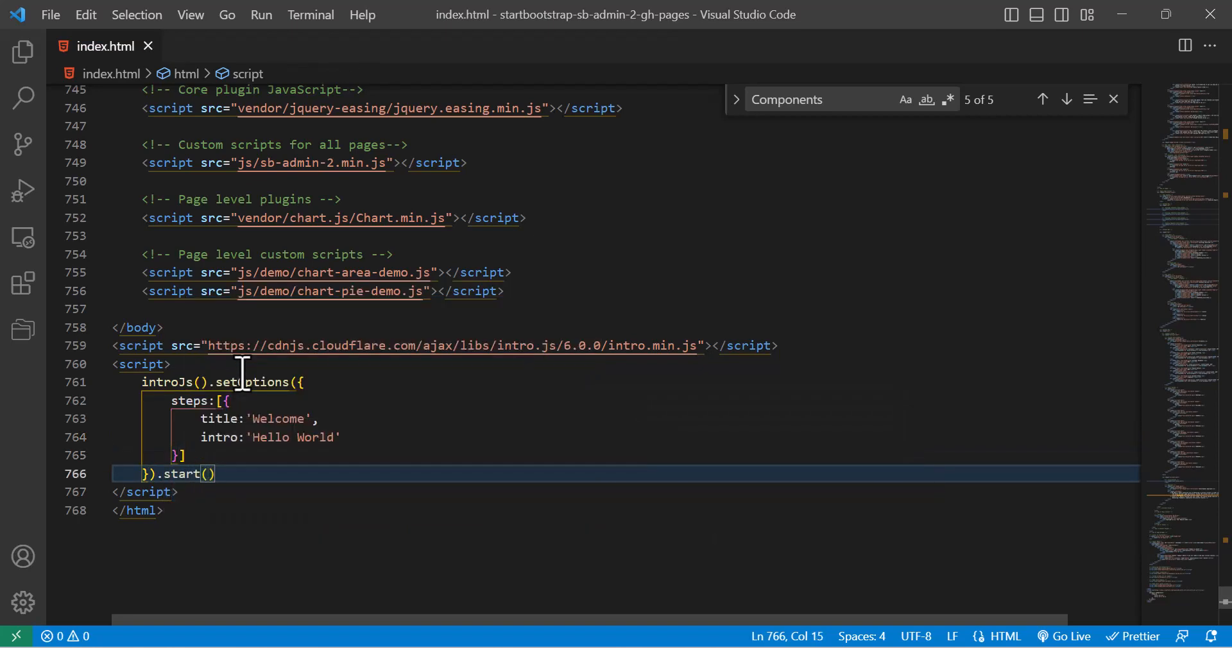
type(";")
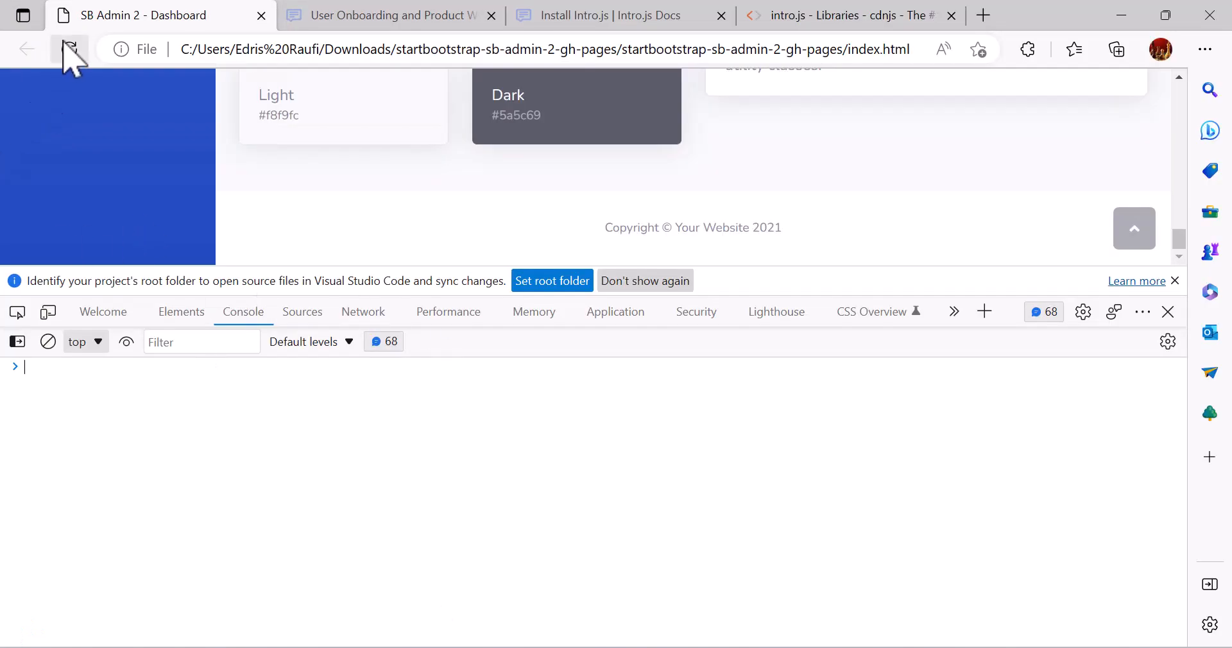
- Reload the dashboard with DevTools closed, watch the tour, and select the EARNINGS (MONTHLY) label
left_click(69, 49)
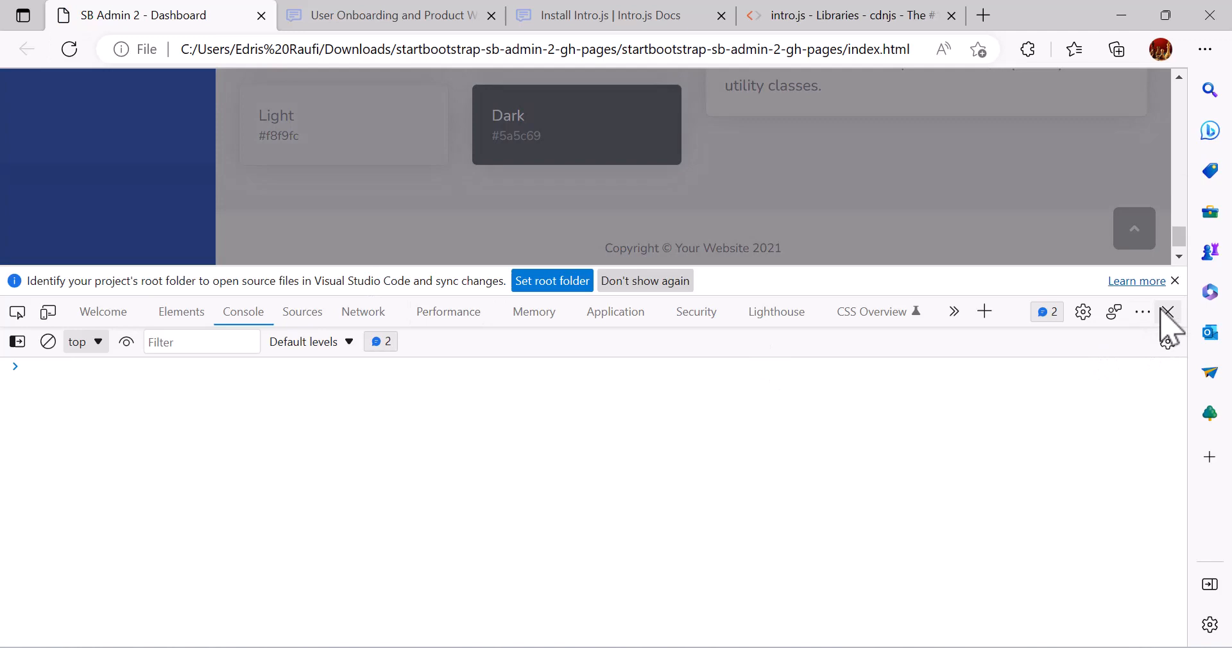
left_click(1171, 312)
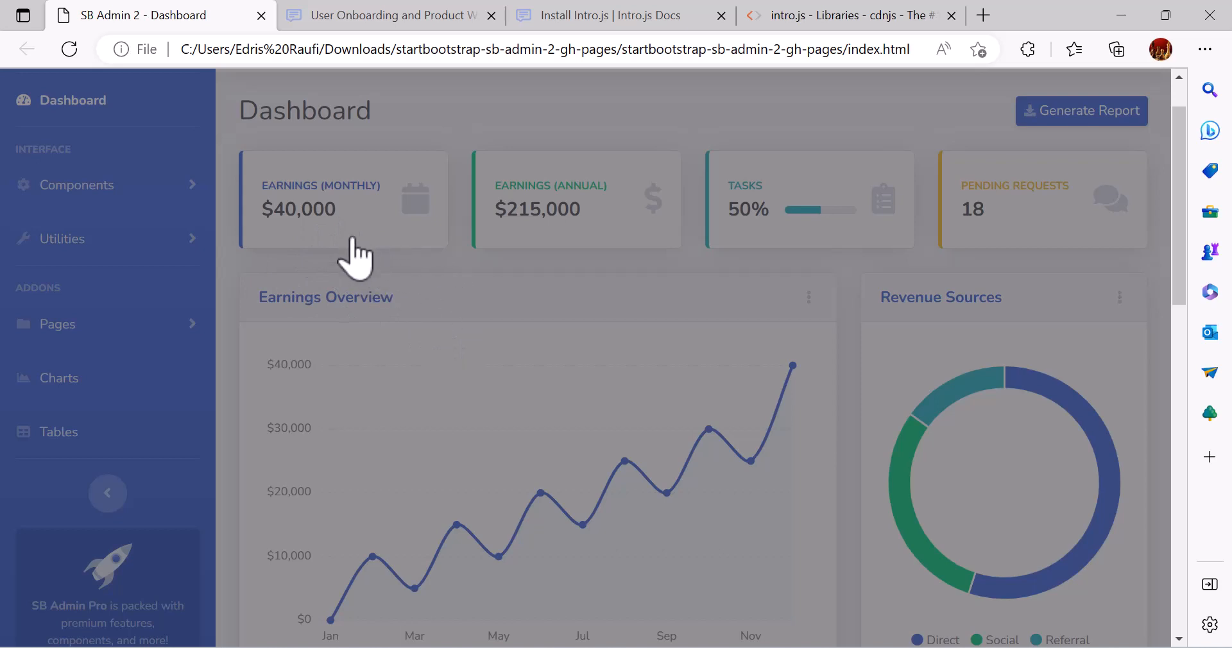
mouse_move(484, 251)
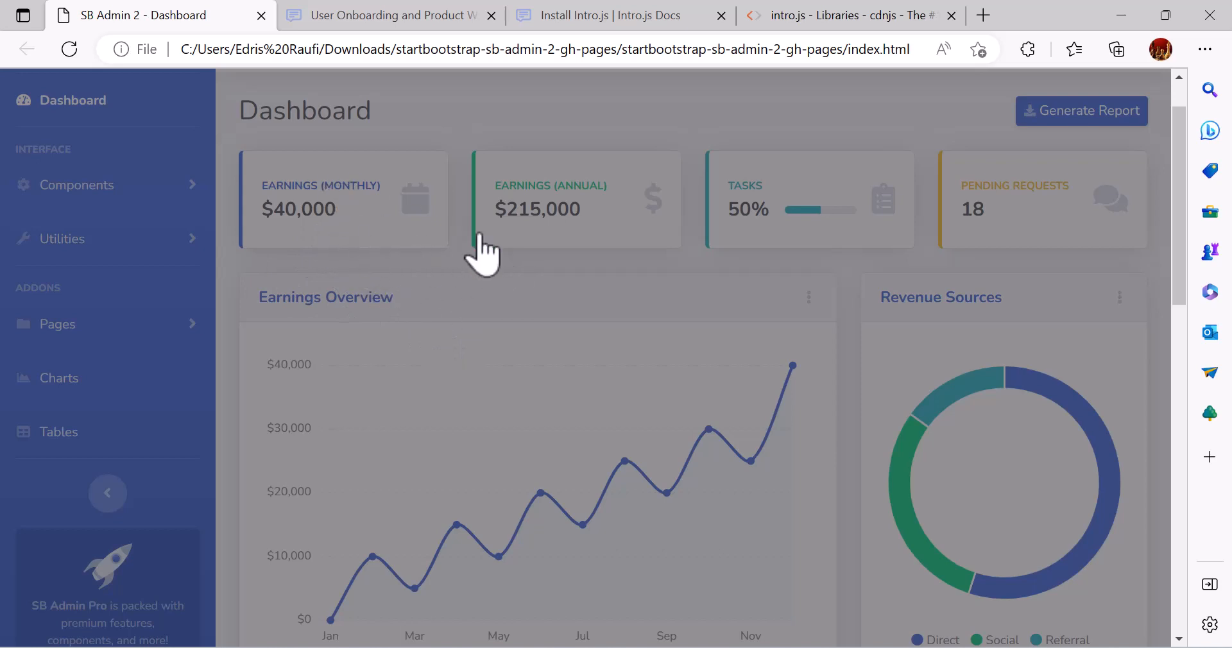
mouse_move(259, 526)
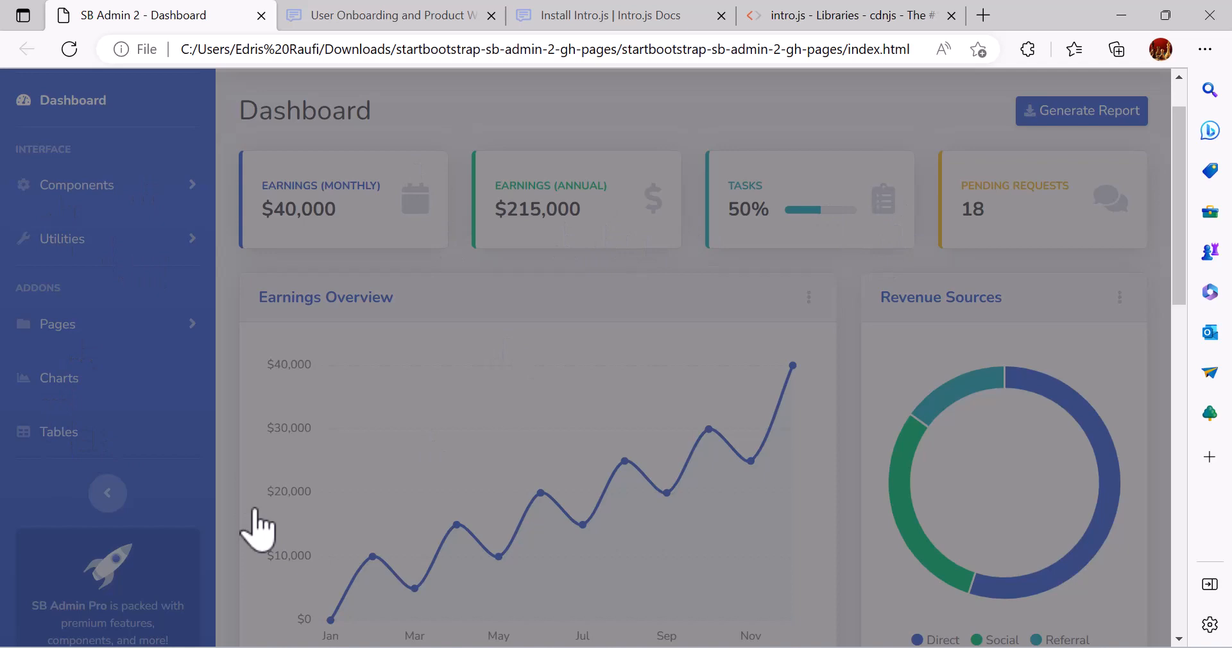
mouse_move(581, 181)
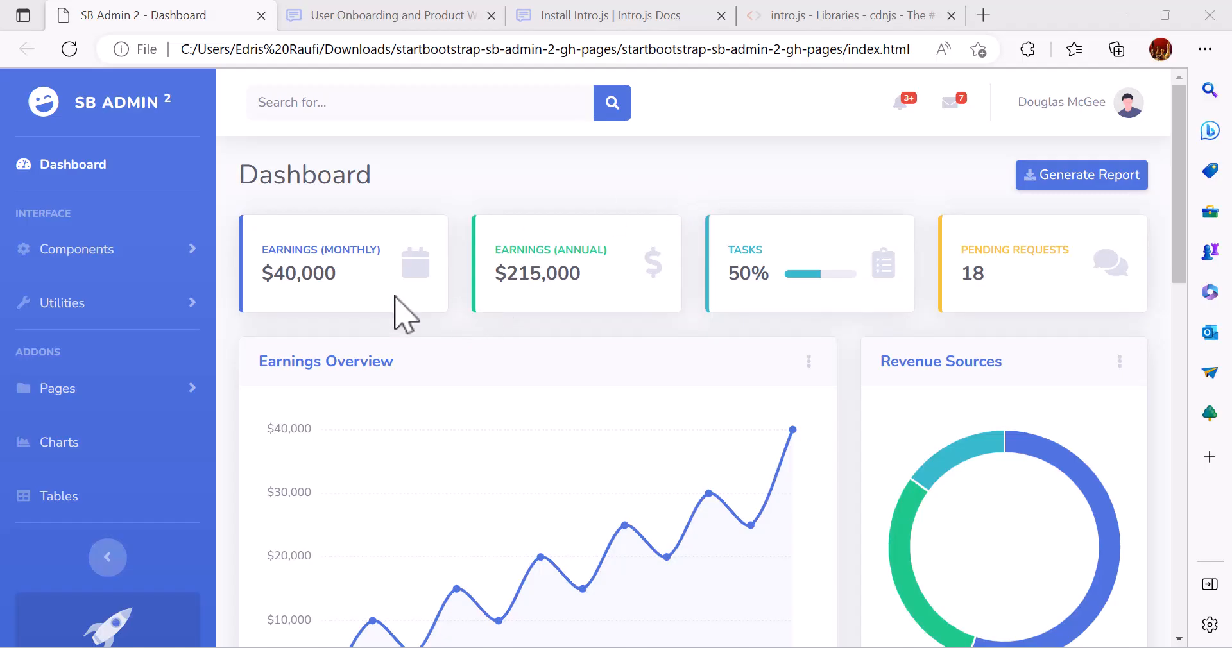
mouse_move(267, 279)
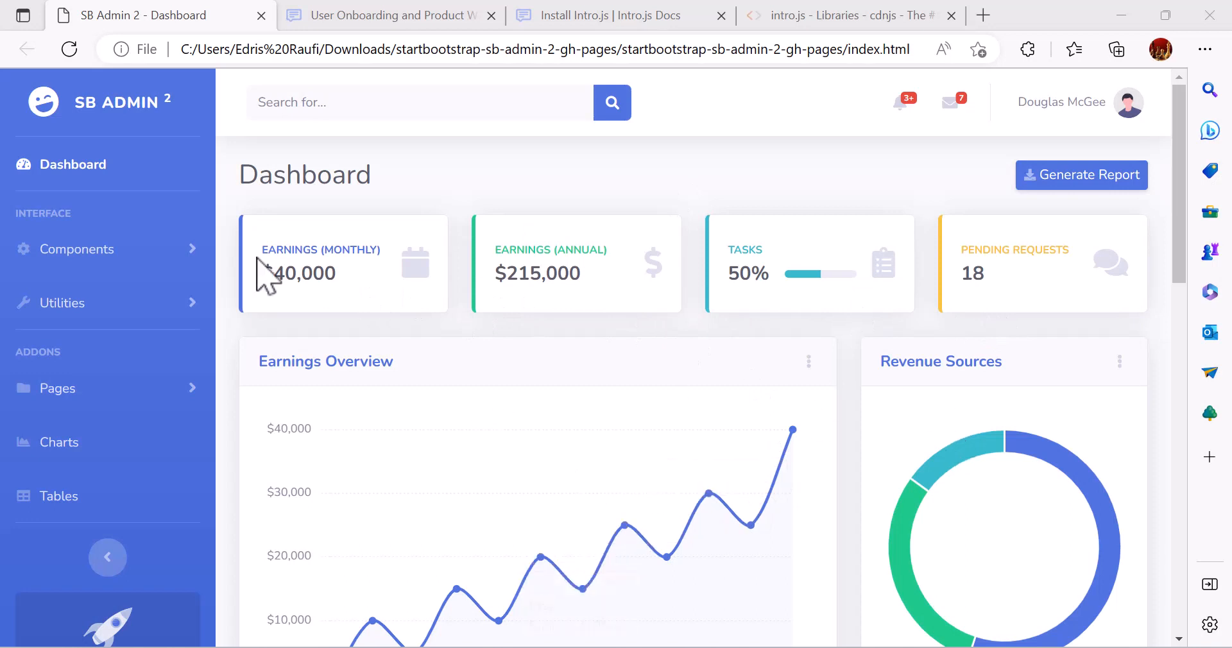
mouse_move(339, 315)
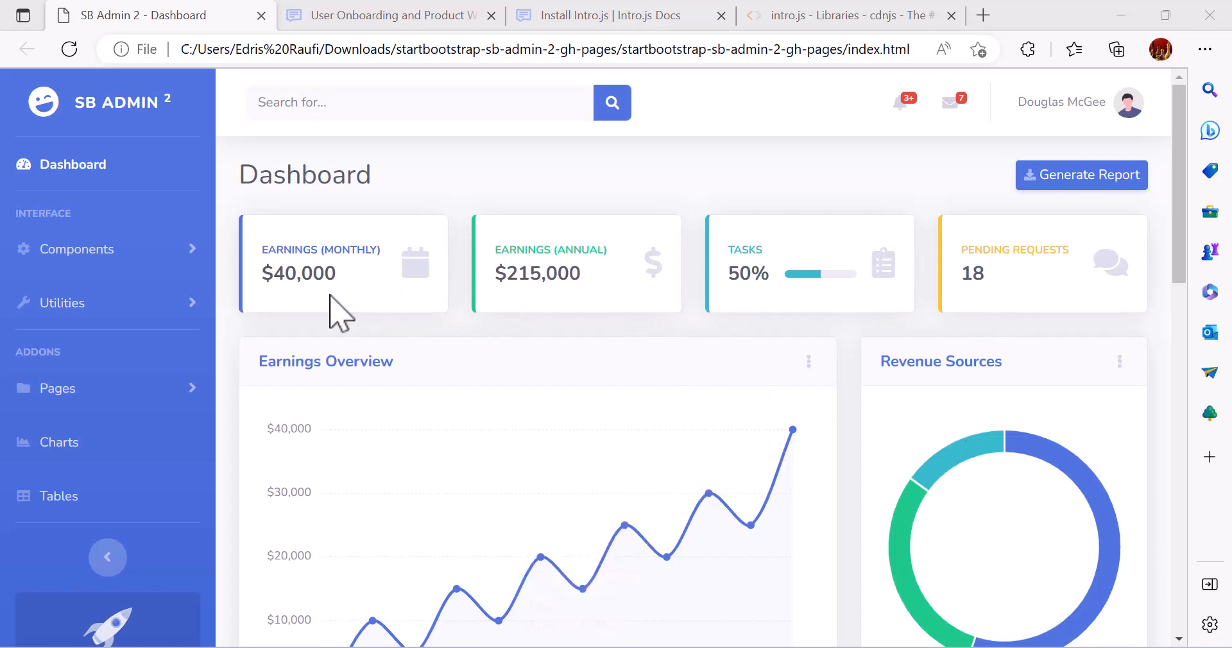
mouse_move(362, 326)
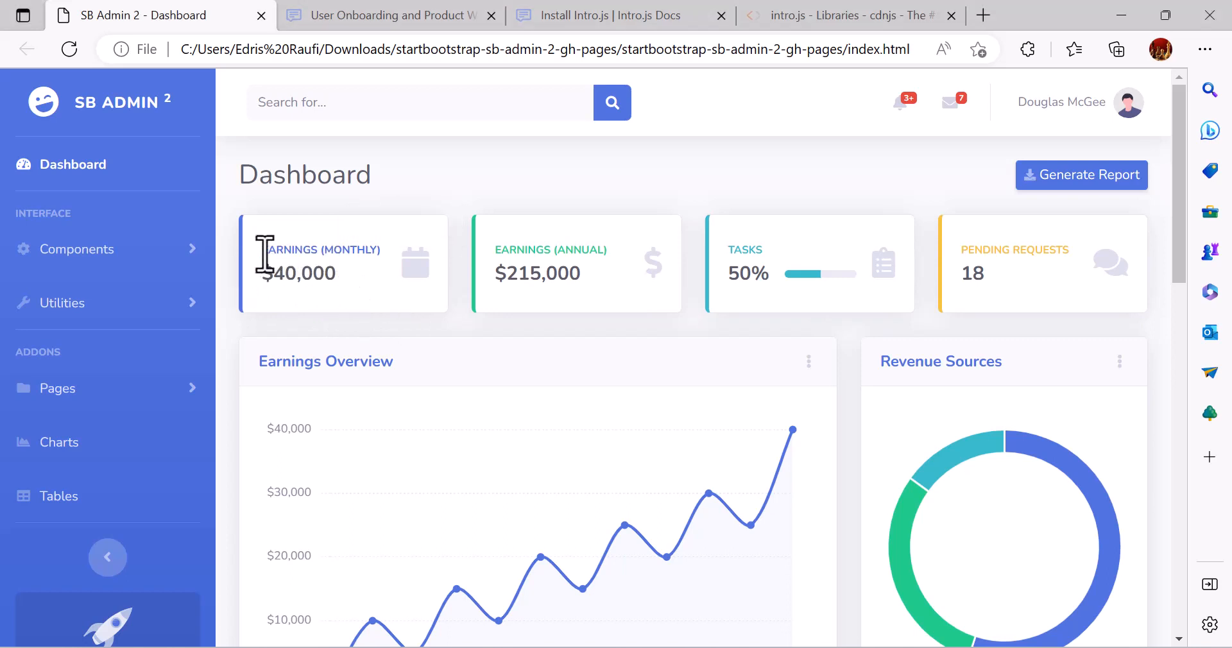
double_click(320, 251)
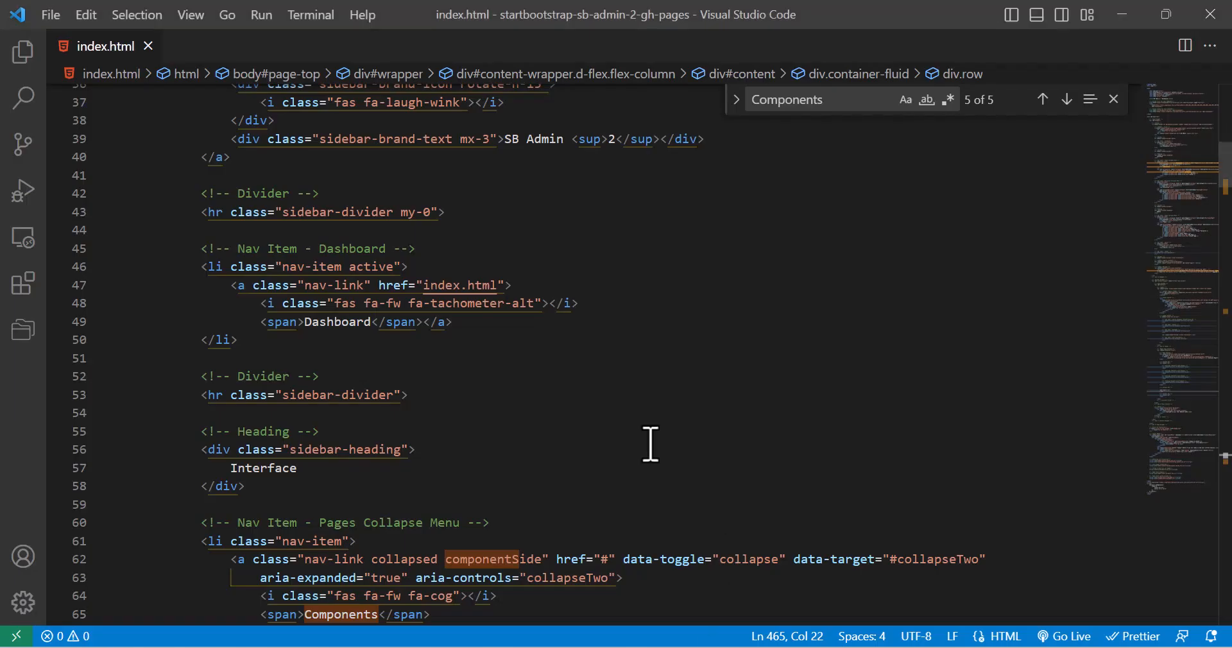
type("EARNINGS (MONTHLY")
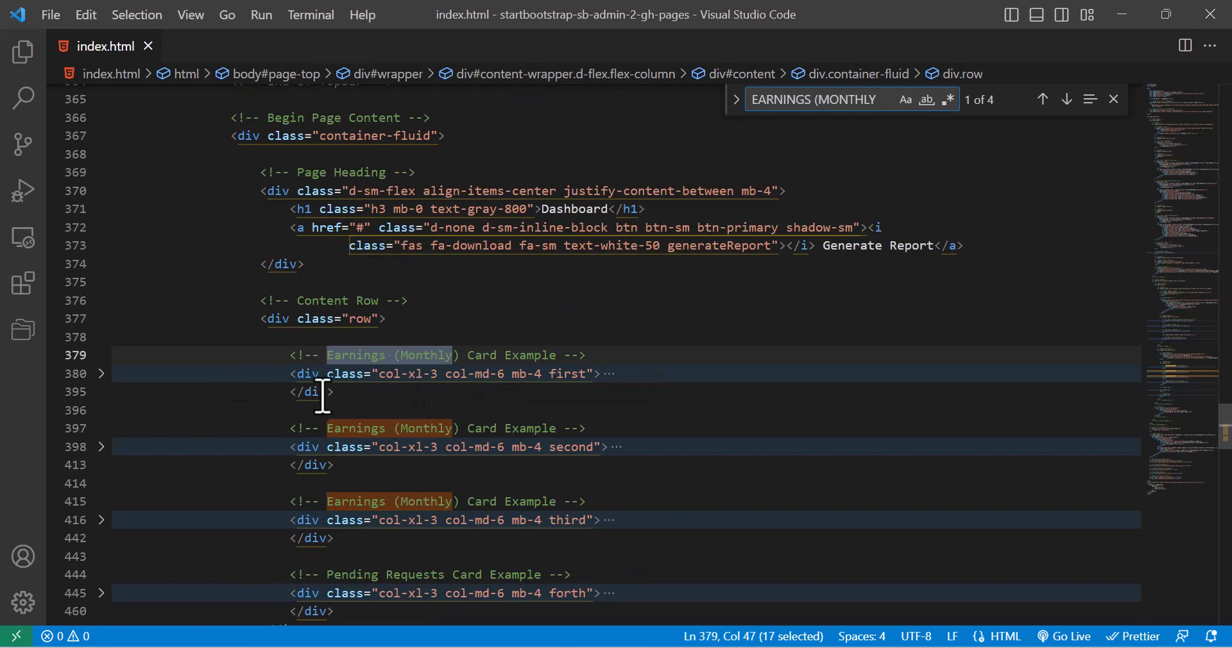
left_click(572, 373)
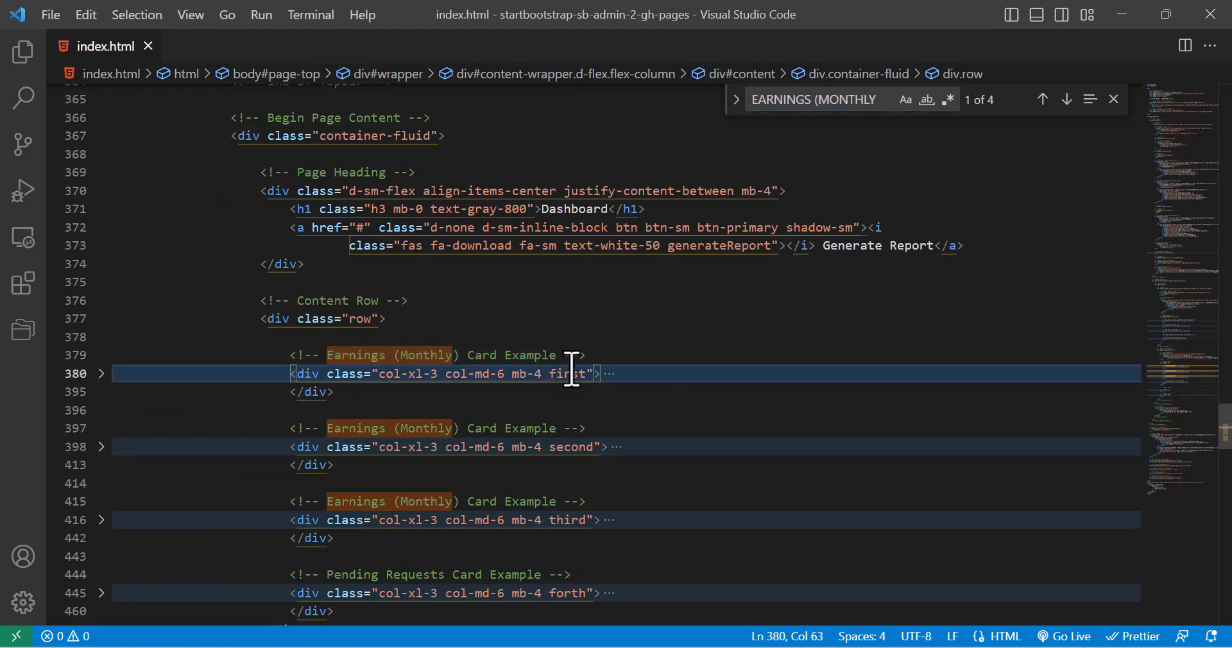
double_click(566, 374)
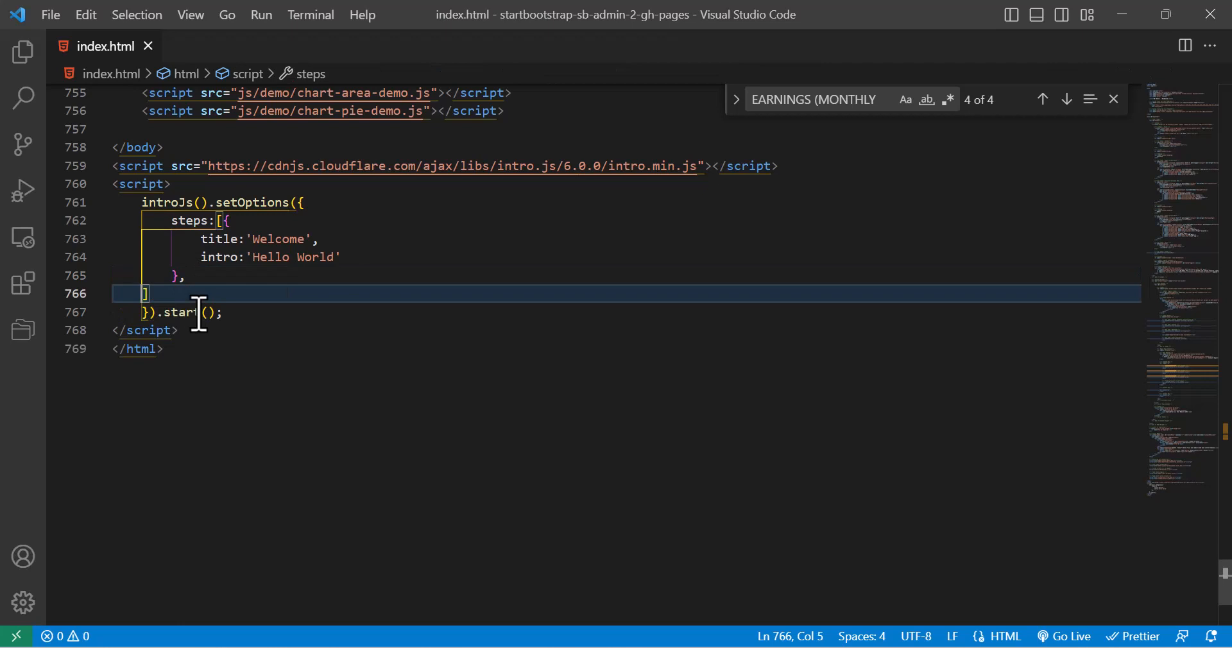
- Add a second step with element: document.querySelector('.first') and an intro about monthly income
key("Enter")
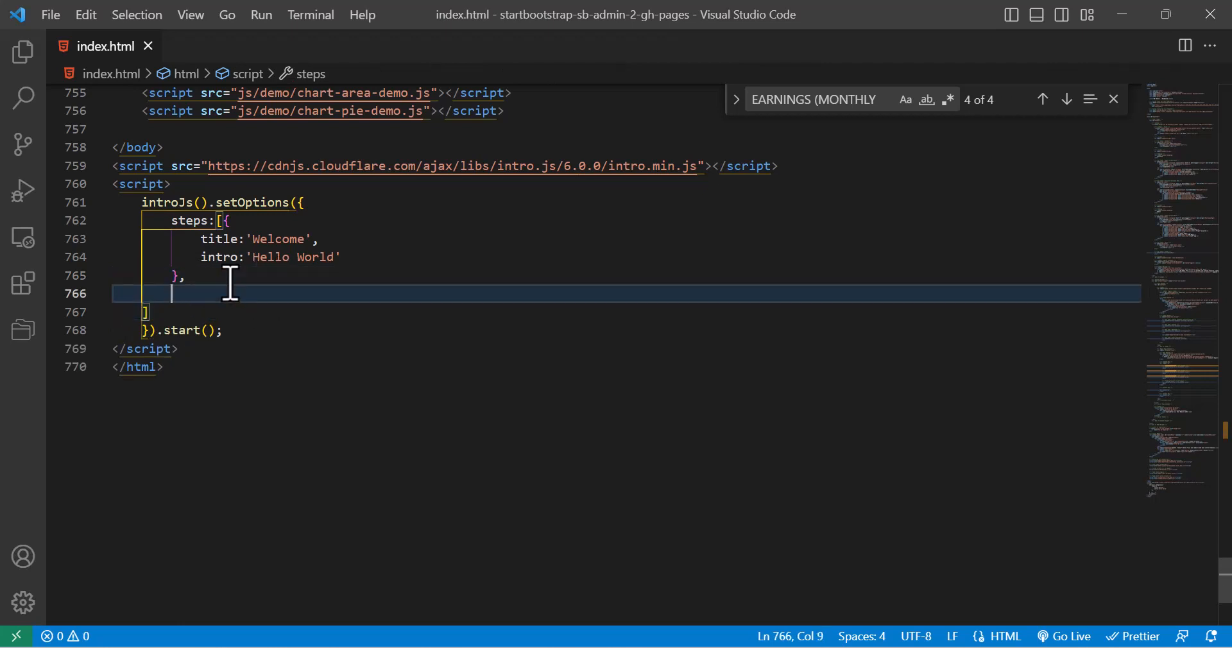
type("{")
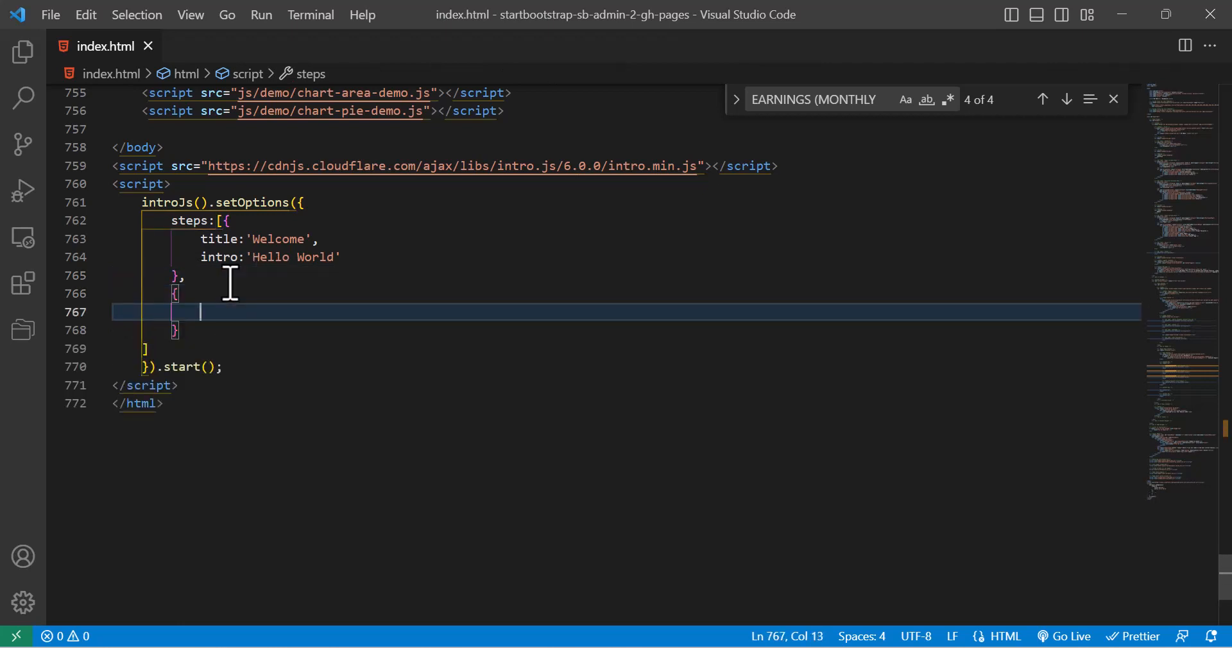
type("ele")
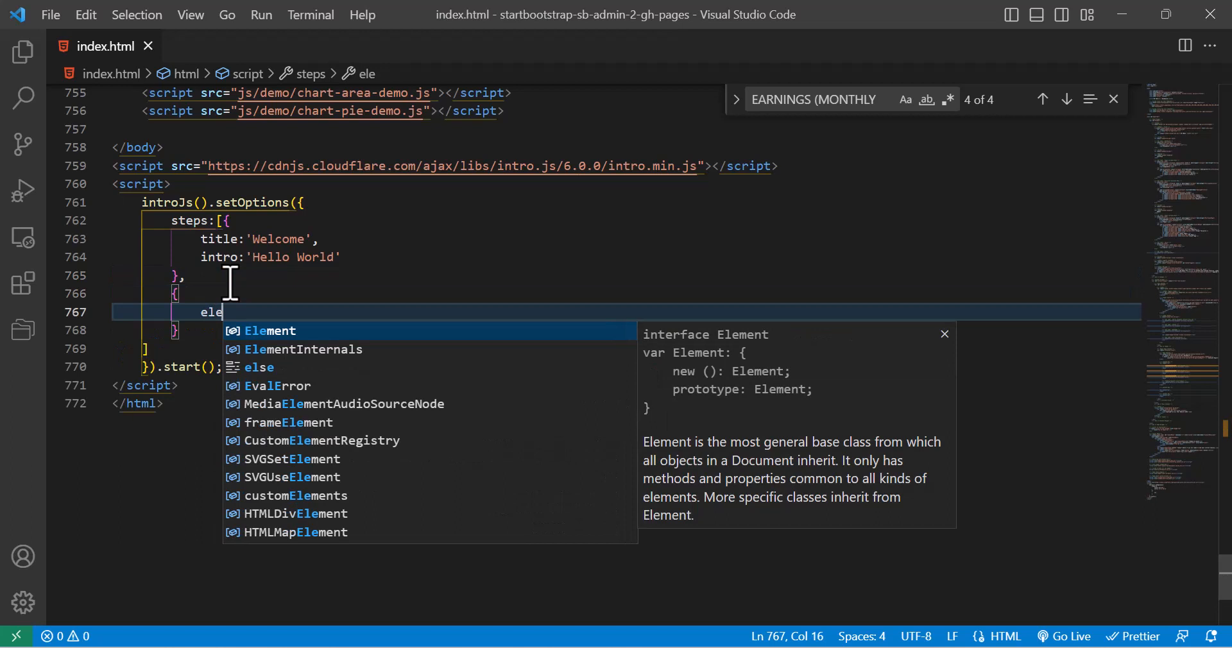
type("ment")
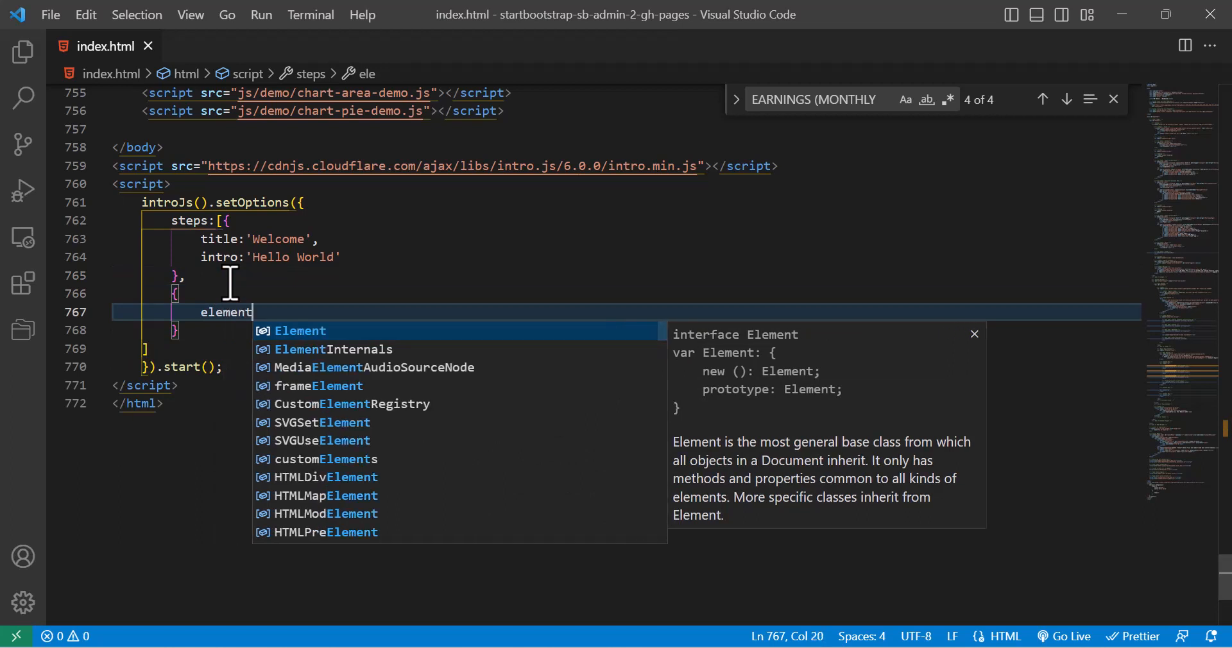
type(":")
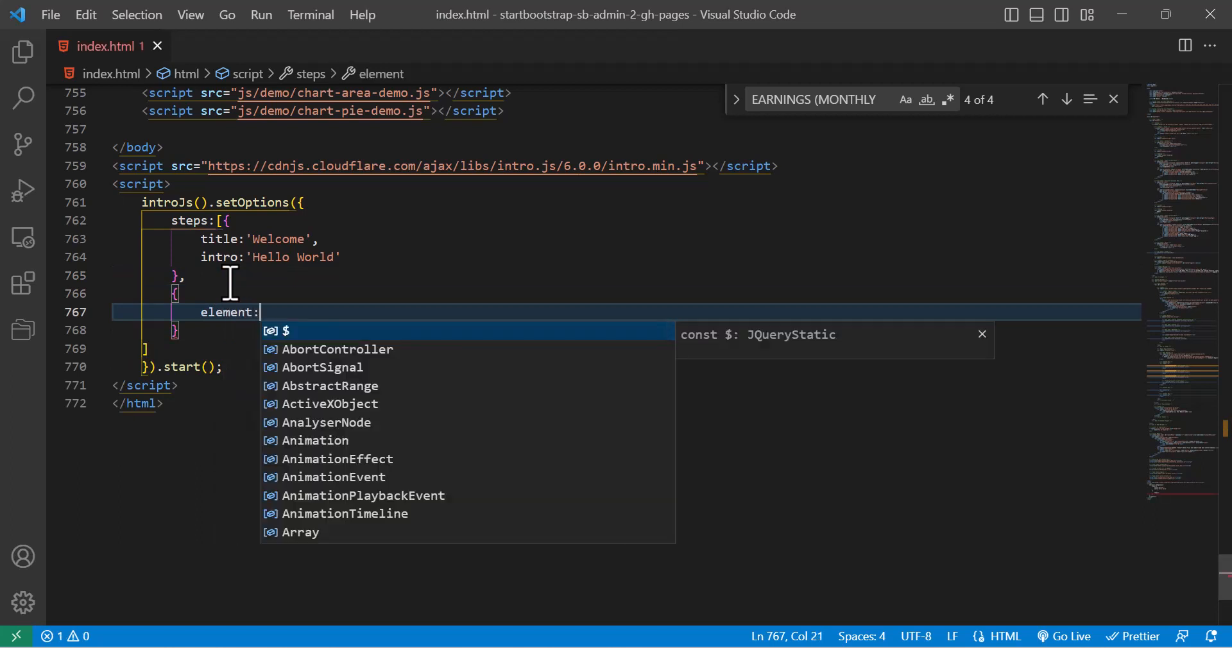
type("document.")
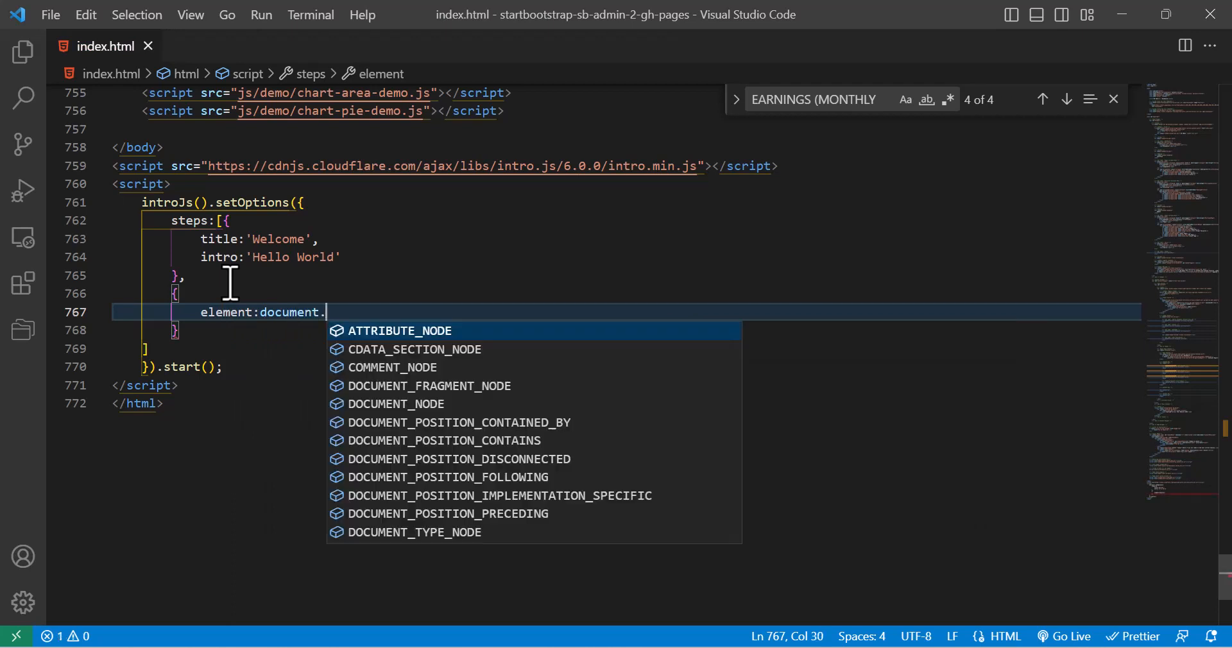
type("querySelector(")
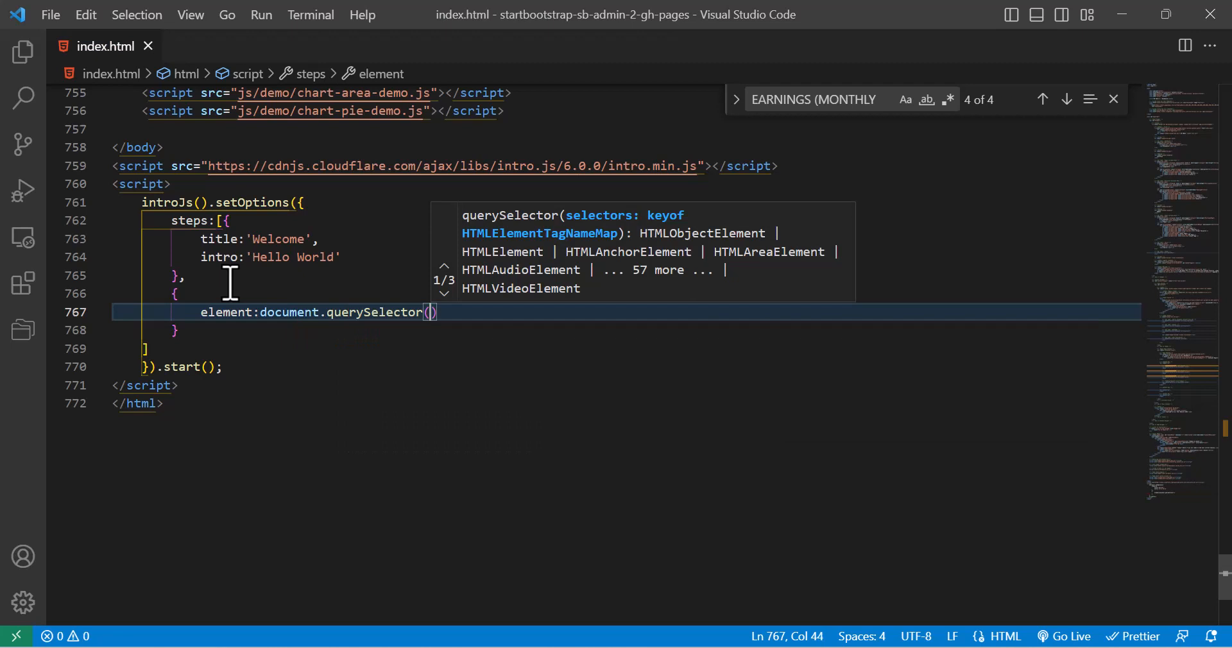
type("'.first'")
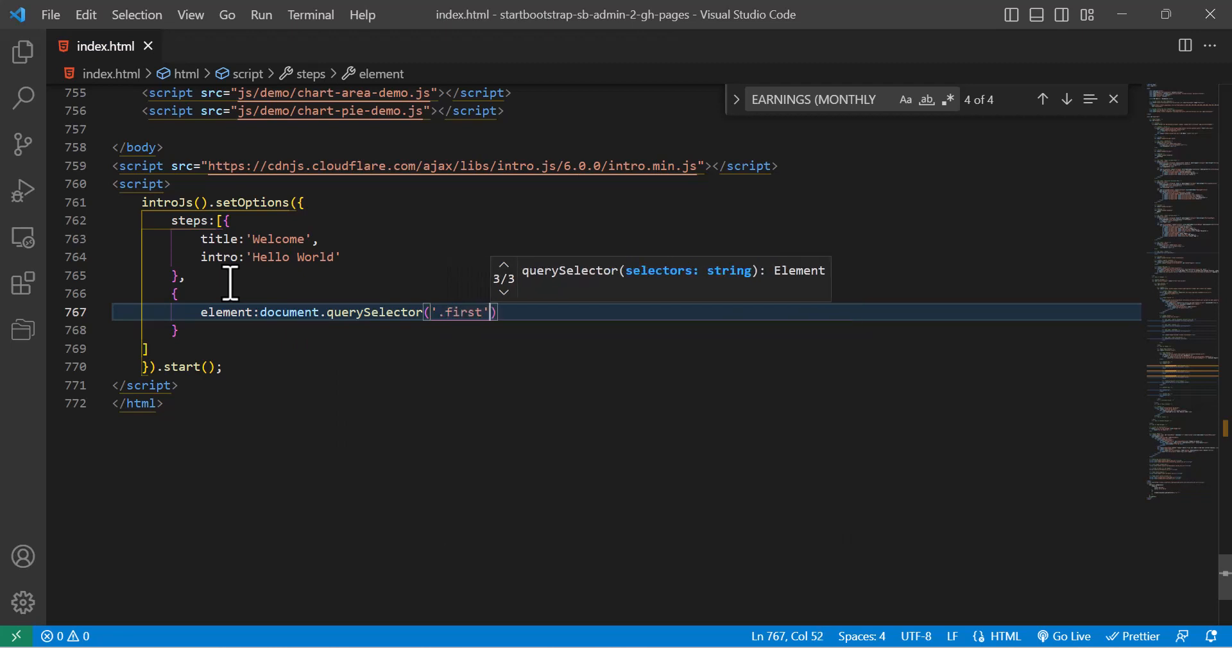
type(",")
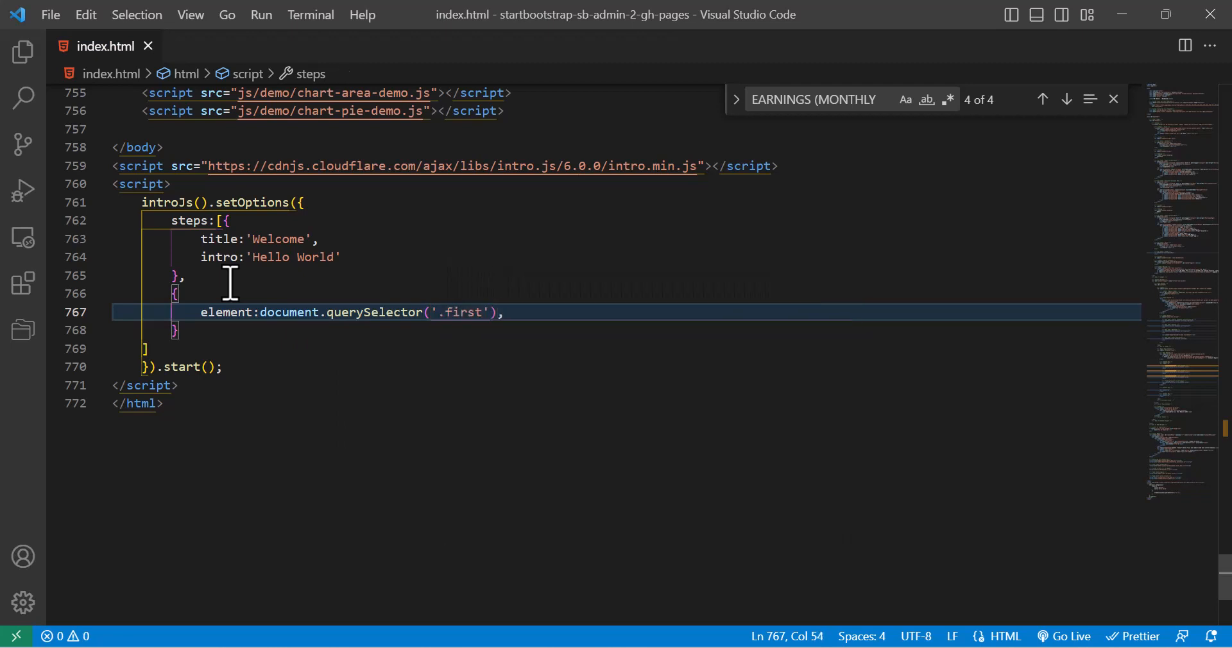
type("intro:")
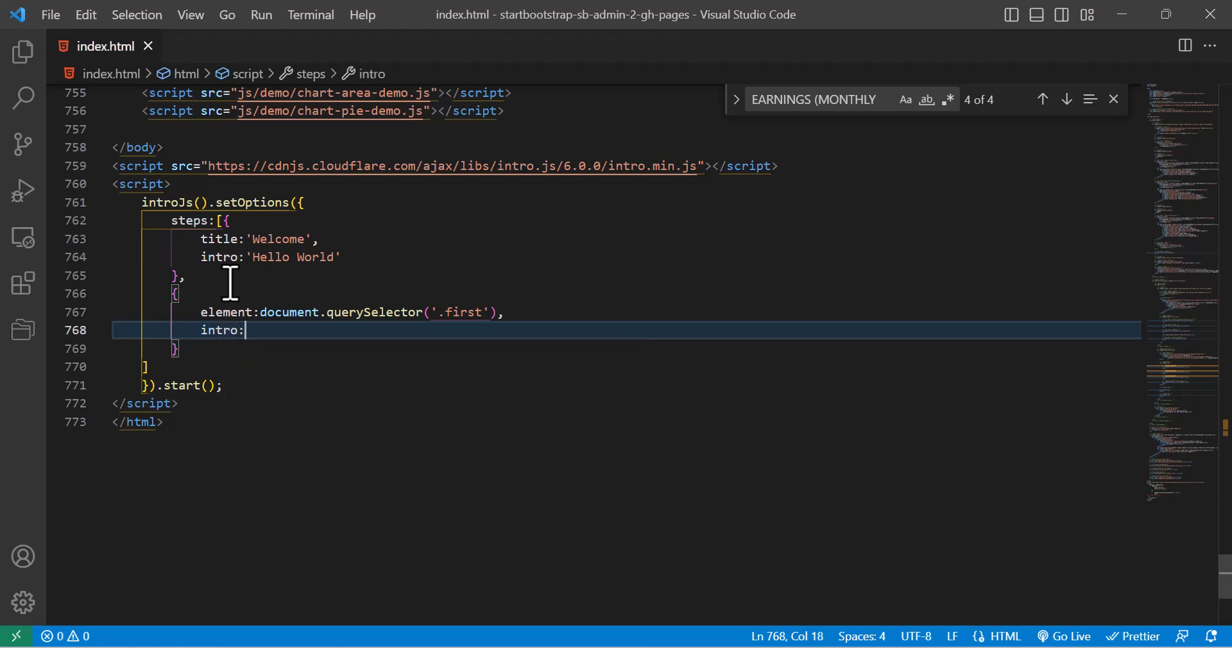
type("'Th")
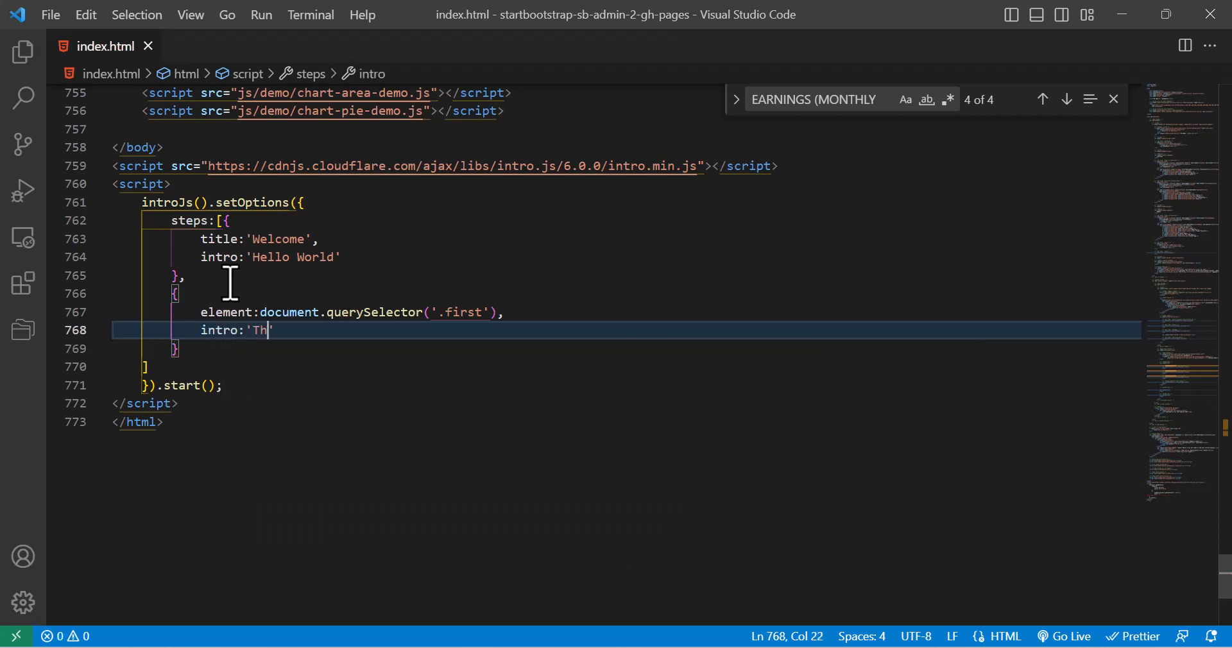
type("is is Mone")
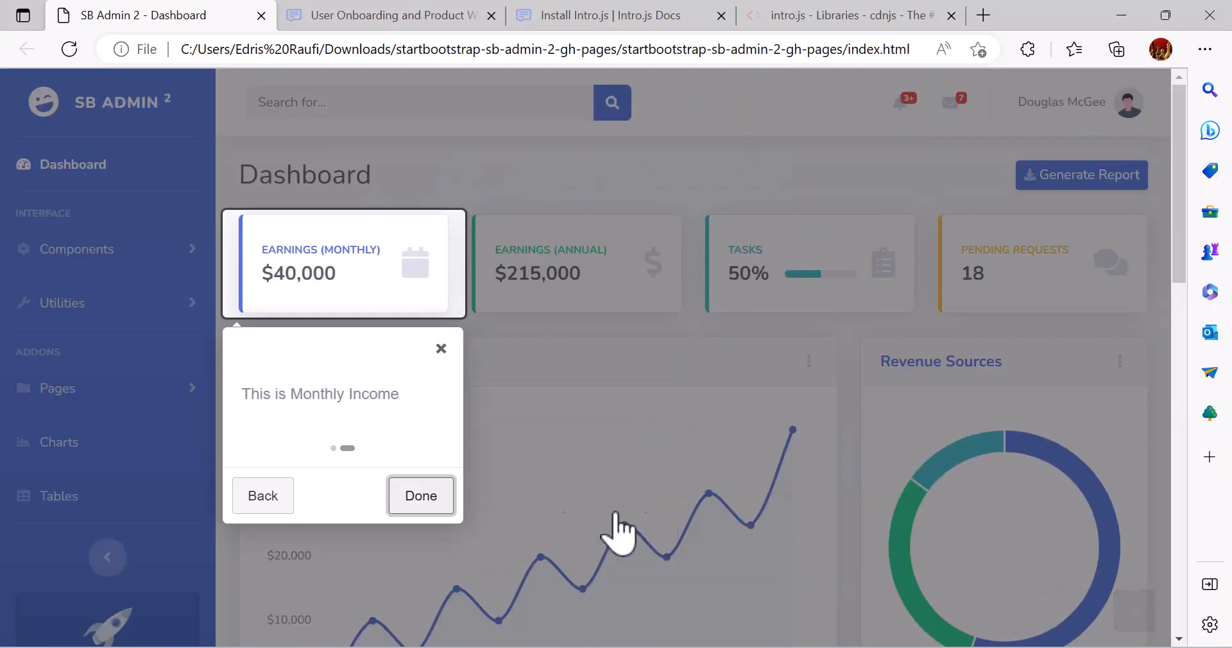
mouse_move(469, 430)
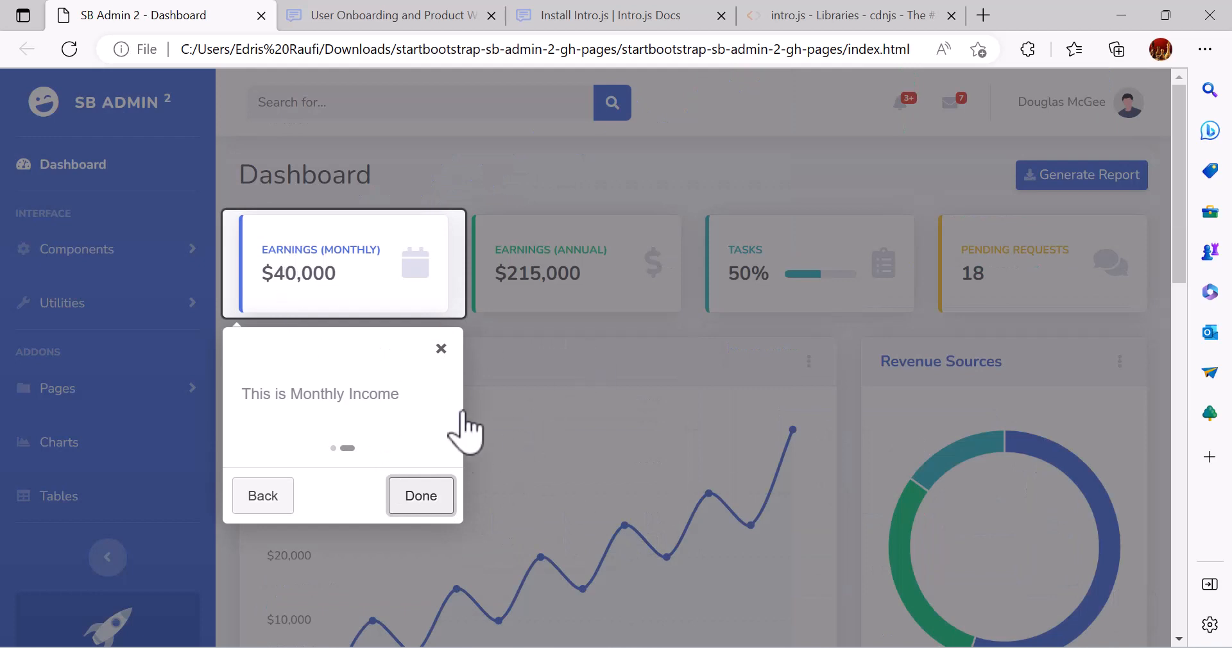
mouse_move(248, 392)
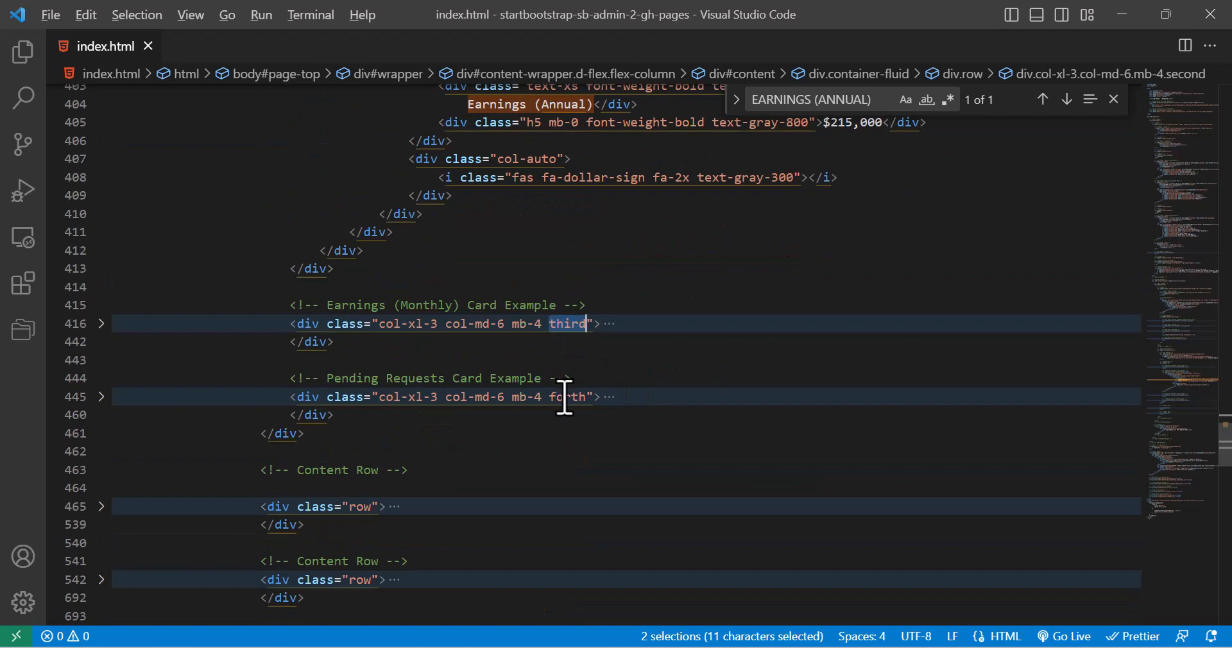
double_click(566, 397)
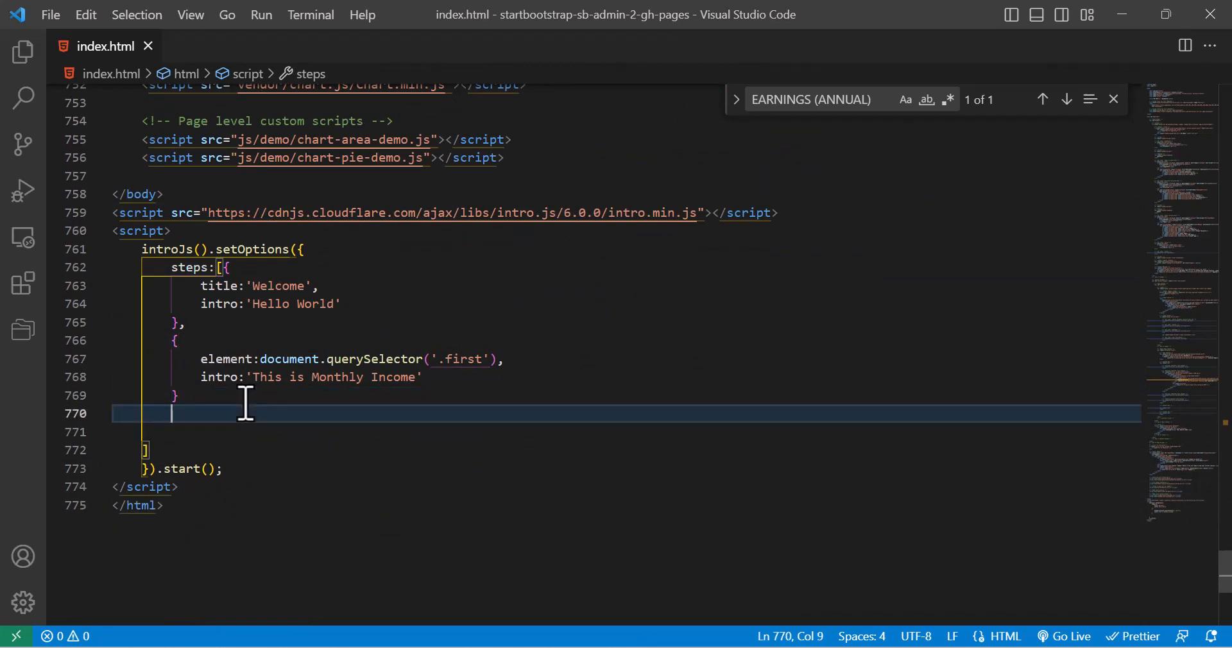
- Add three step objects with multi-cursor querySelector targets '.second', '.third' and '.forth', starting their intro text
type("{},")
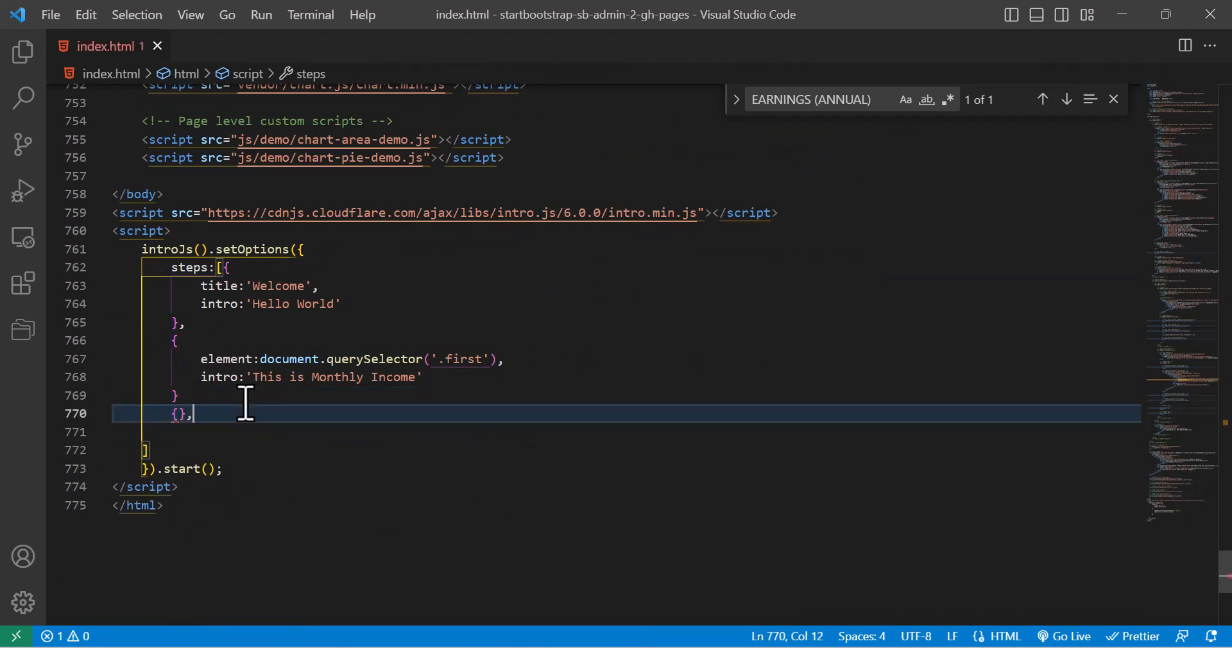
key("Enter")
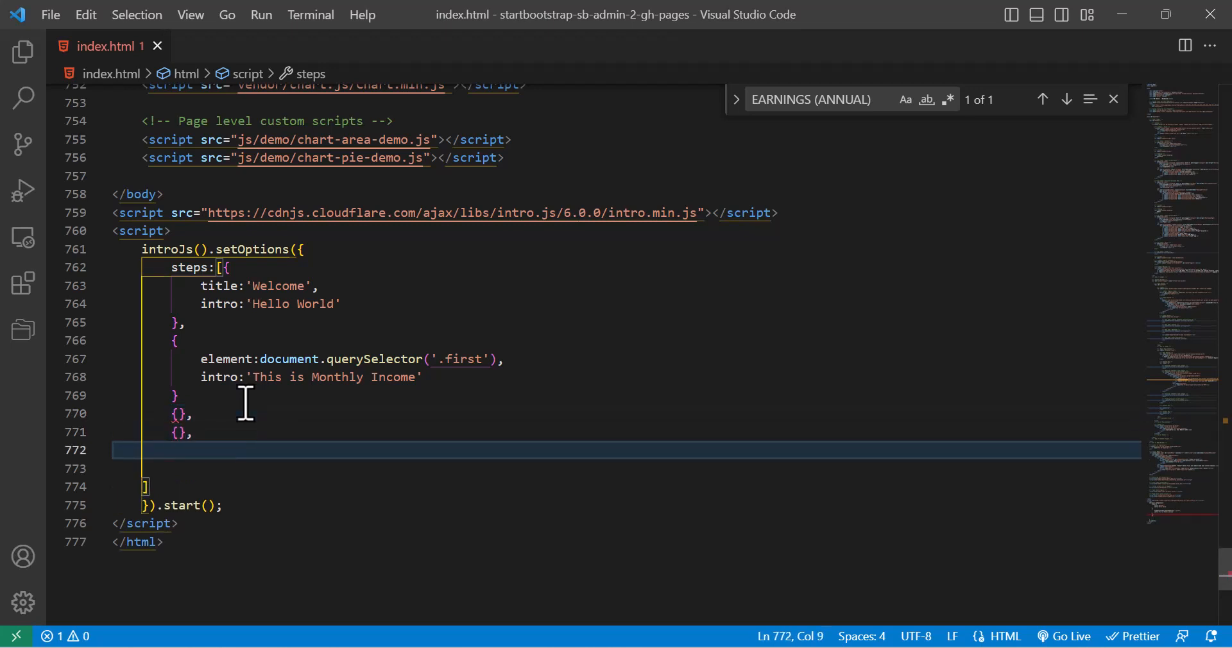
type("{},")
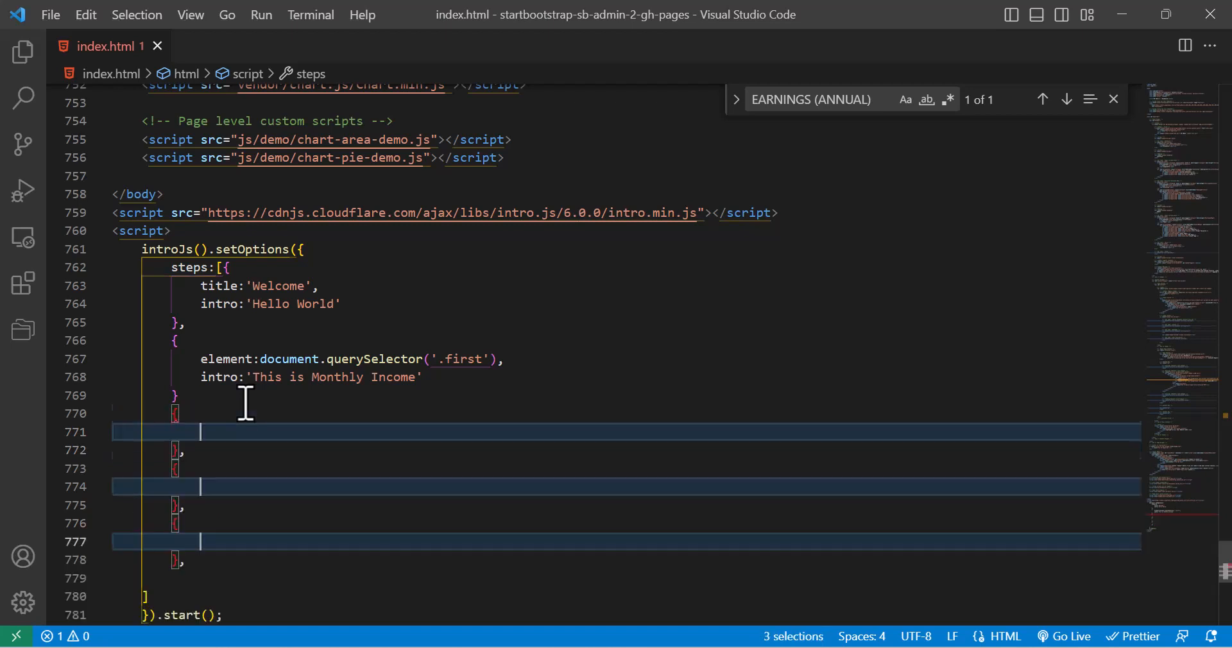
type("ele")
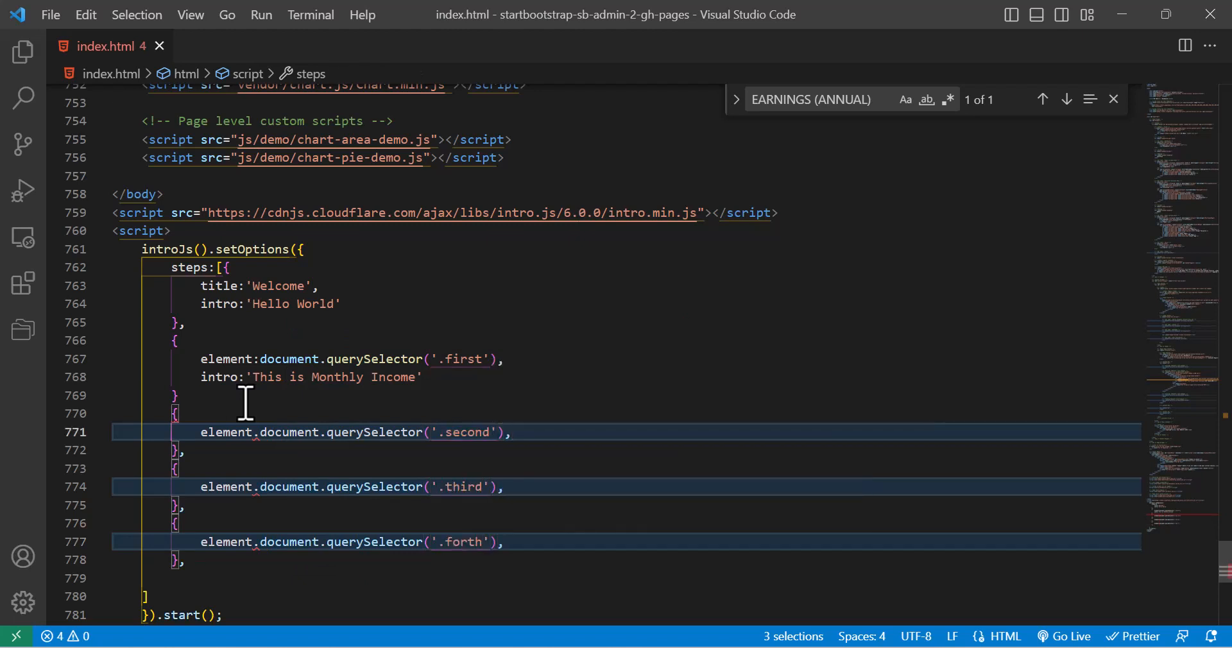
type("intro:'This")
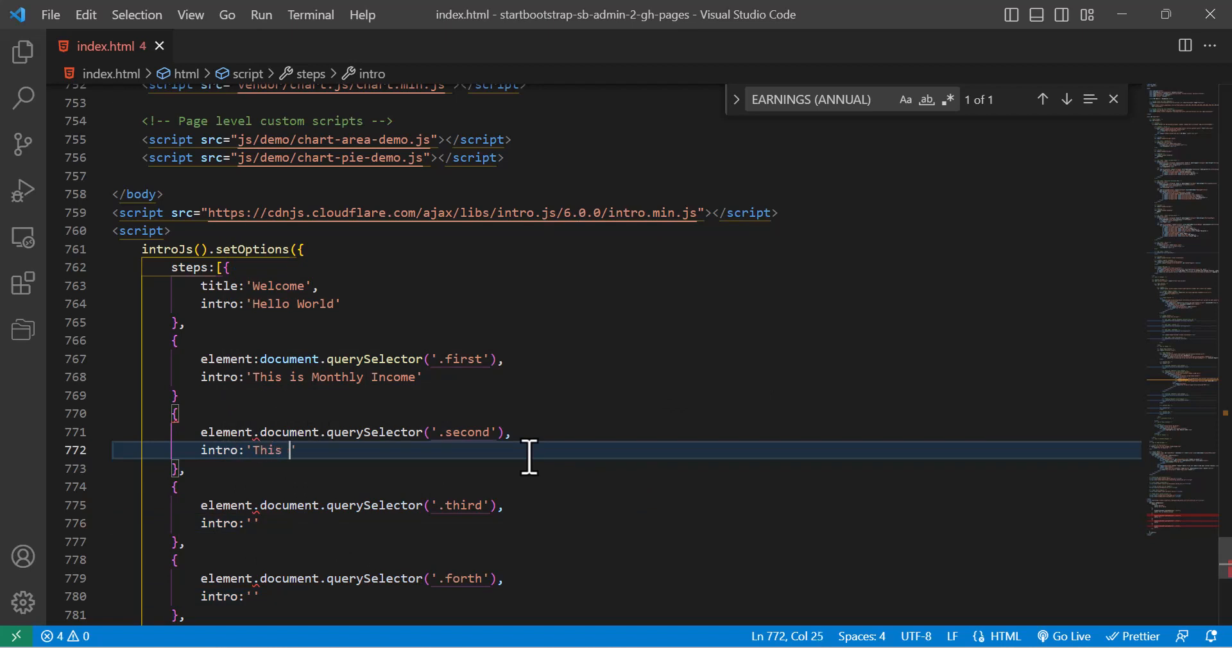
- Complete the intro texts as 'this is my second/third/fourth card' for the three new steps
type("is my second c")
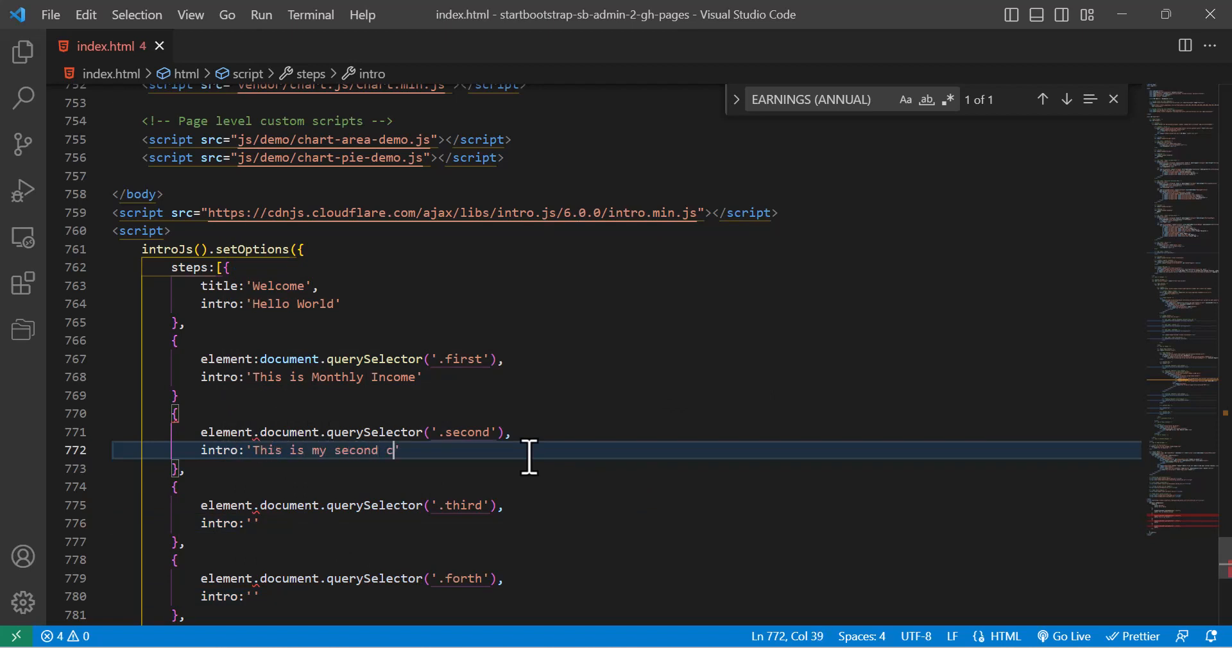
type("ar")
left_click(628, 523)
type("this is my thi")
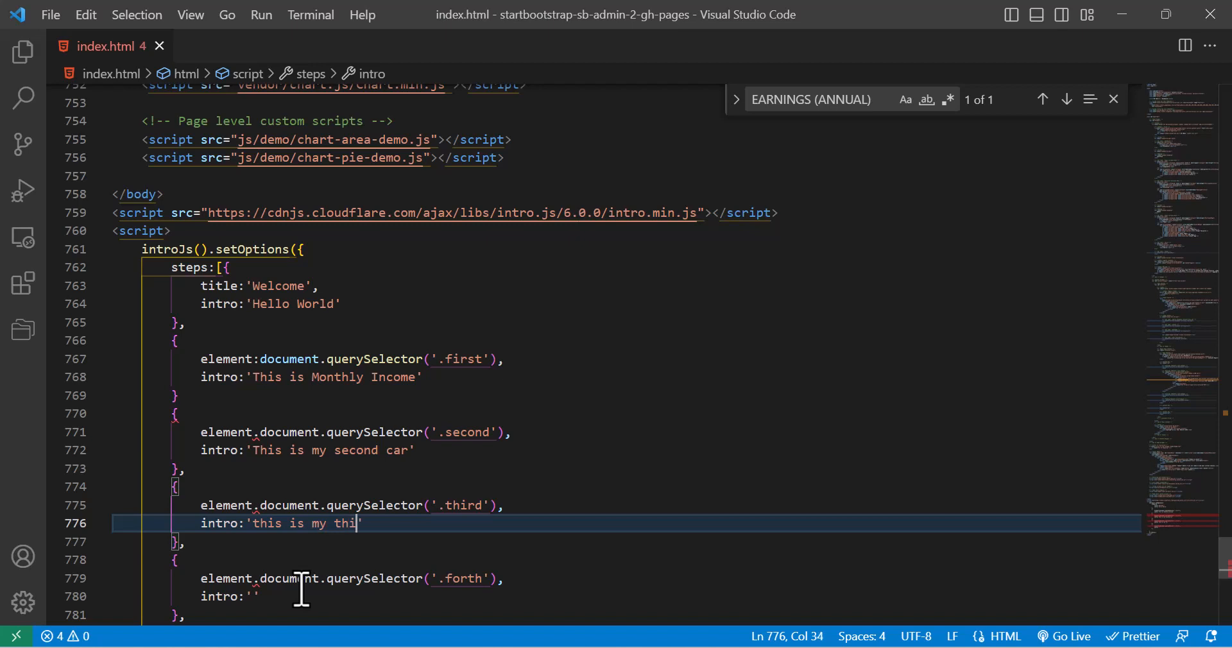
type("rd card")
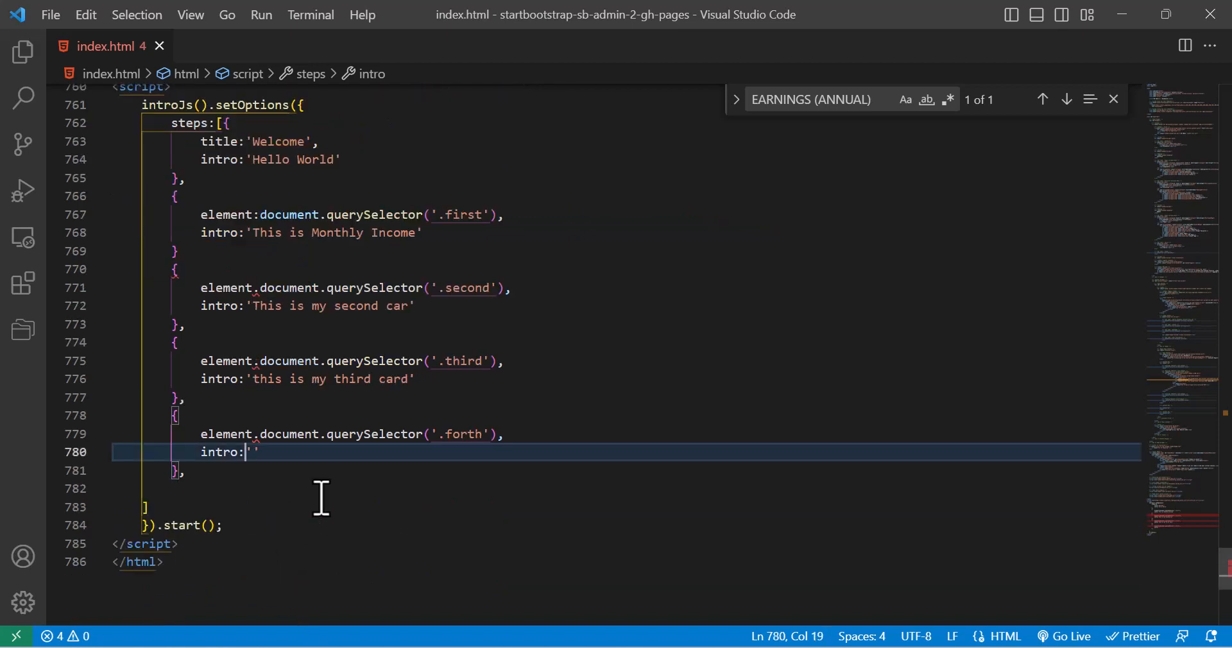
type("this is")
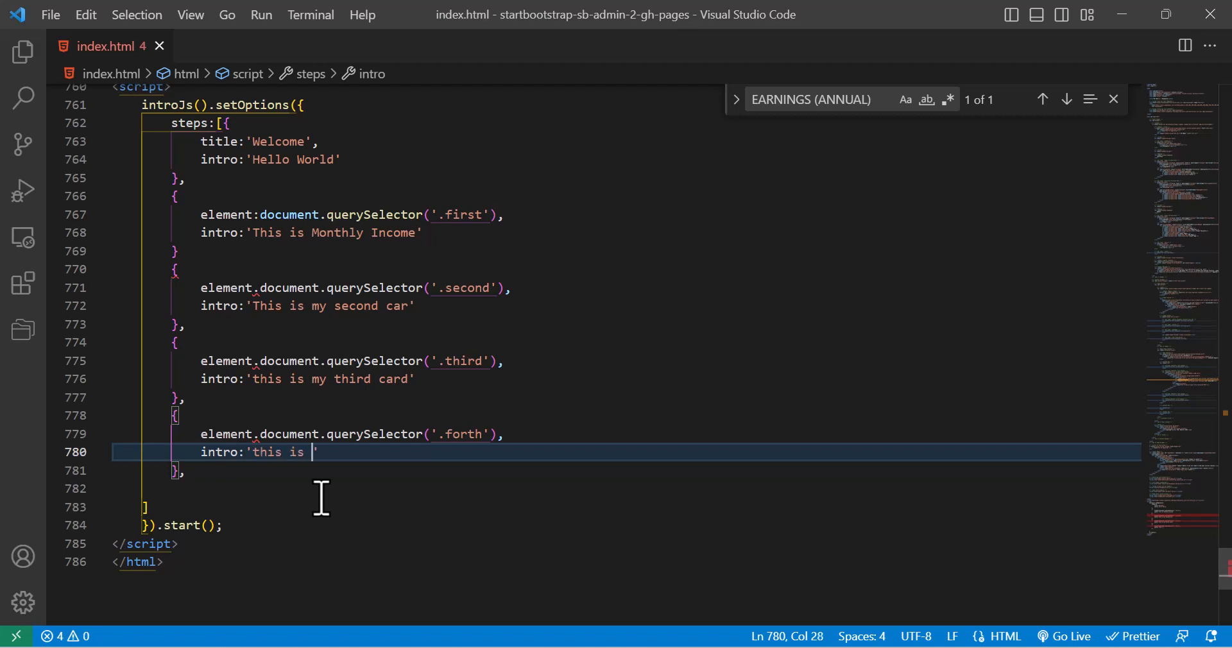
type("my fo")
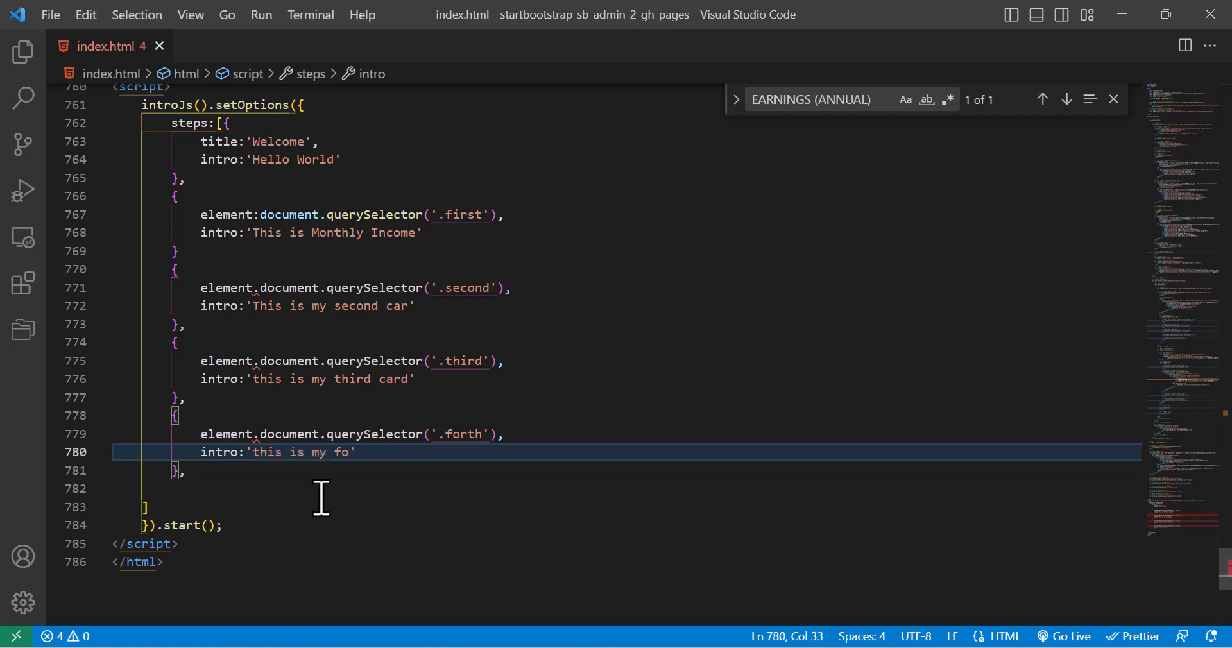
type("urth ca")
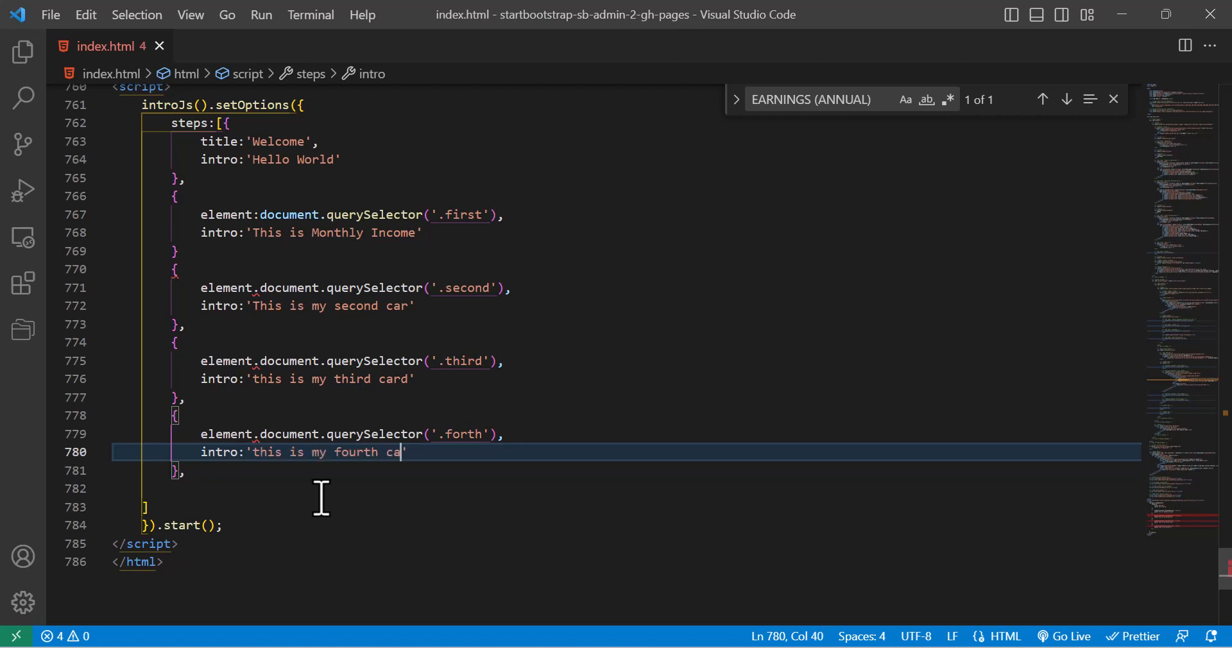
type("rd")
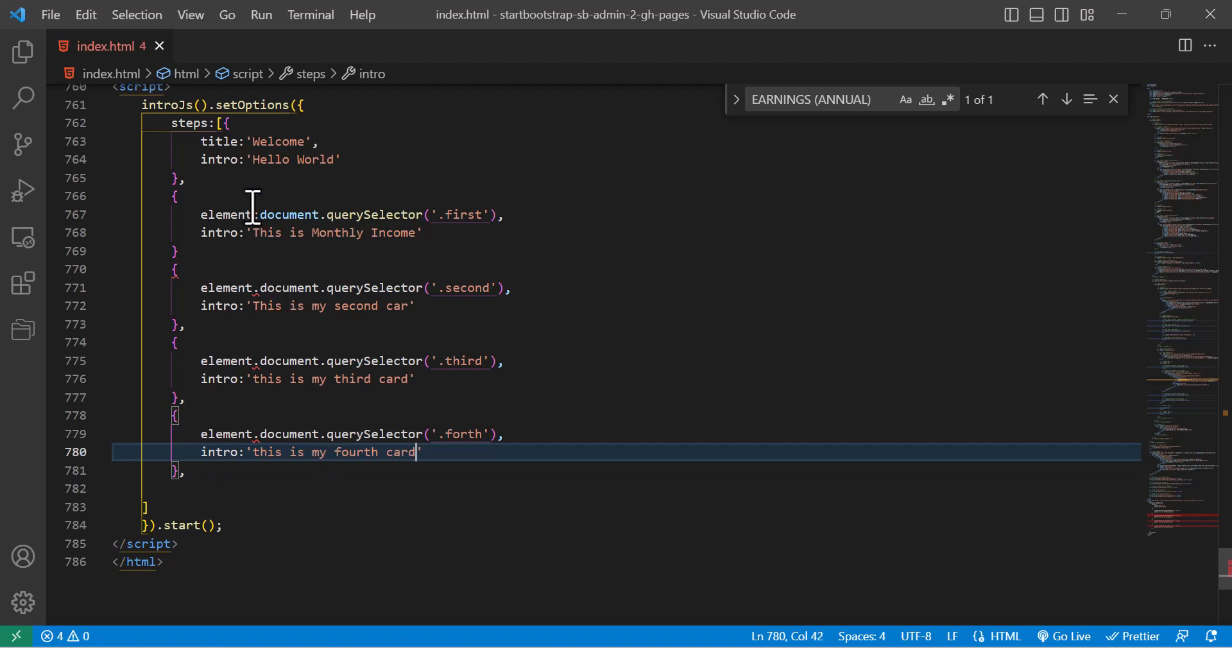
left_click(253, 288)
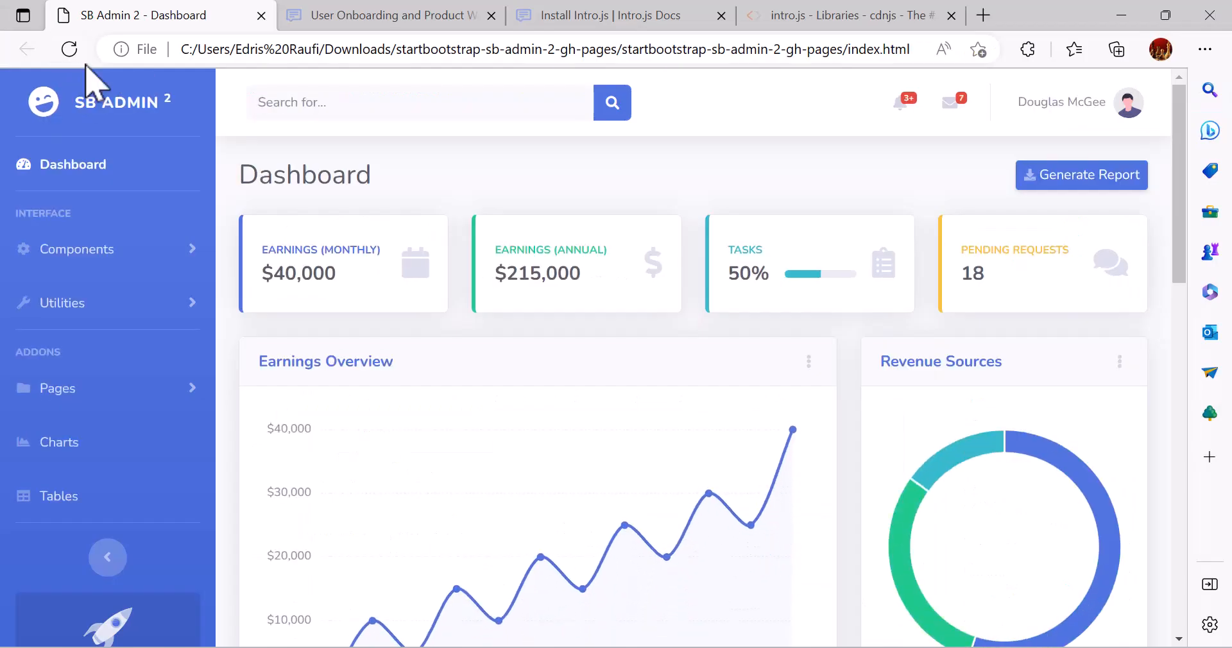
- Reload the dashboard and open DevTools with F12 to check for script errors
scroll("down", 3)
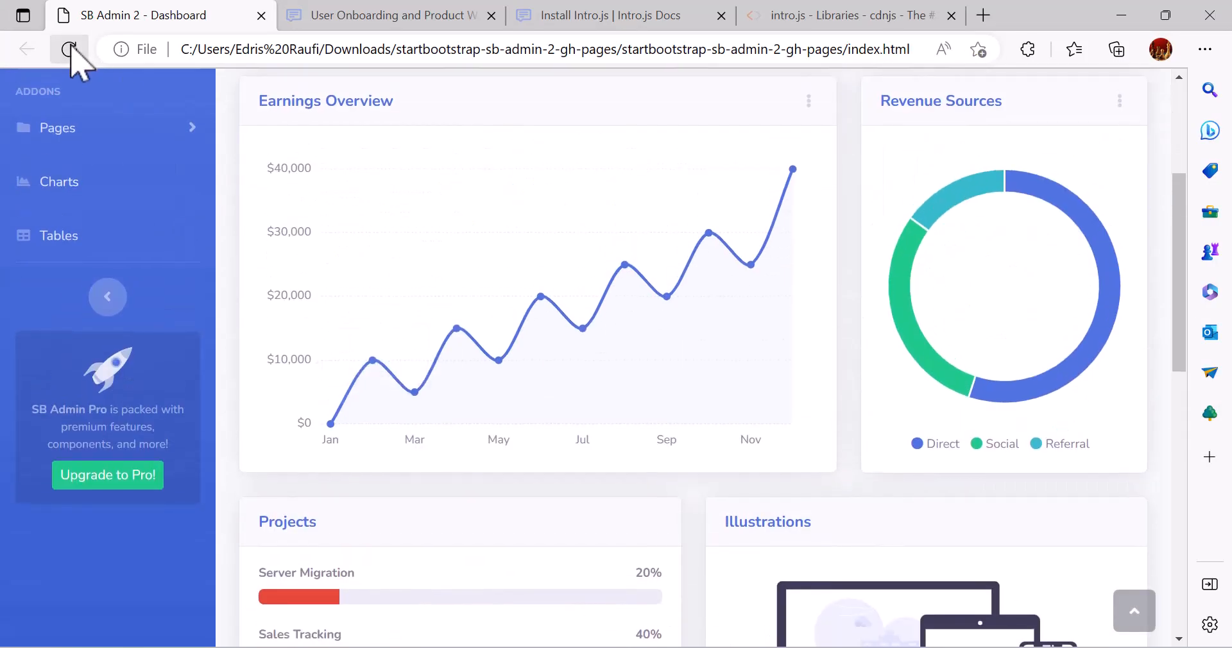
left_click(69, 48)
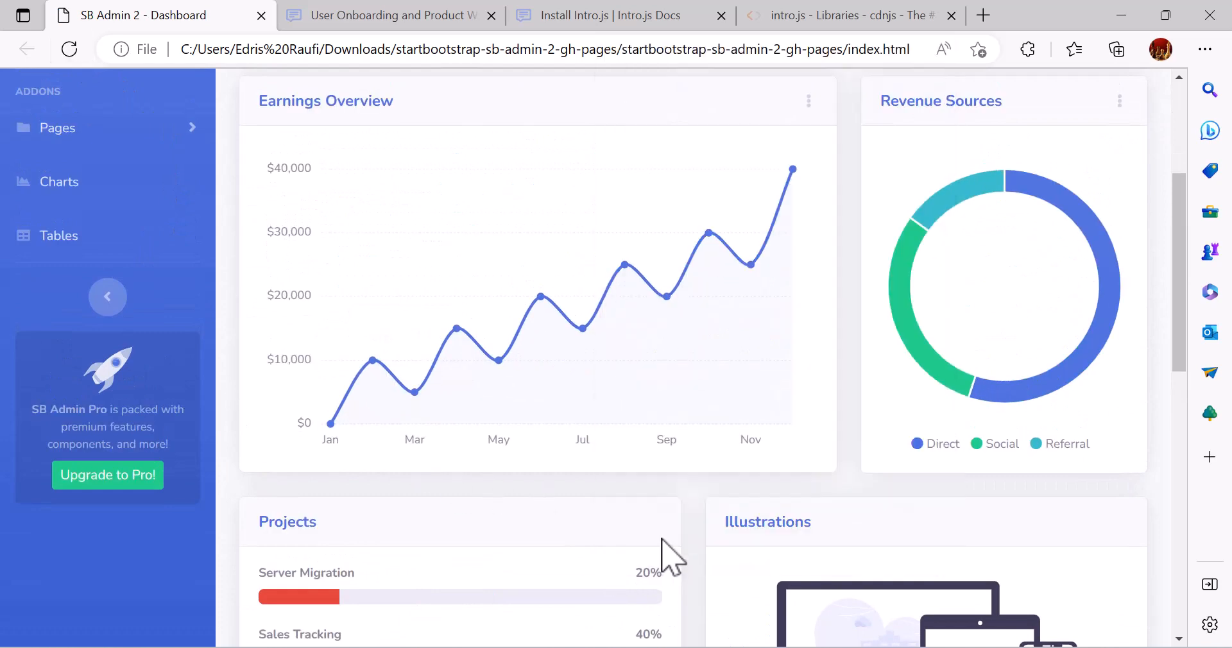
key("F12")
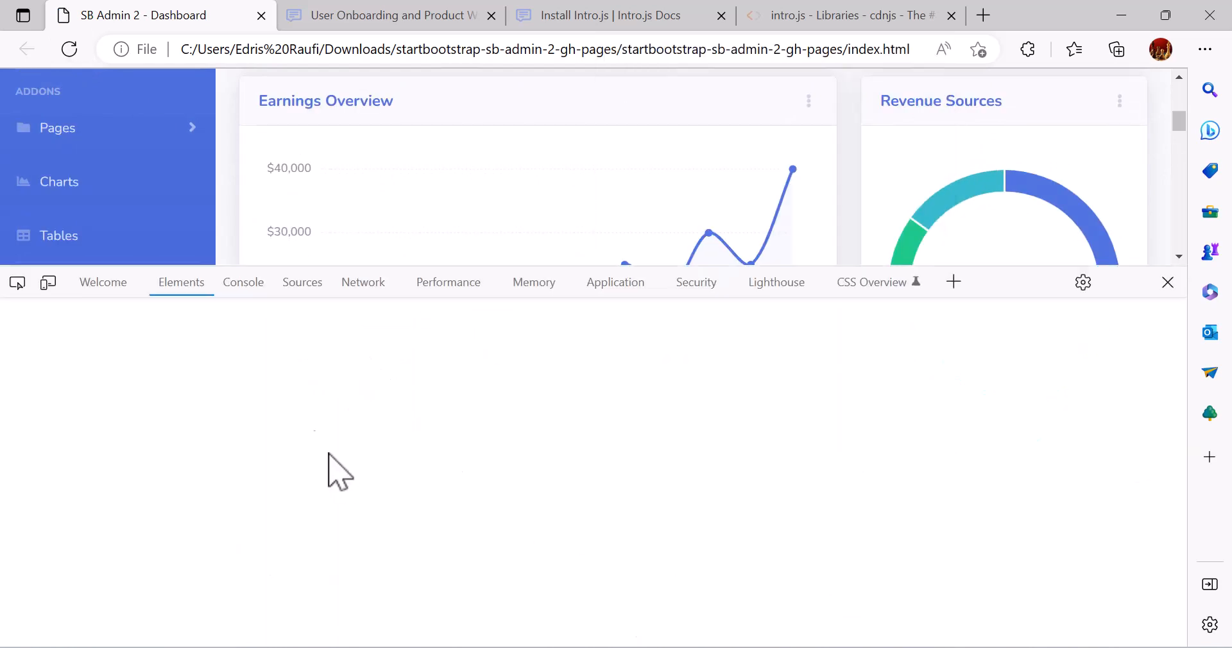
left_click(243, 282)
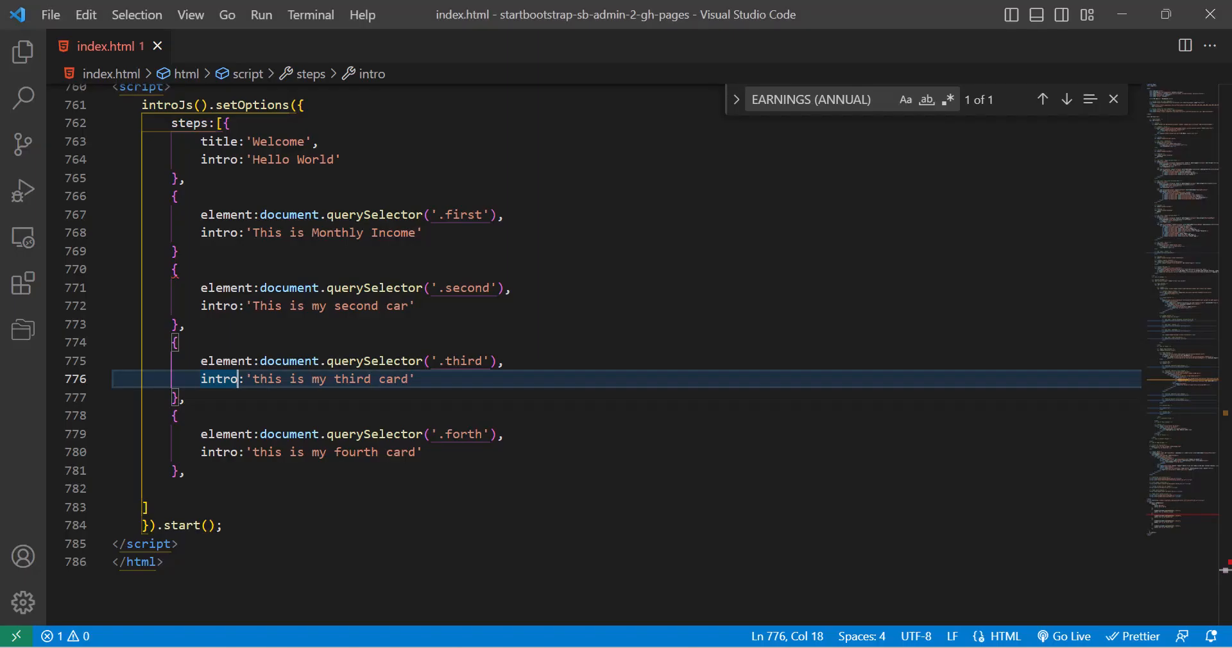
- Insert a comma after the Monthly Income step's closing brace on line 769
left_click(212, 471)
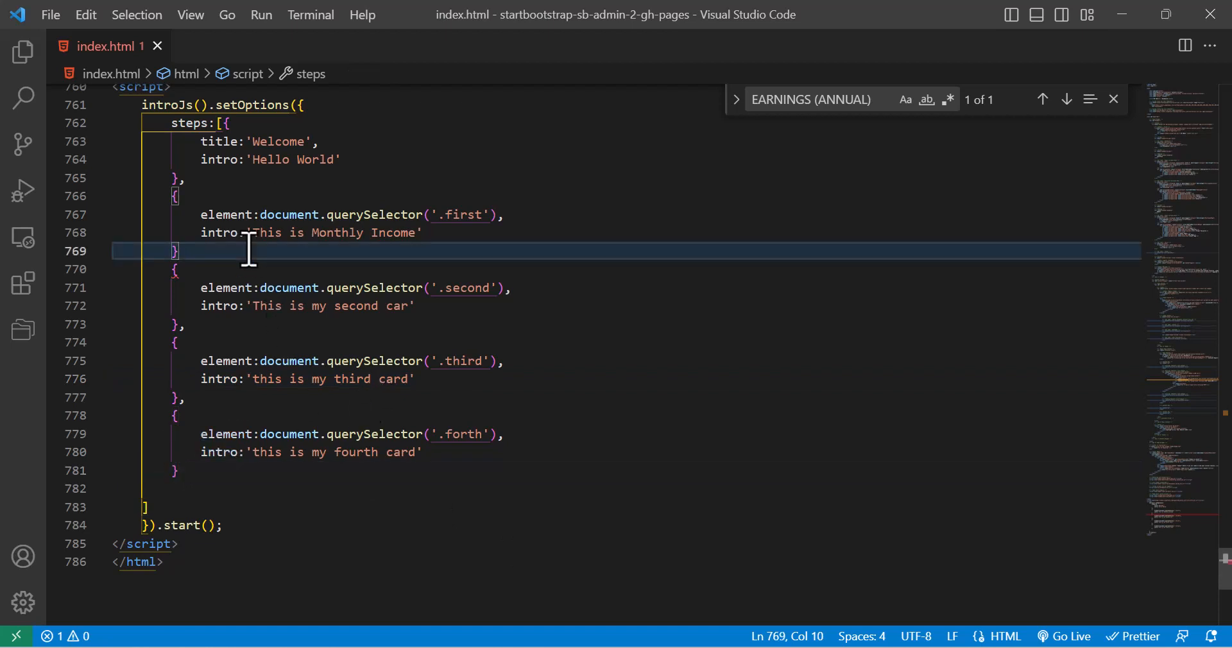
type(",")
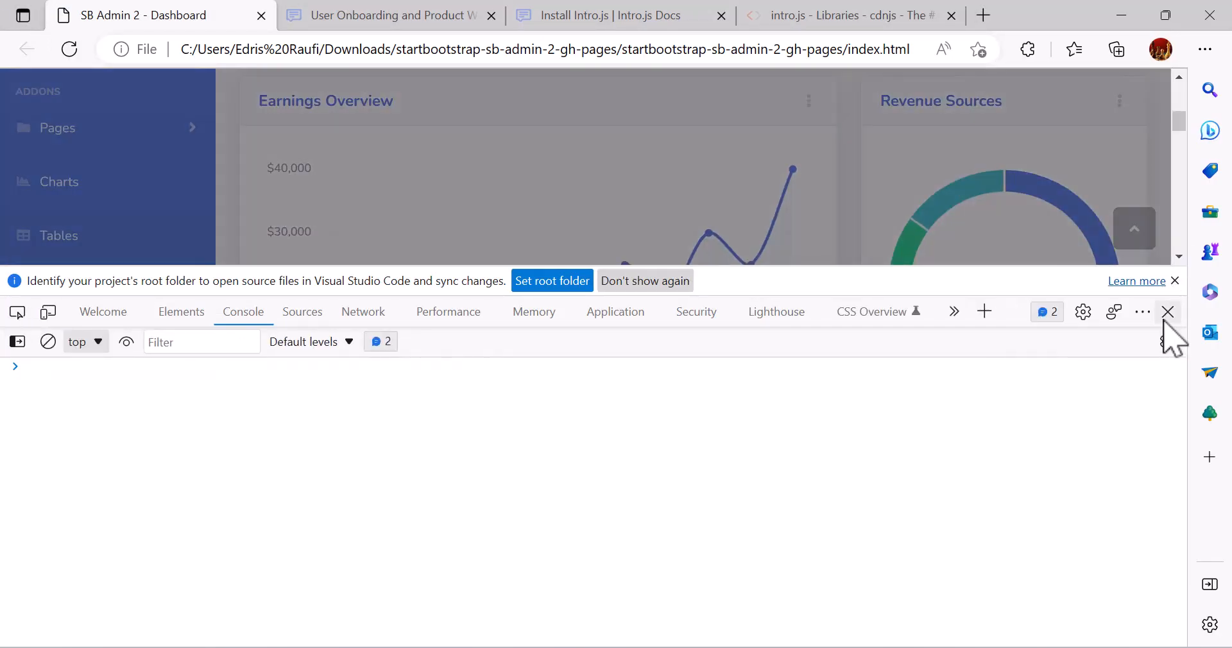
- Run the tour through the Tasks and Pending Requests cards to Done, then dismiss the restarted Welcome popup
left_click(1168, 311)
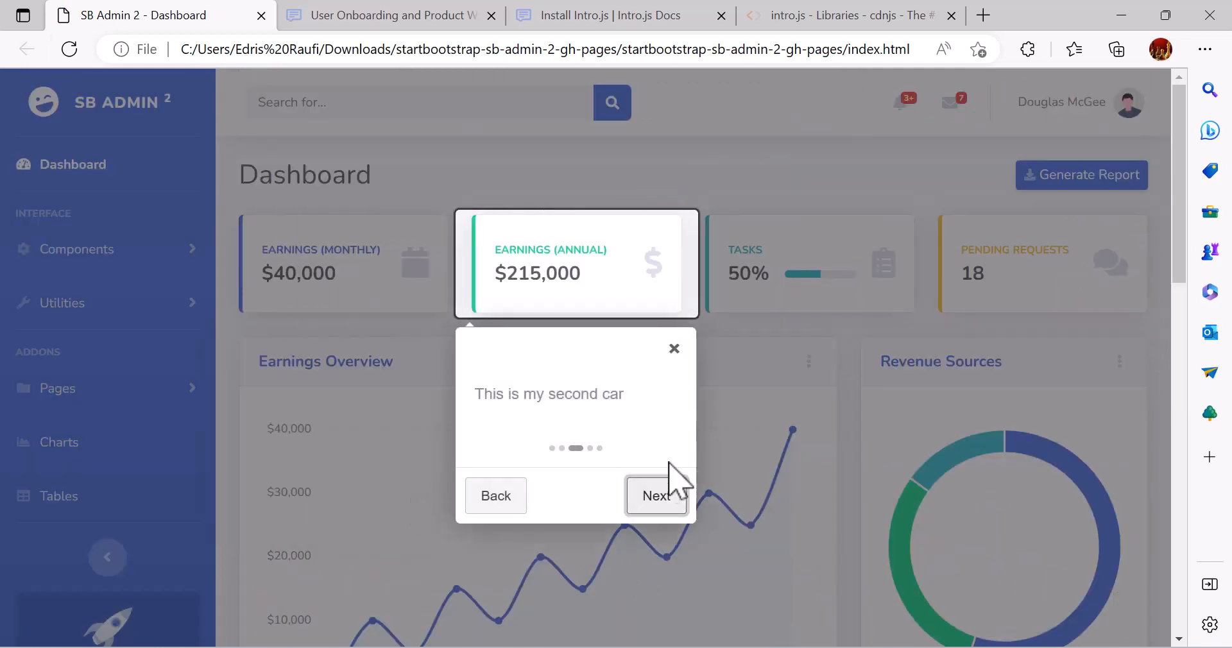
left_click(656, 495)
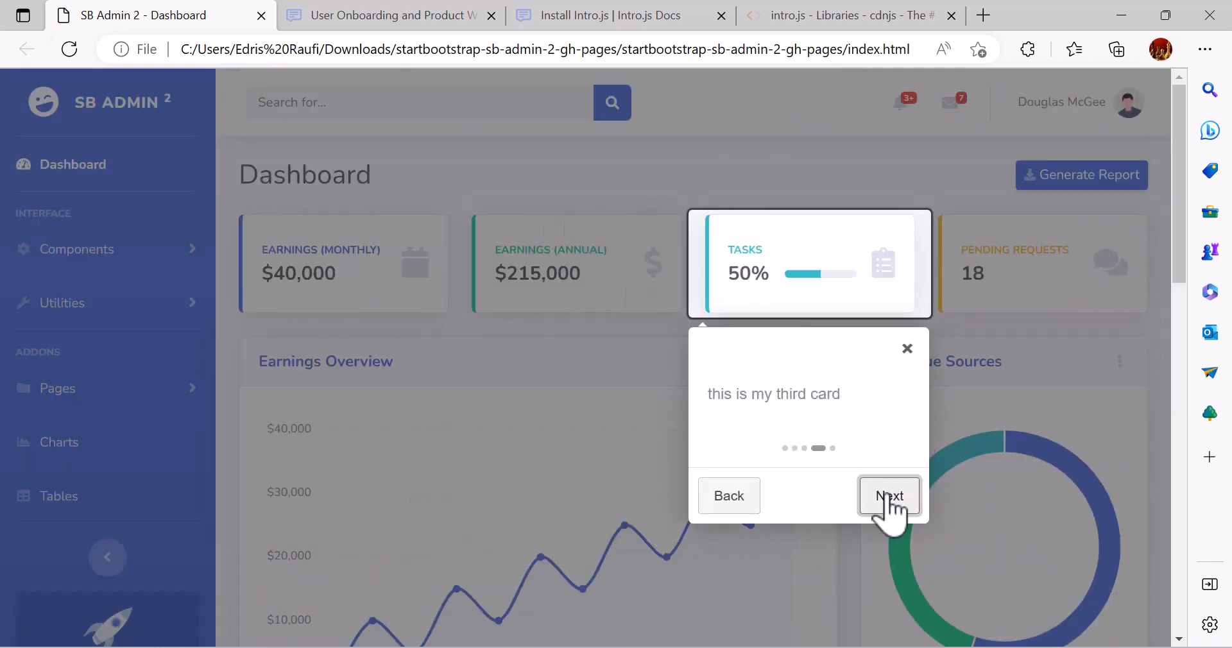
left_click(888, 496)
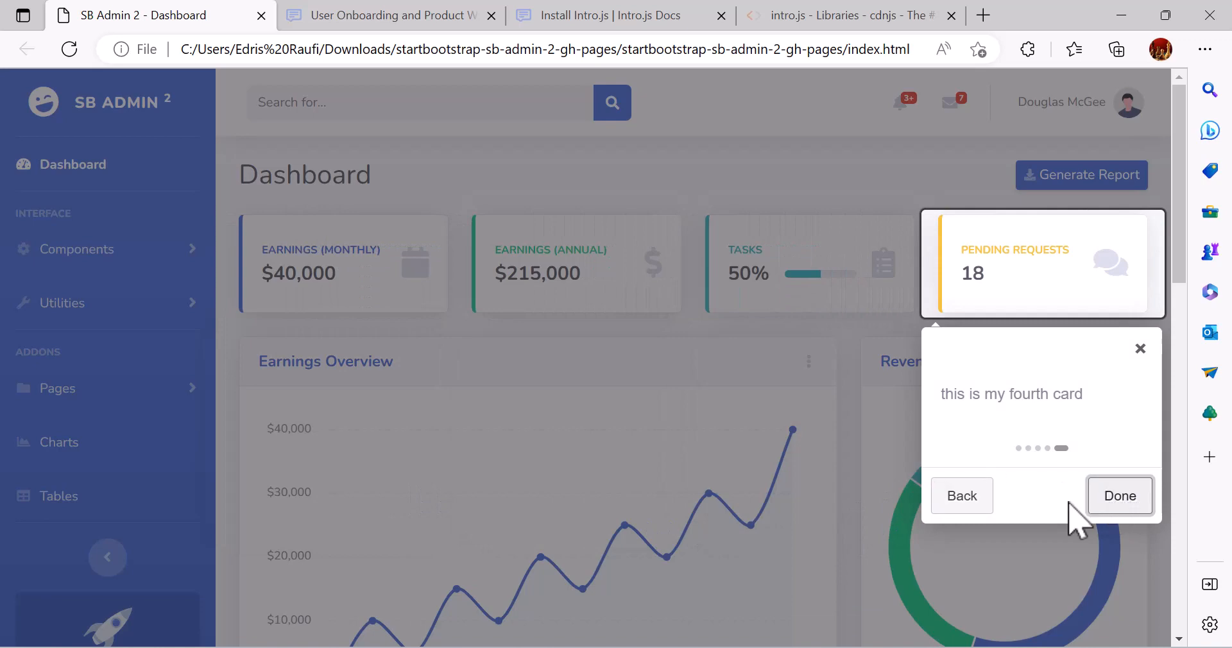
left_click(1119, 496)
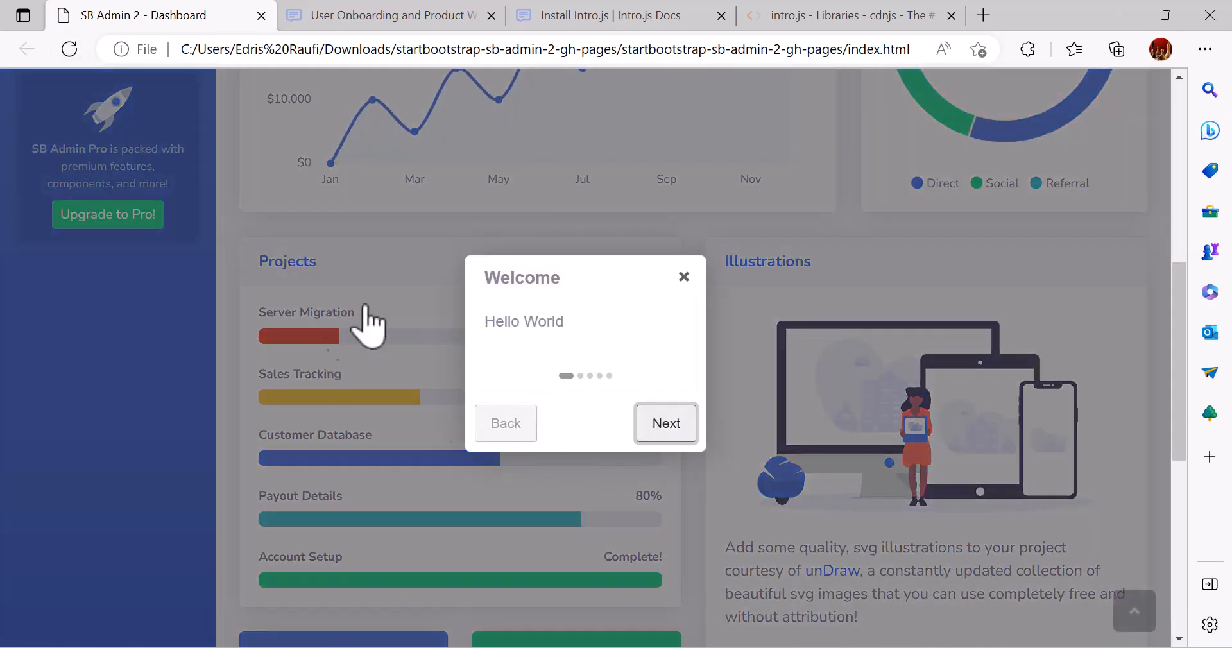
mouse_move(515, 495)
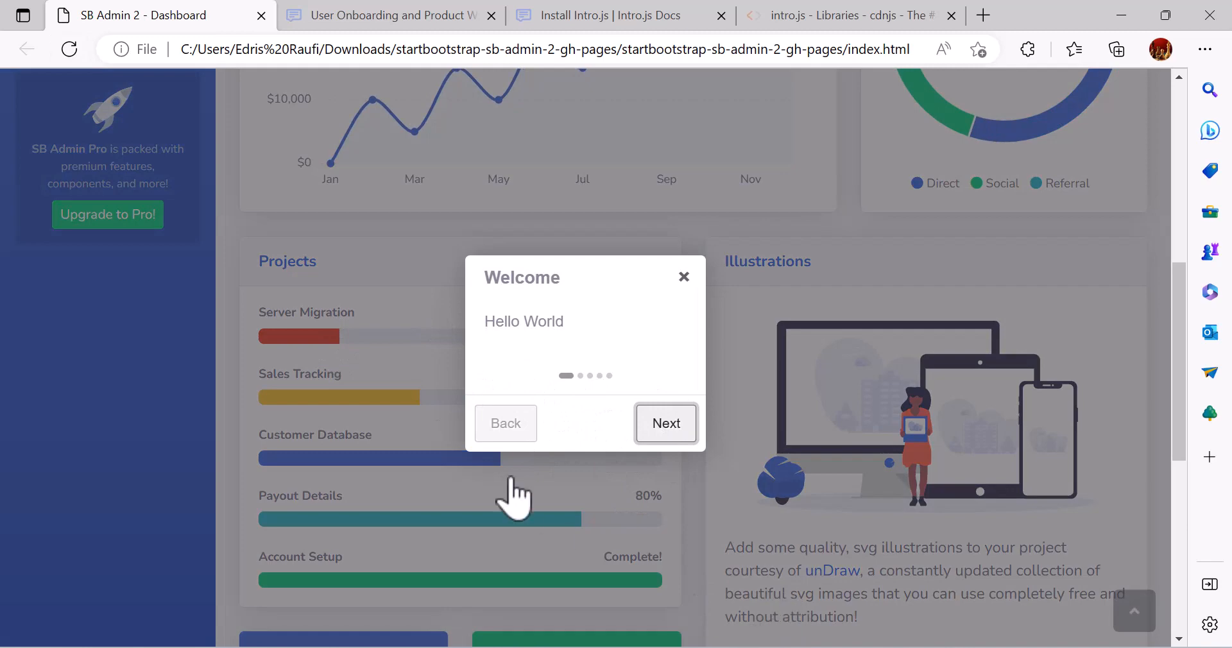
left_click(683, 276)
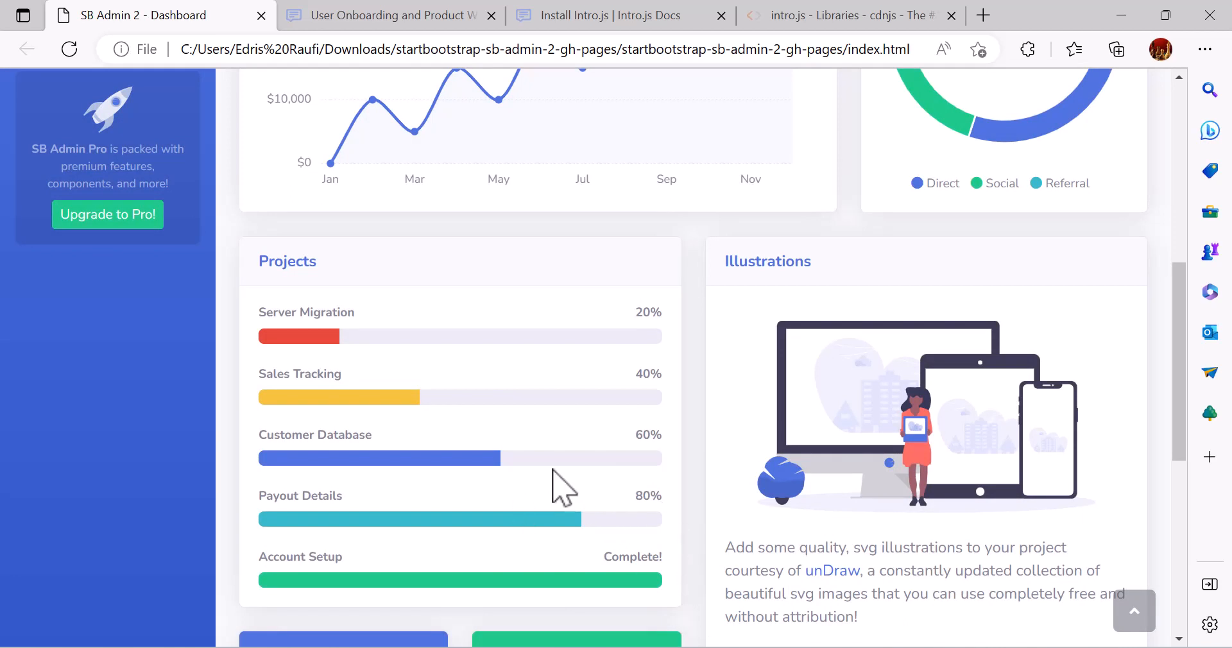
mouse_move(608, 397)
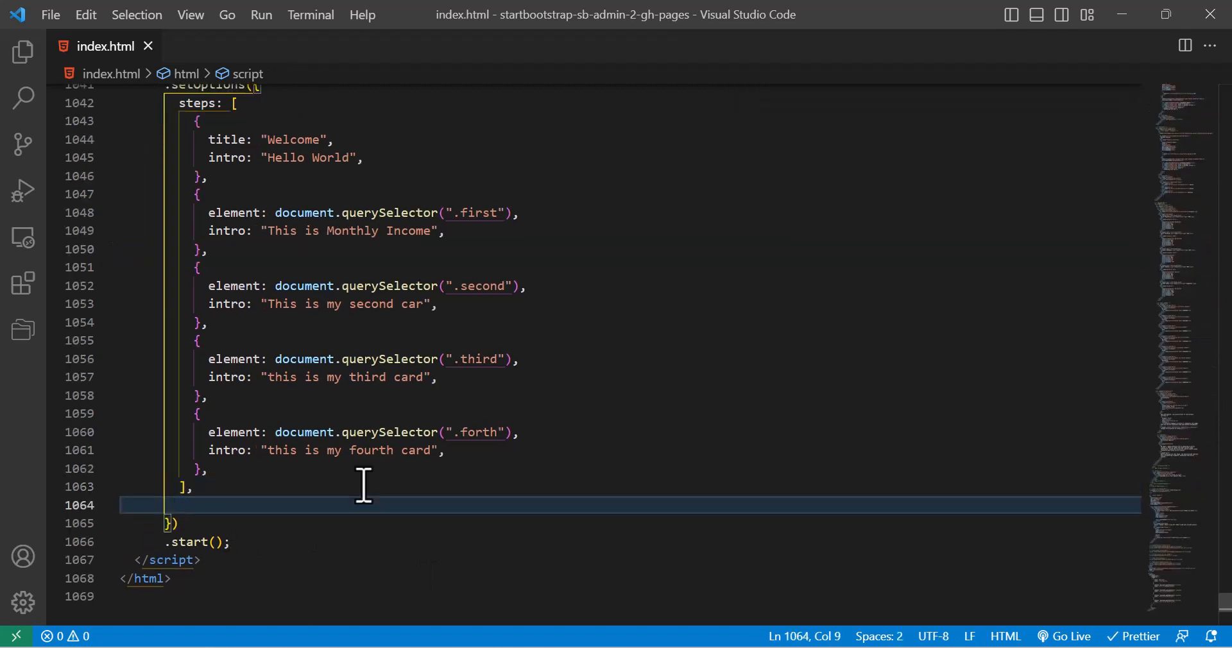
- Add dontShowAgain:true to the tour's setOptions after the steps array
type("dontA")
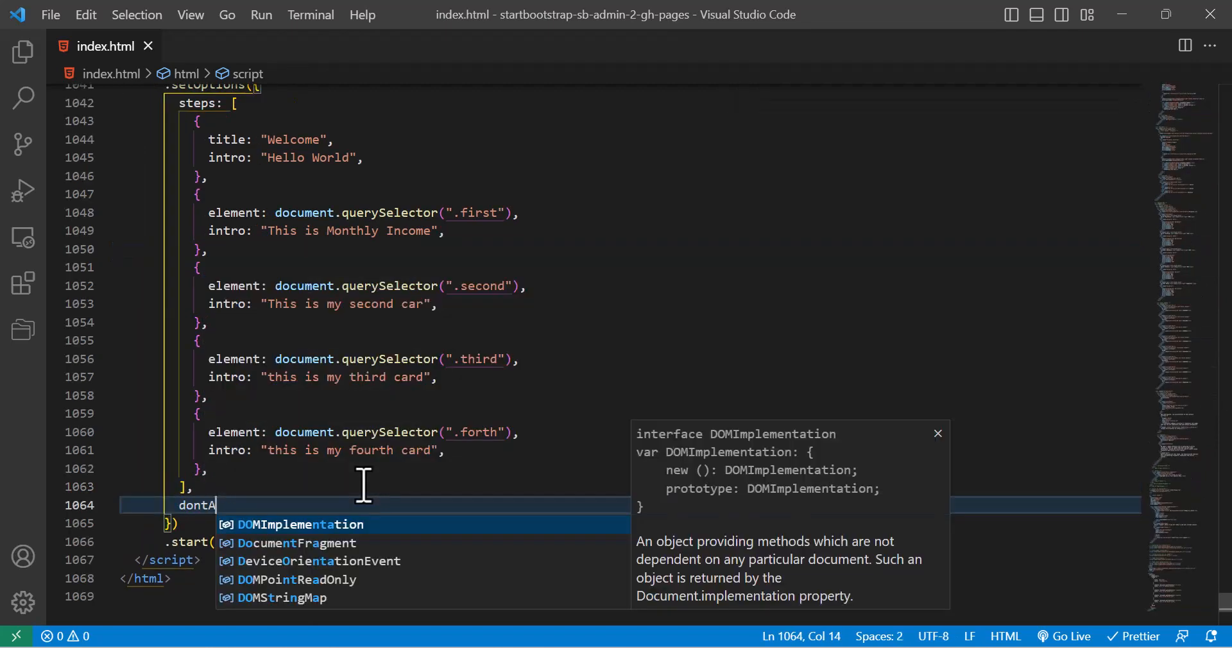
type("ShowAgai")
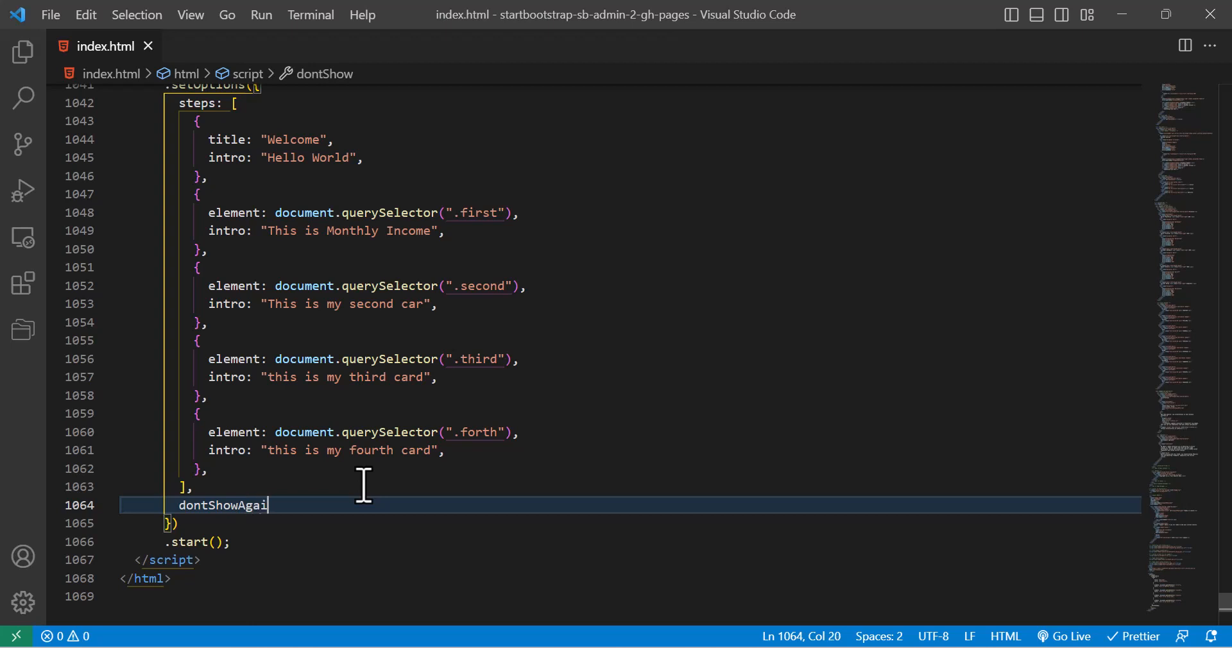
type("n:true")
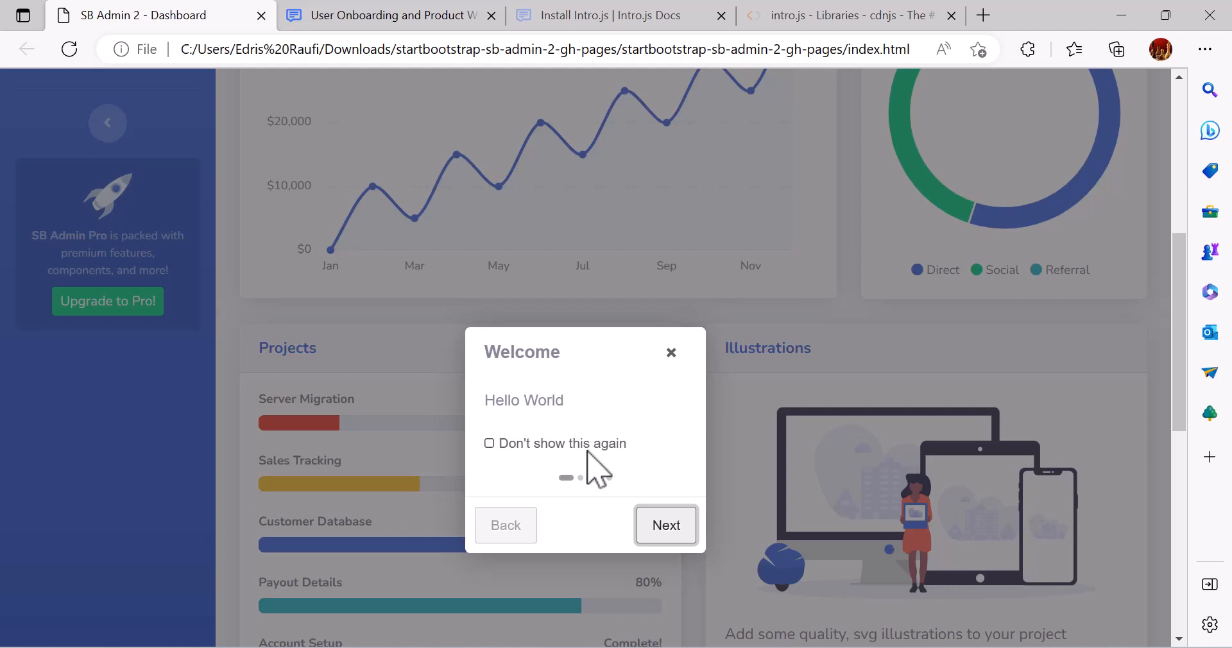
mouse_move(491, 467)
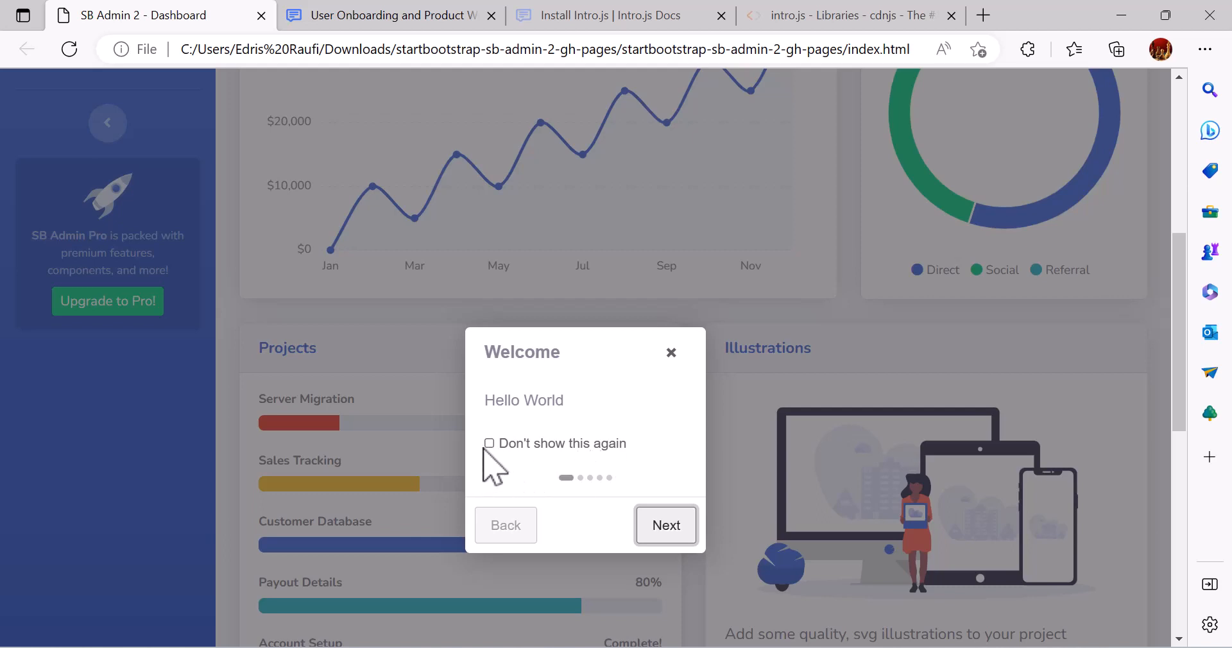
- Tick 'Don't show this again' on the Welcome step and close the tour
left_click(489, 442)
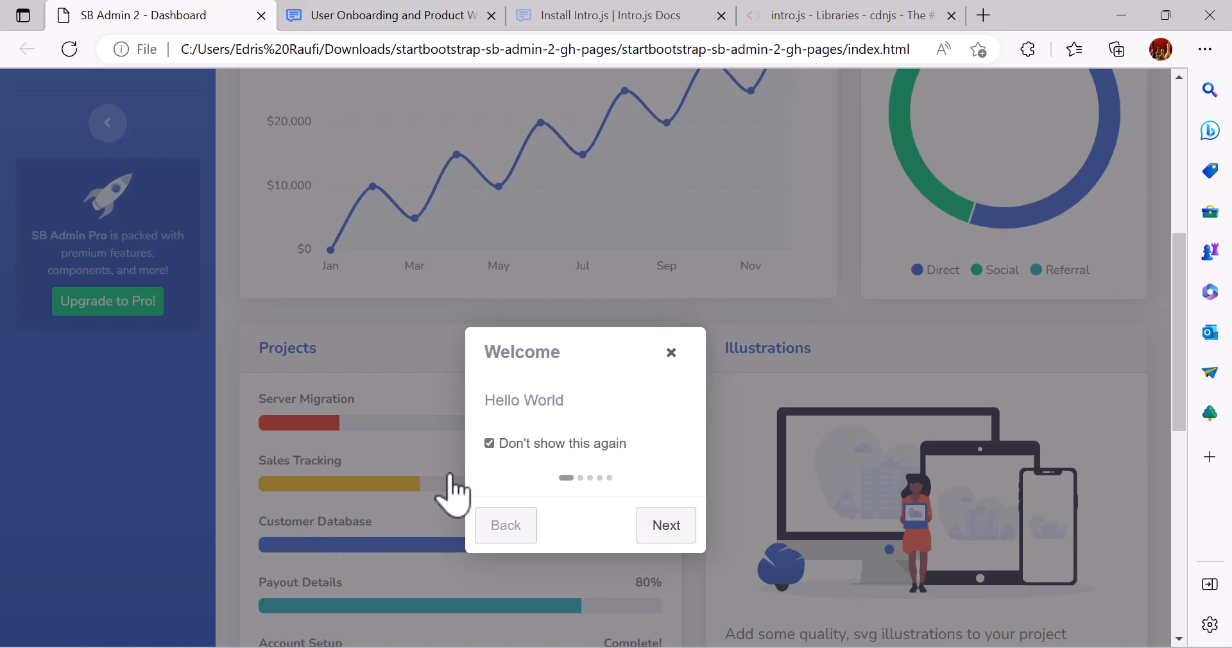
left_click(672, 352)
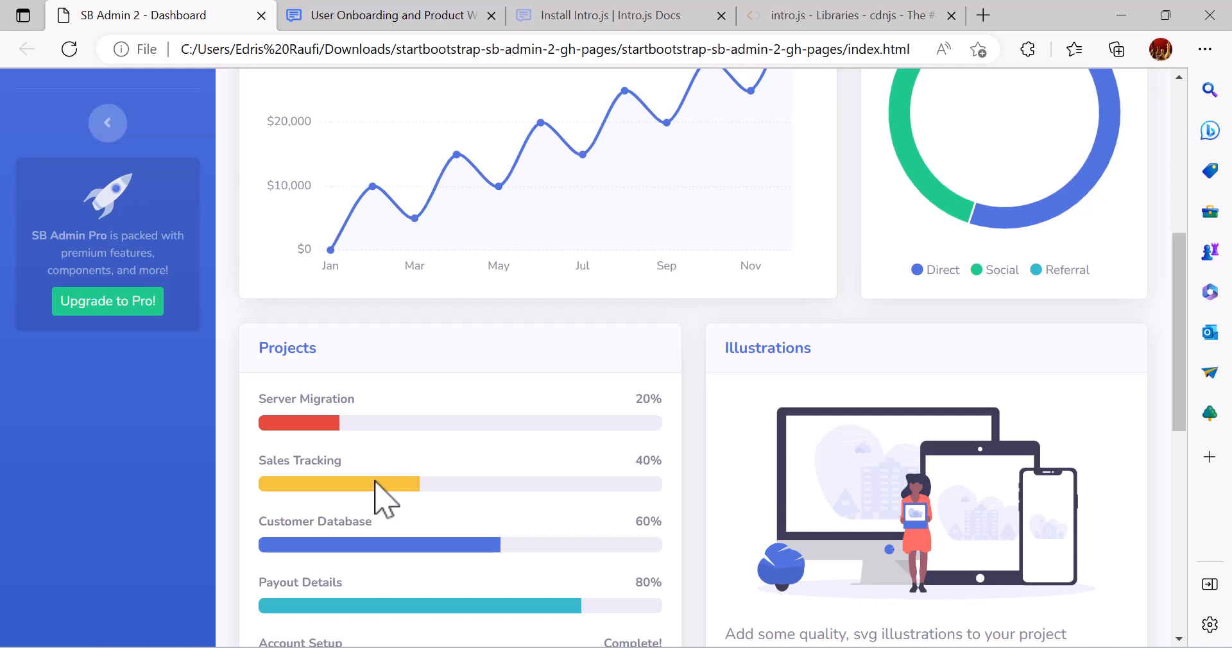
mouse_move(401, 478)
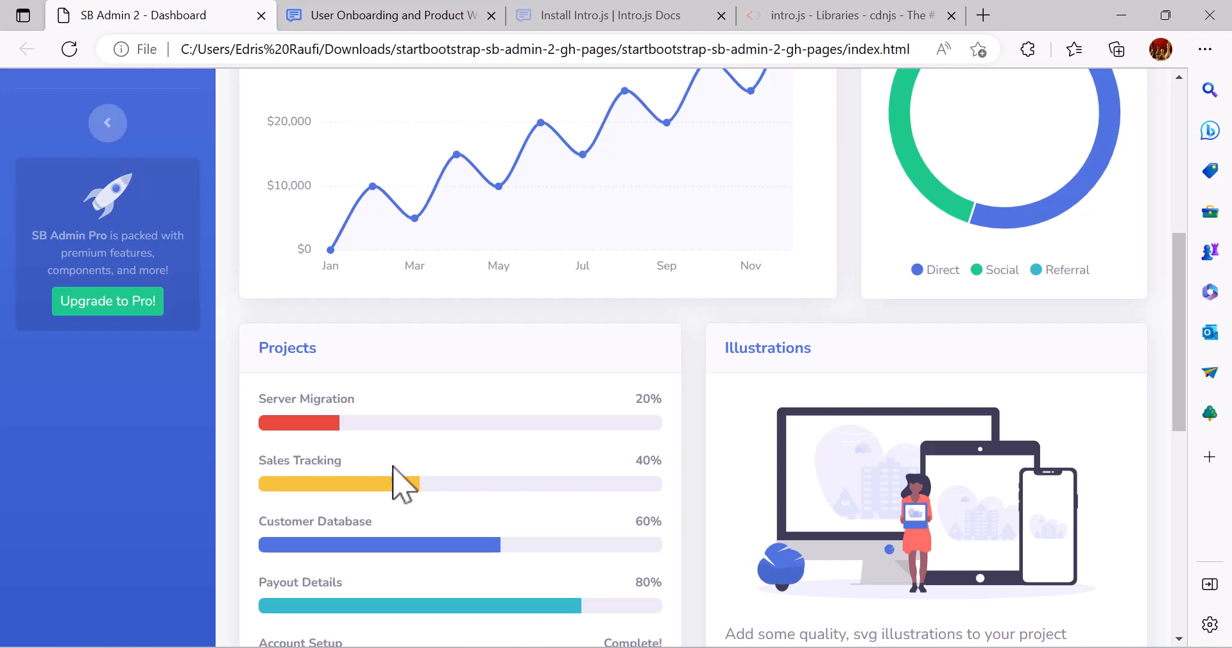